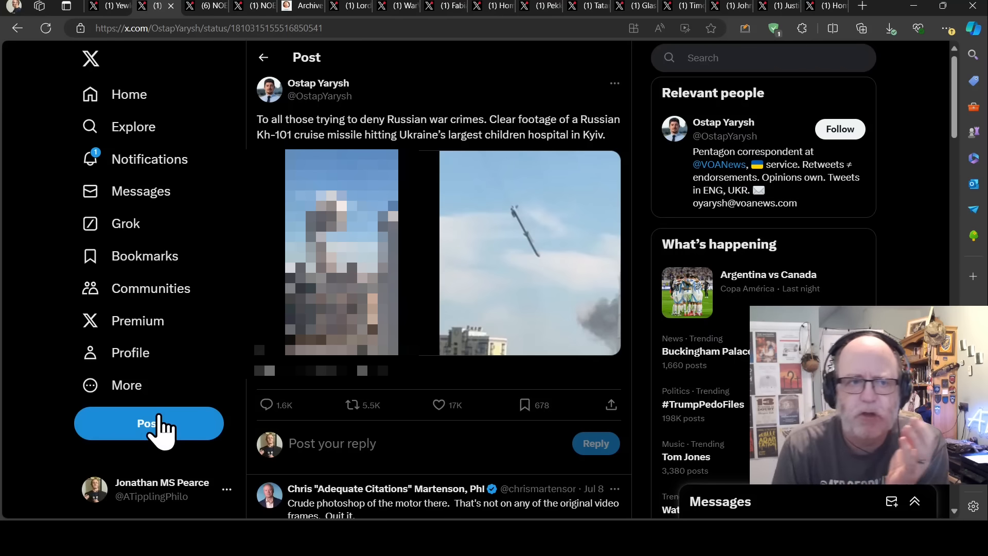
pyautogui.moveTo(107, 123)
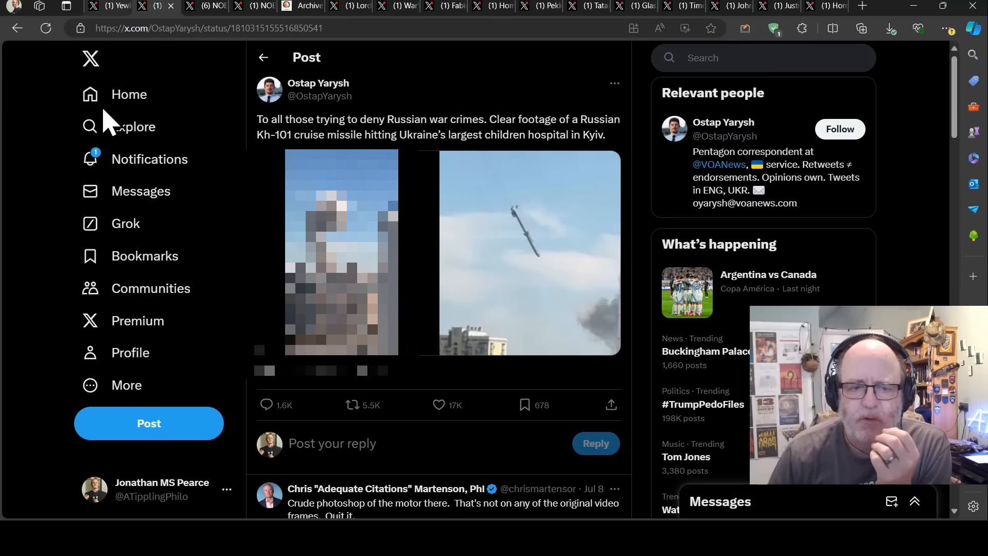
# Scroll down the neonatal ICU missile post to bring its replies into view
pyautogui.scroll(-3)
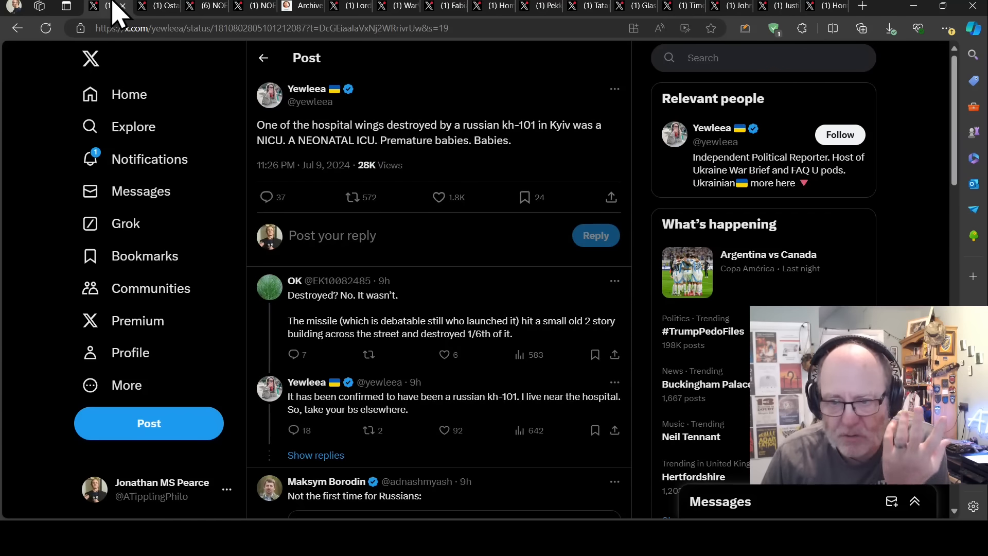
pyautogui.moveTo(139, 12)
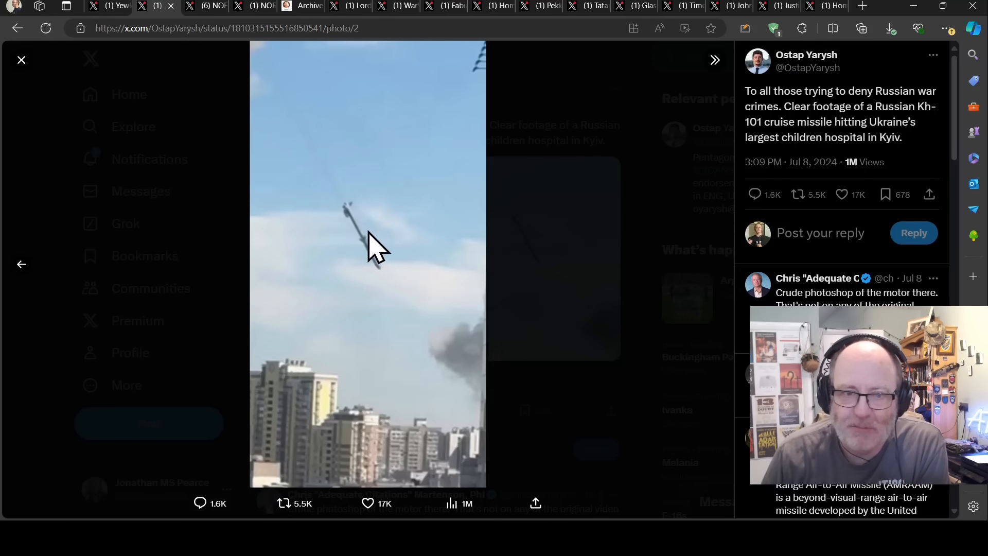
pyautogui.moveTo(451, 242)
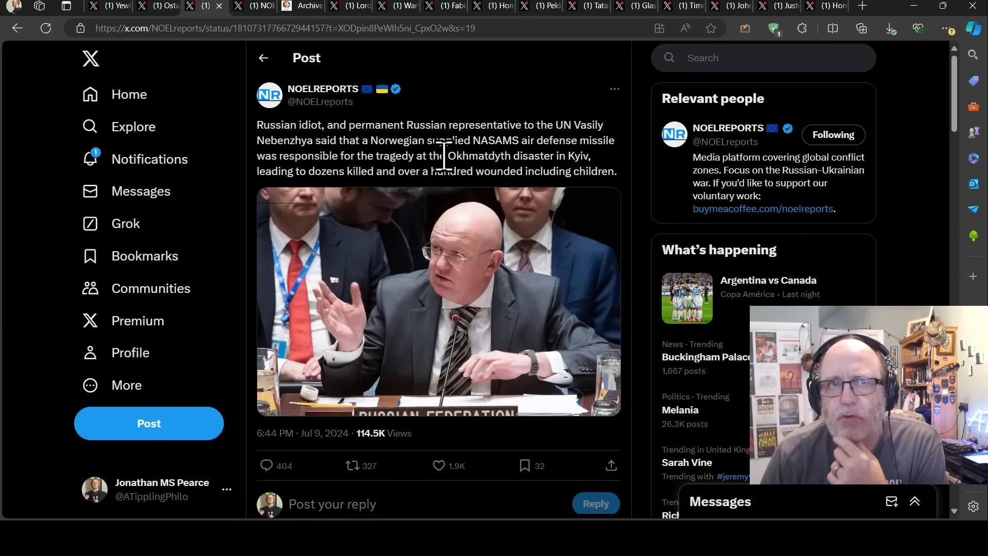
pyautogui.moveTo(437, 183)
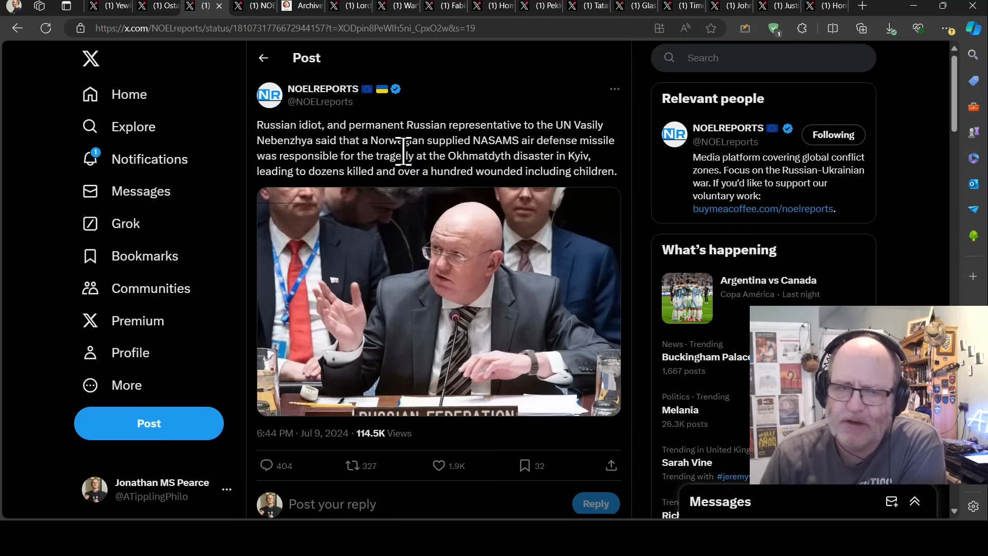
pyautogui.moveTo(419, 242)
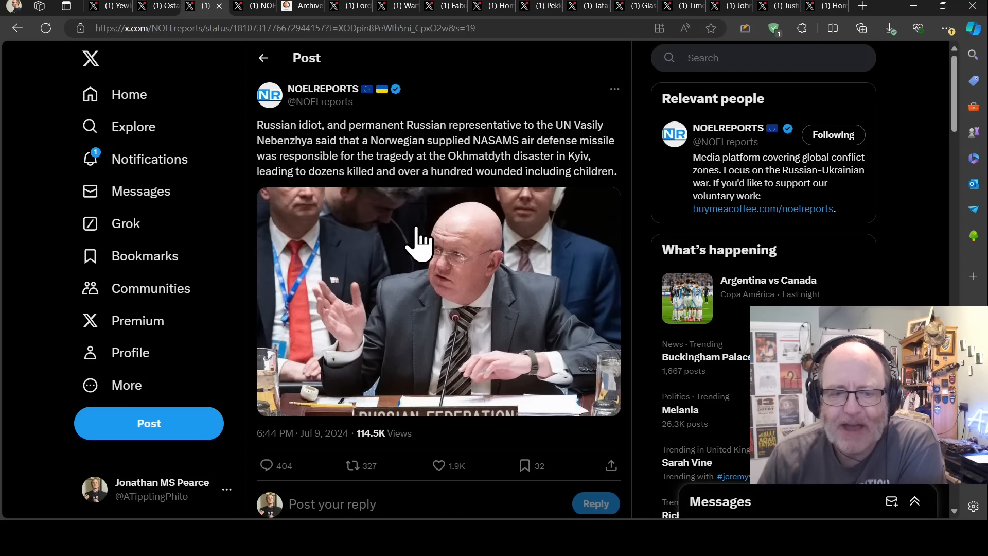
pyautogui.moveTo(406, 246)
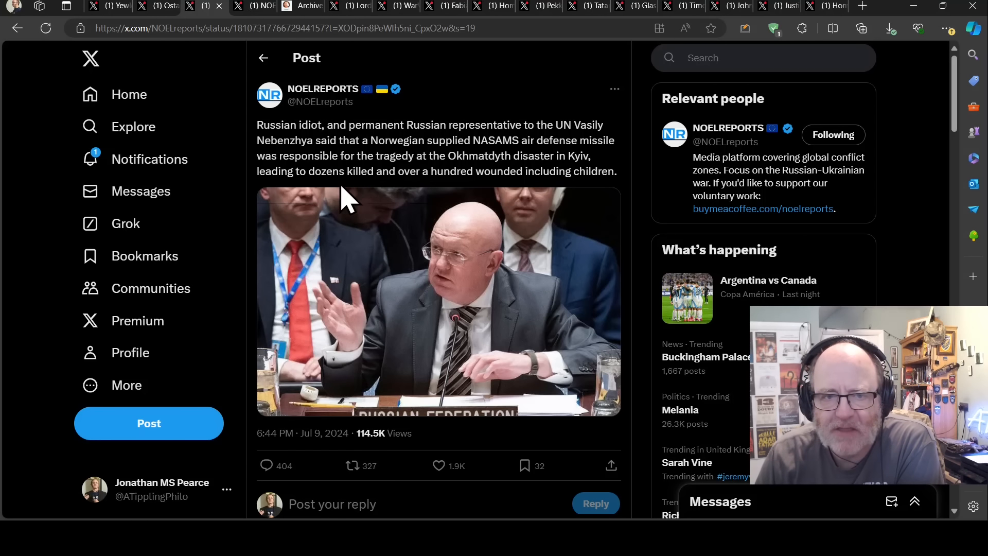
pyautogui.moveTo(361, 173)
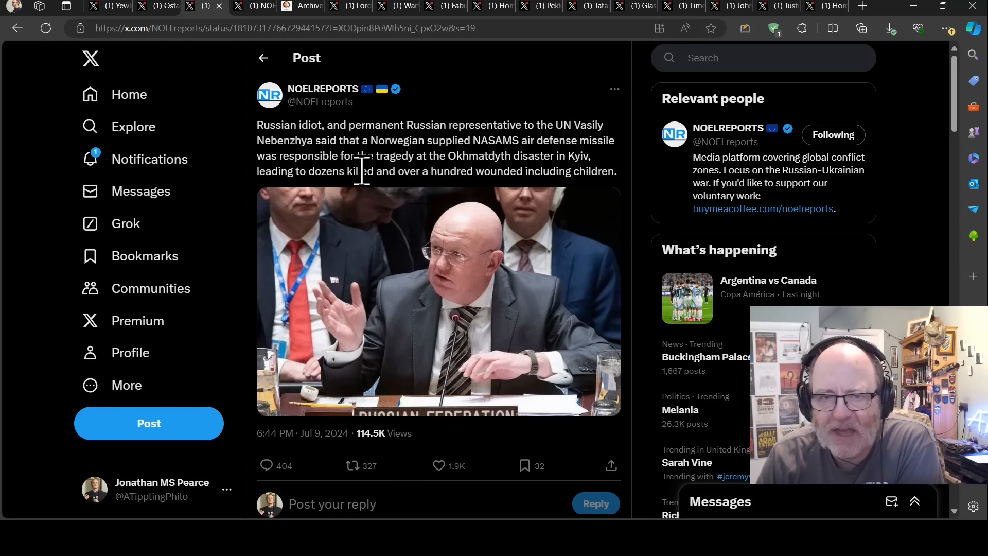
pyautogui.moveTo(428, 104)
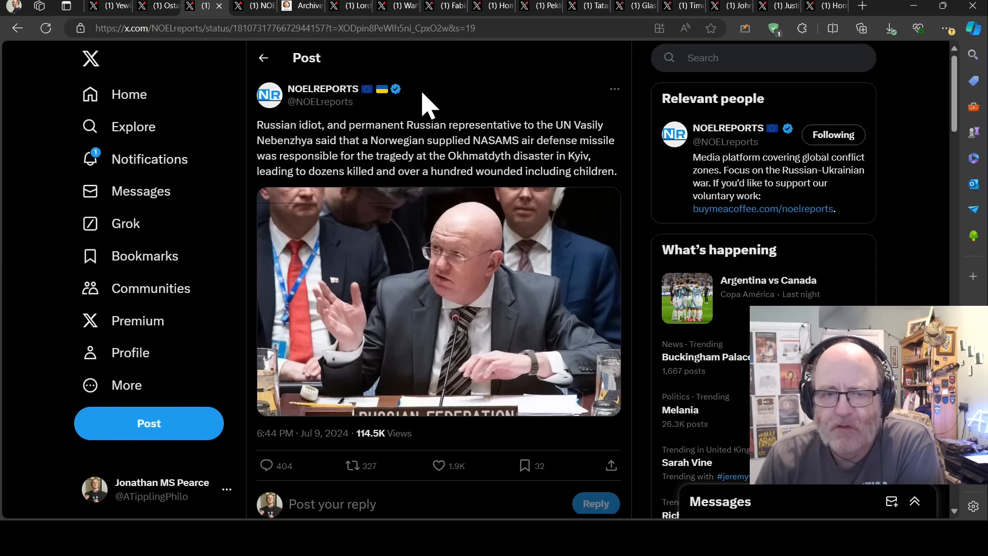
pyautogui.moveTo(444, 110)
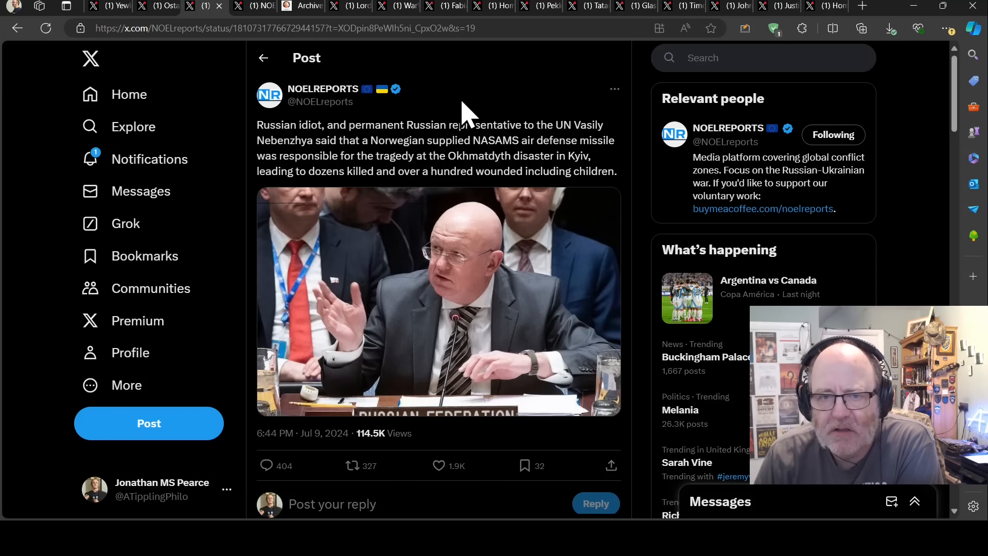
pyautogui.moveTo(474, 129)
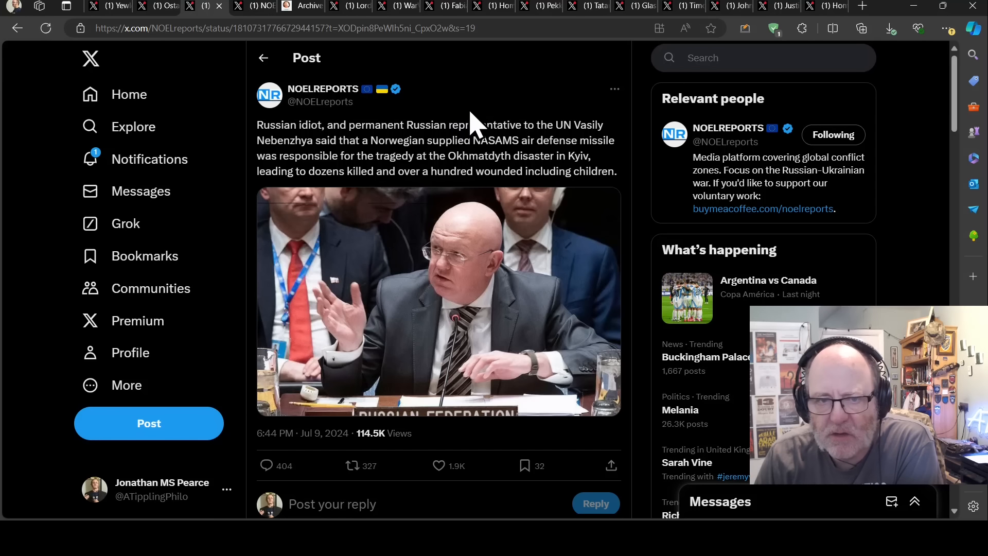
pyautogui.moveTo(422, 133)
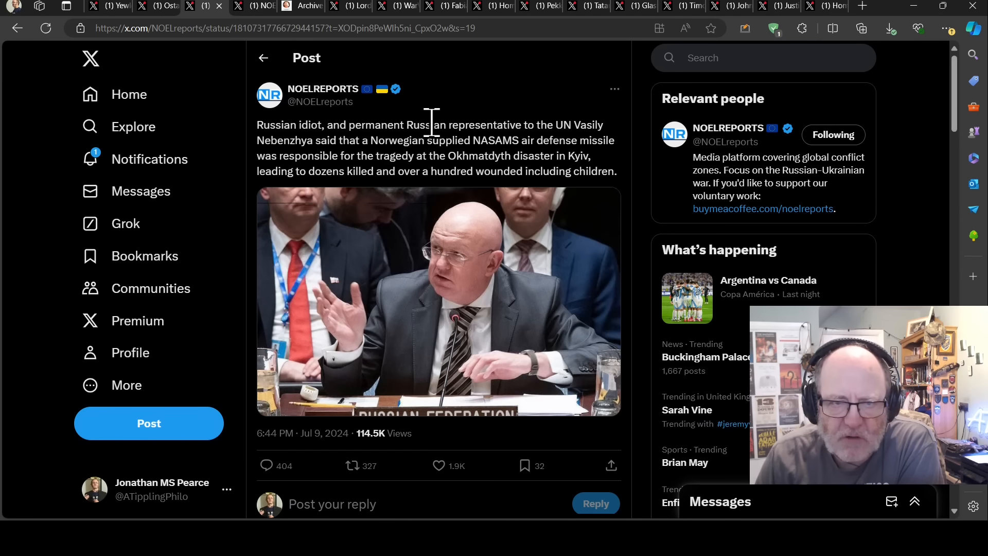
pyautogui.moveTo(441, 132)
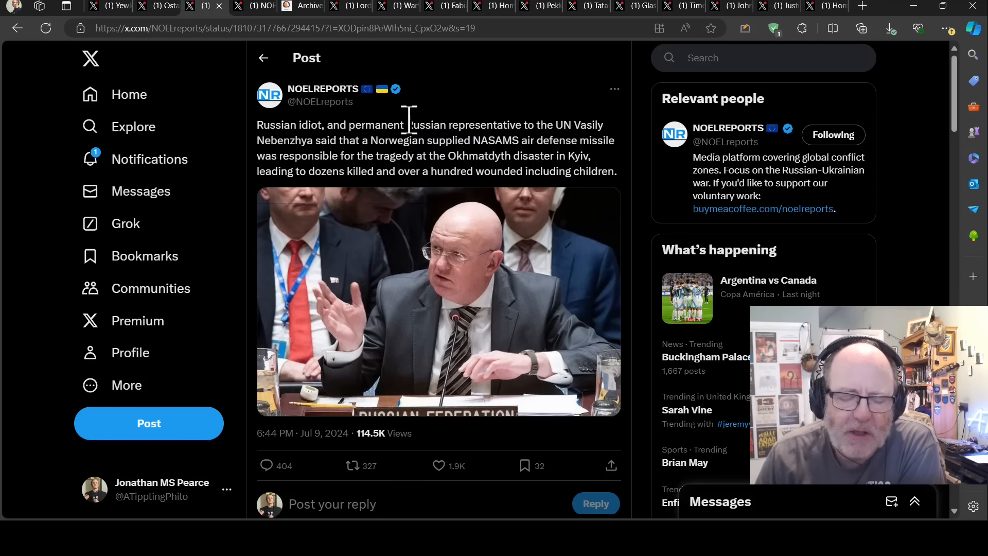
pyautogui.moveTo(391, 129)
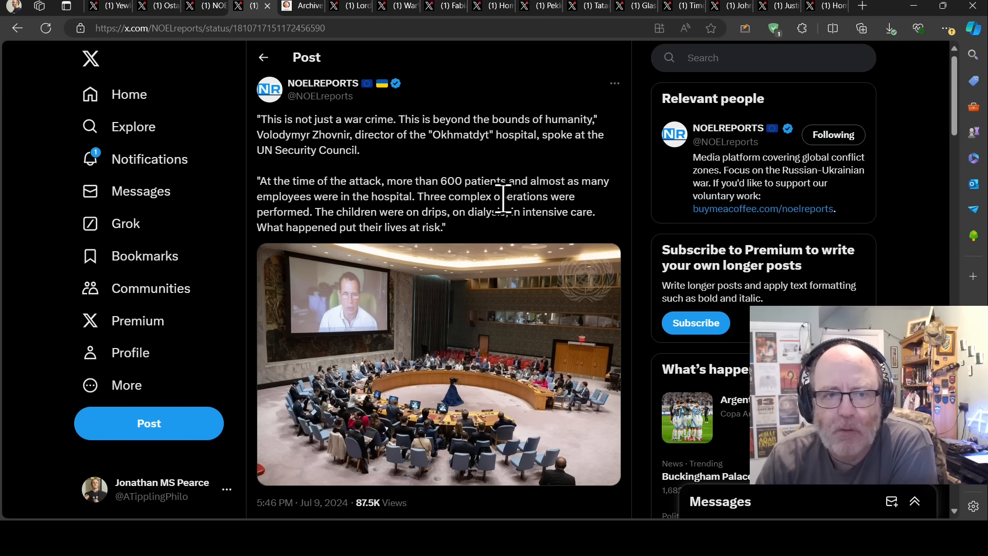
pyautogui.moveTo(501, 180)
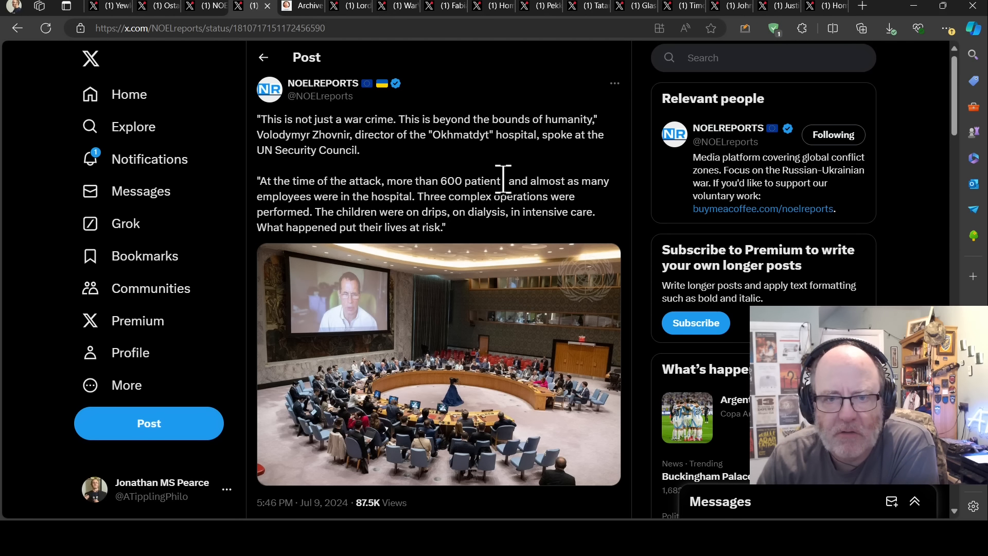
pyautogui.moveTo(371, 331)
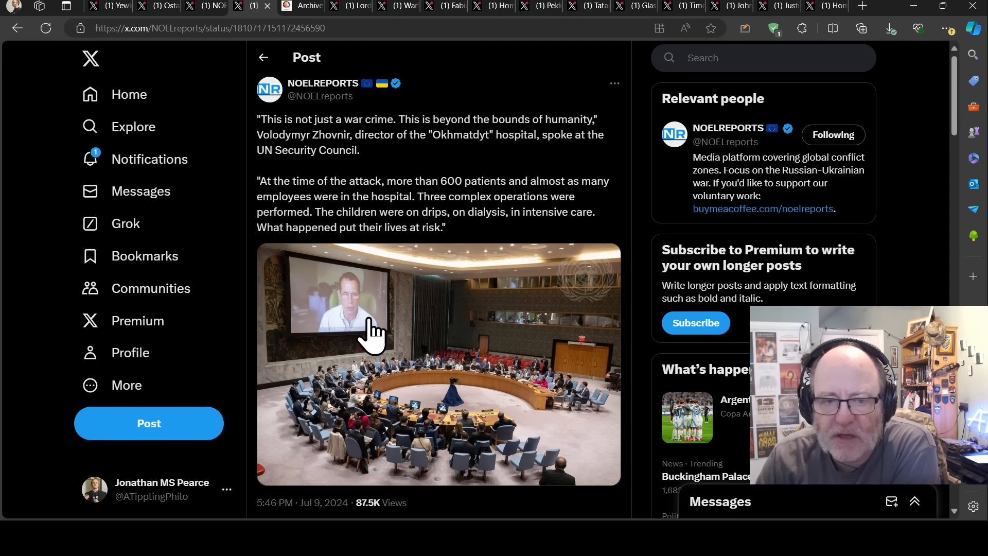
# Enlarge the photo of the hospital director addressing the UN Security Council by video
pyautogui.click(438, 364)
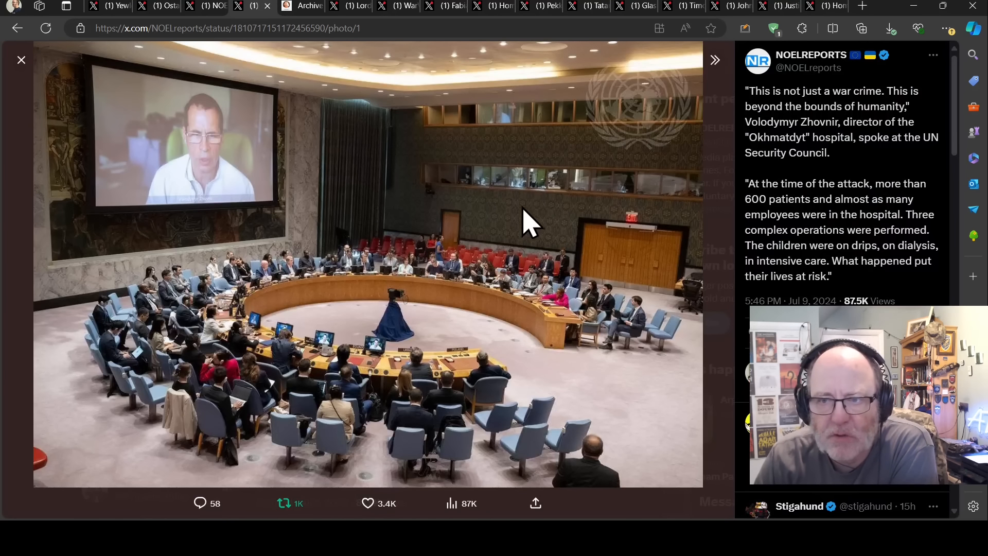
pyautogui.moveTo(508, 220)
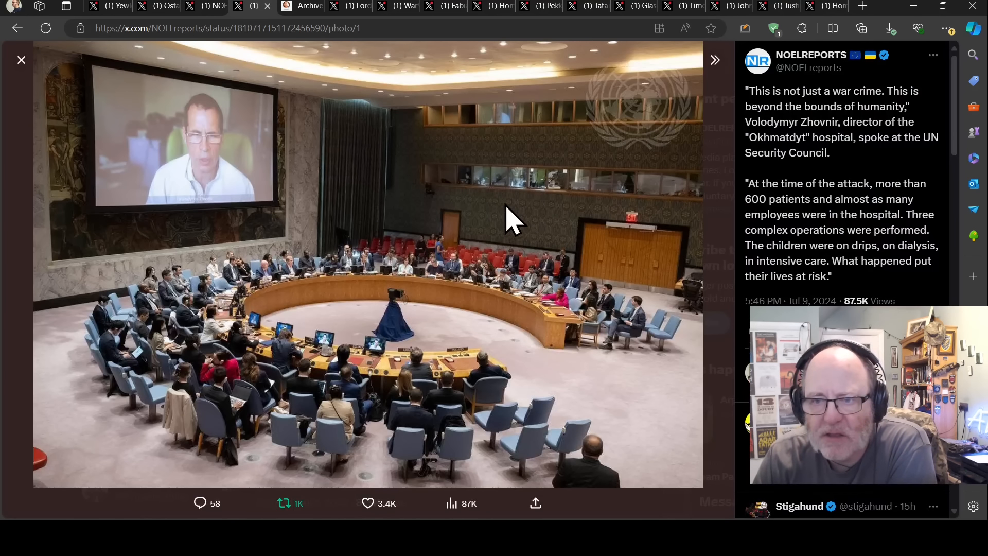
pyautogui.moveTo(221, 170)
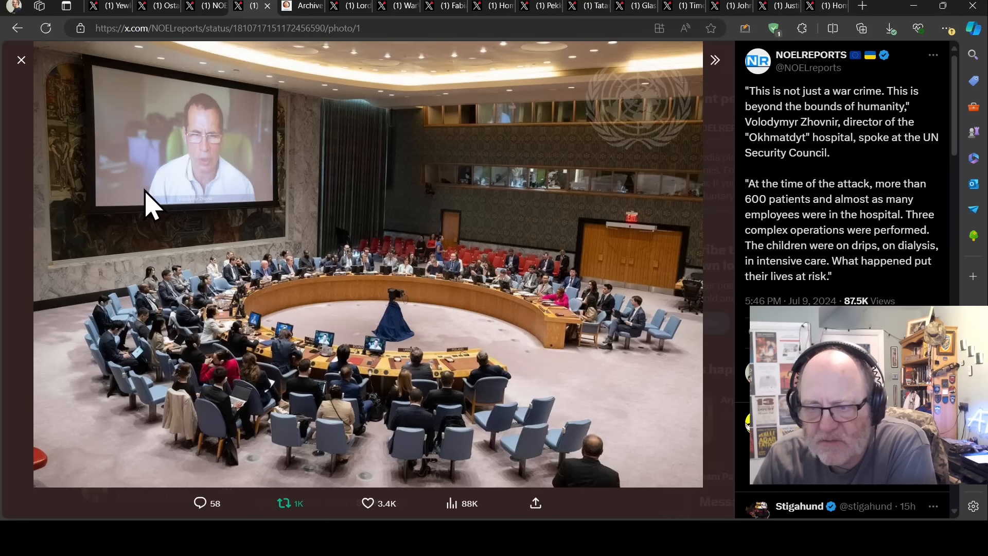
pyautogui.moveTo(158, 221)
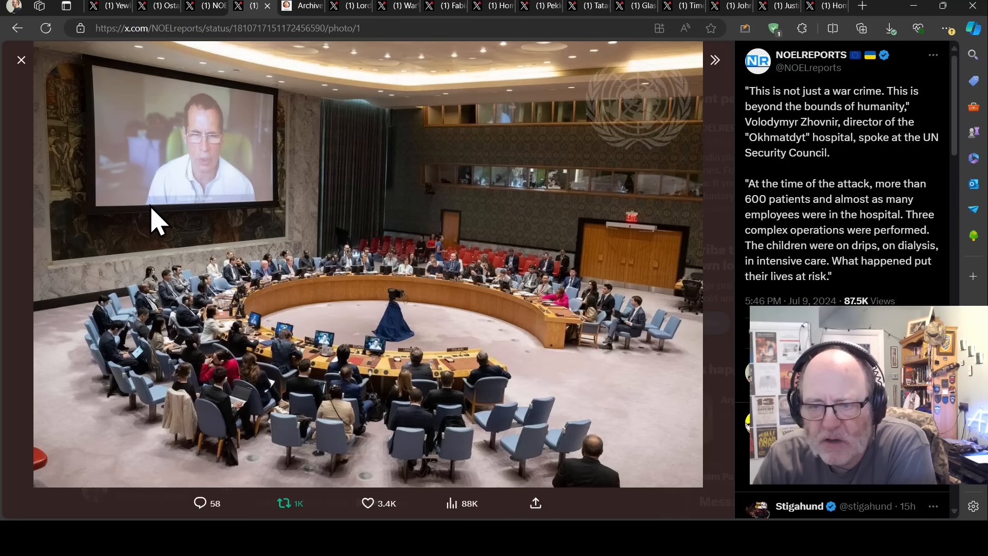
pyautogui.moveTo(384, 274)
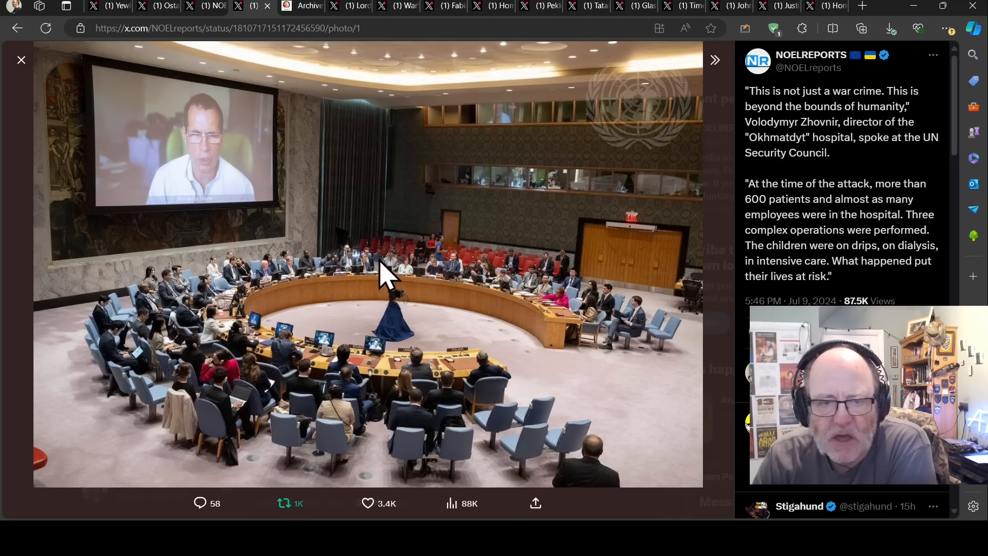
pyautogui.moveTo(303, 259)
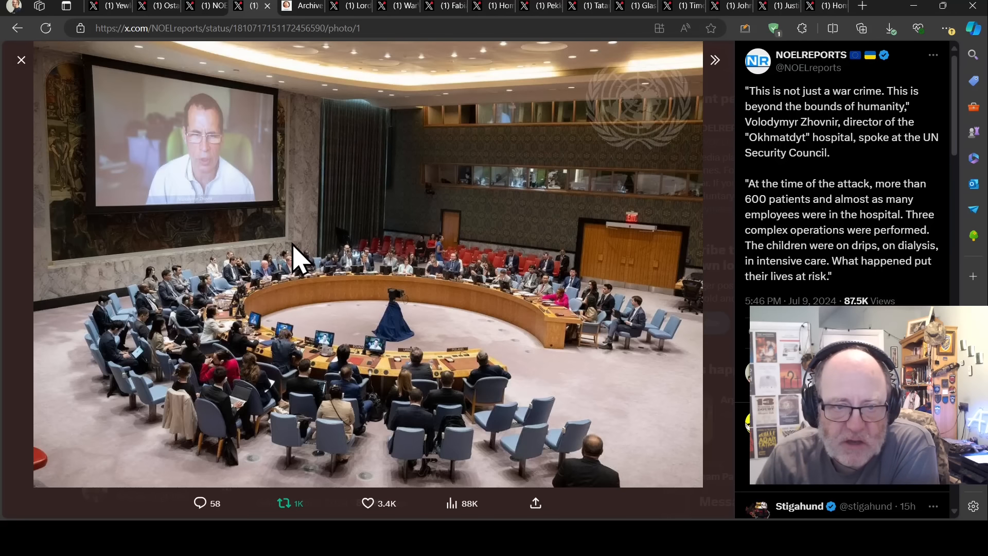
pyautogui.moveTo(275, 258)
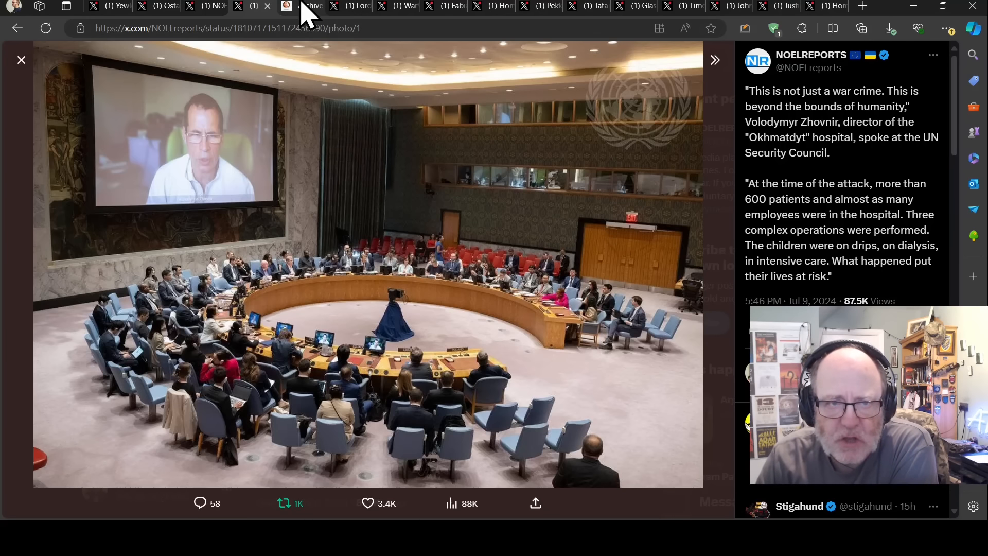
pyautogui.click(298, 6)
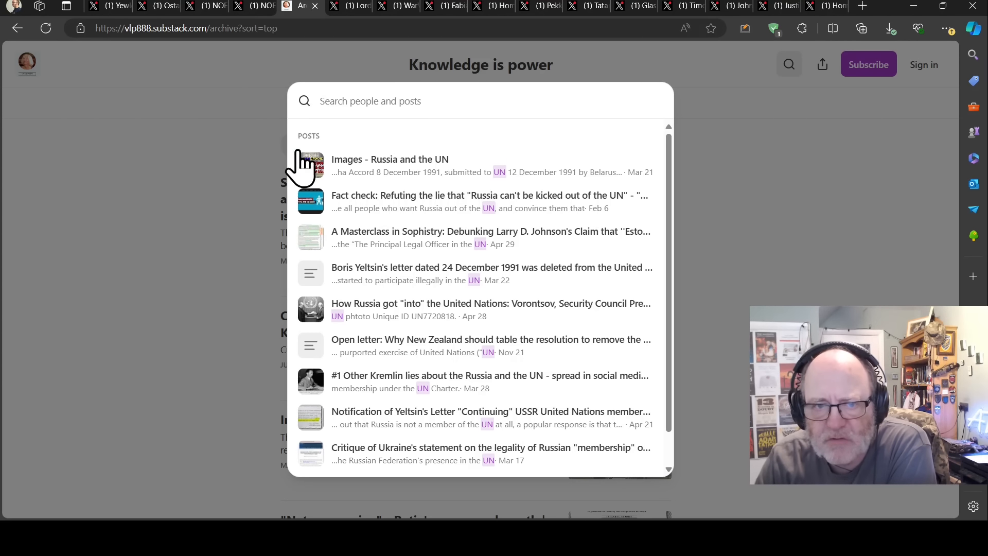
pyautogui.moveTo(291, 67)
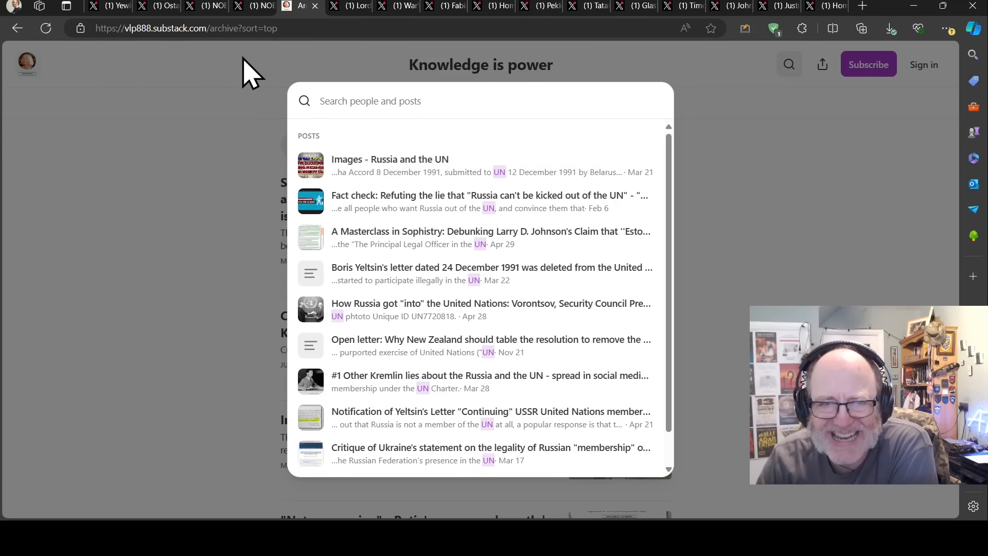
pyautogui.moveTo(611, 88)
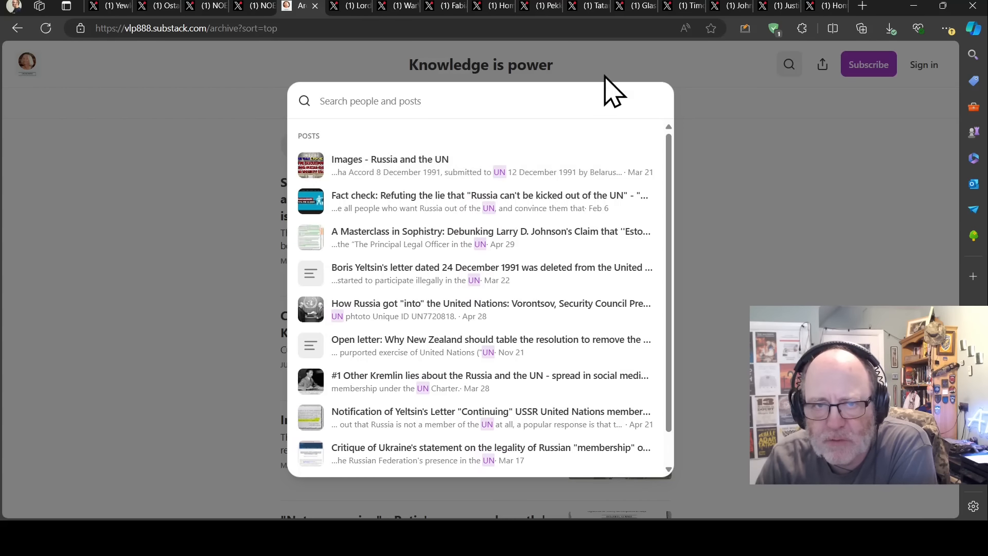
pyautogui.moveTo(498, 252)
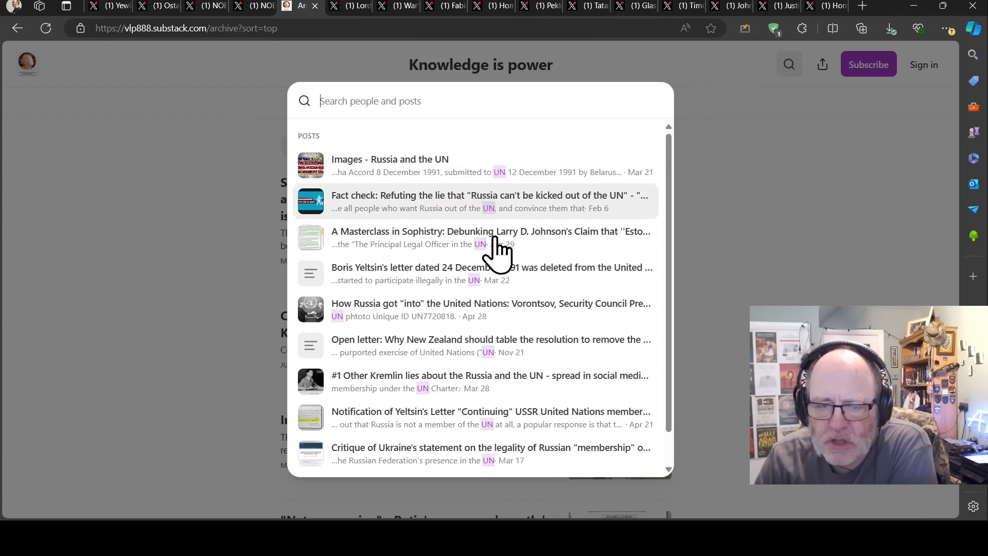
pyautogui.moveTo(488, 328)
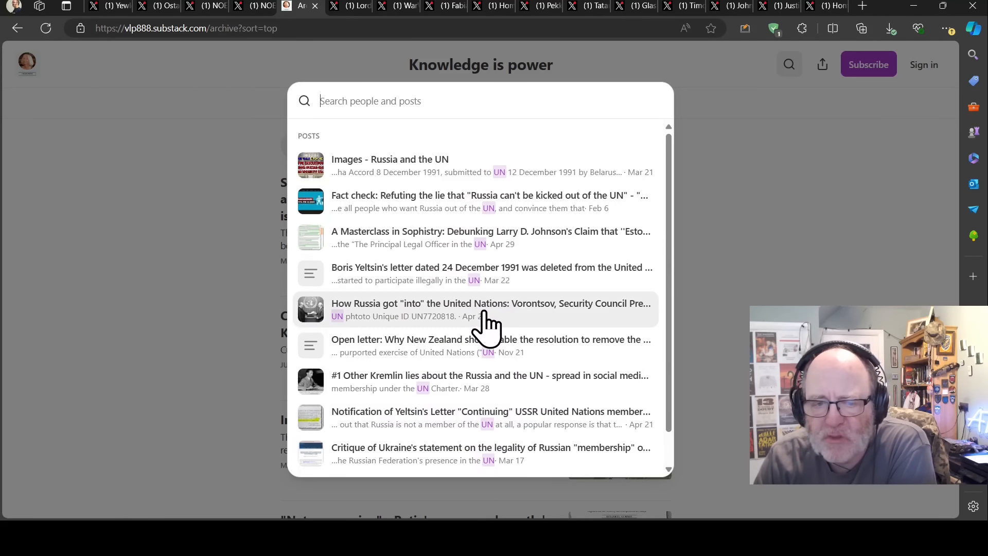
pyautogui.moveTo(451, 312)
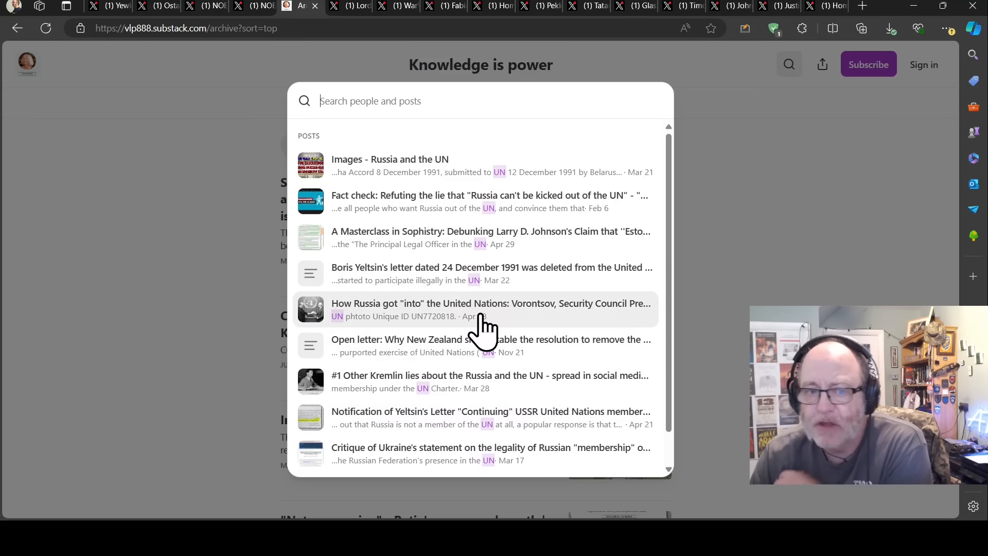
pyautogui.moveTo(485, 328)
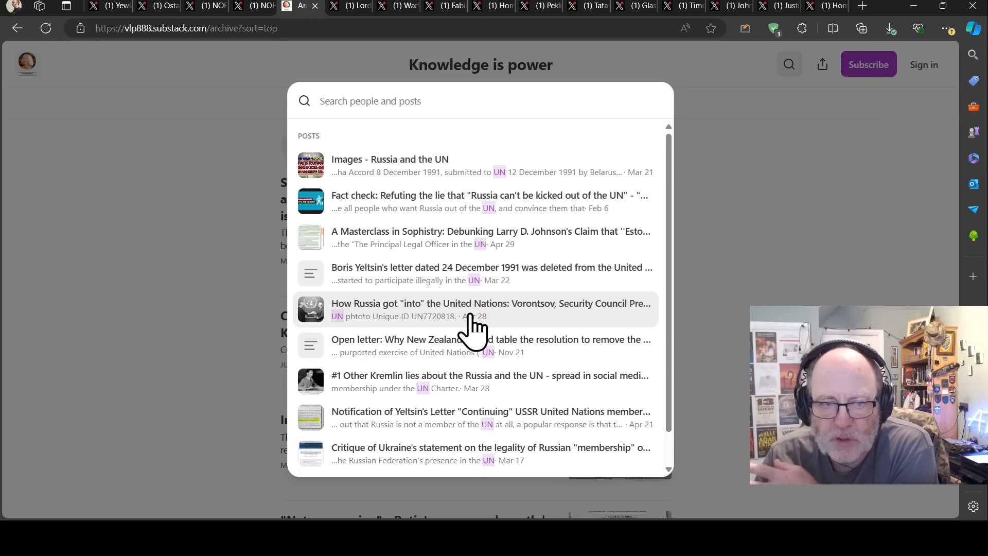
pyautogui.moveTo(511, 346)
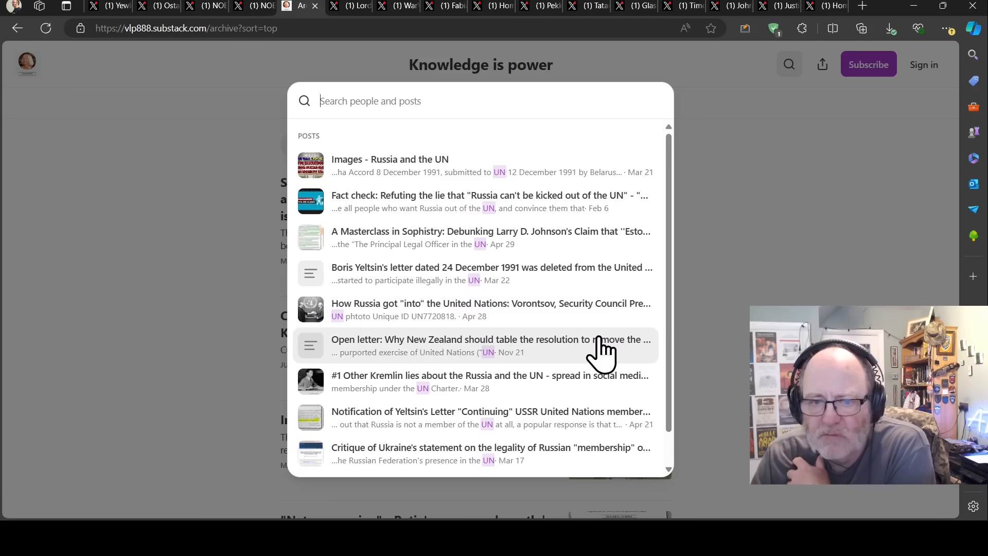
pyautogui.moveTo(583, 353)
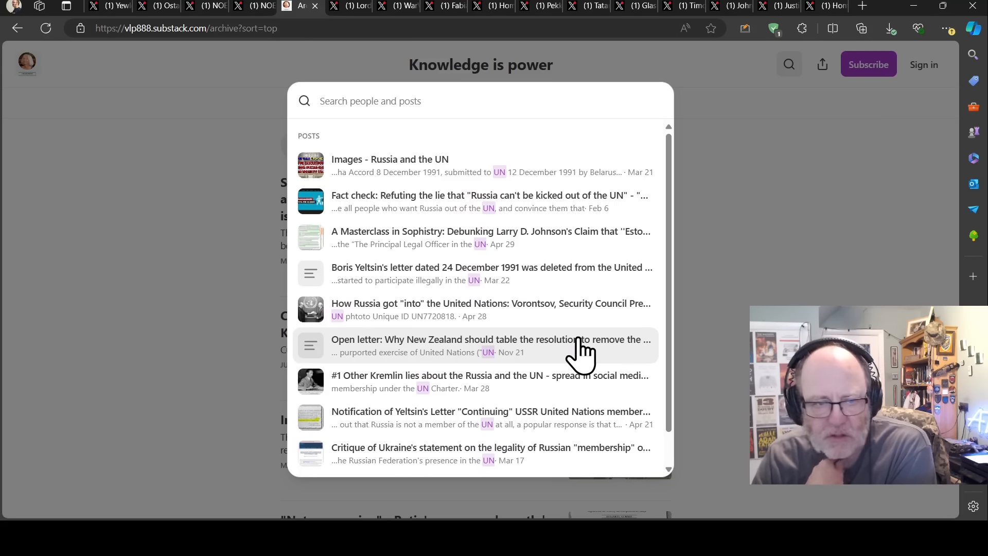
pyautogui.moveTo(534, 356)
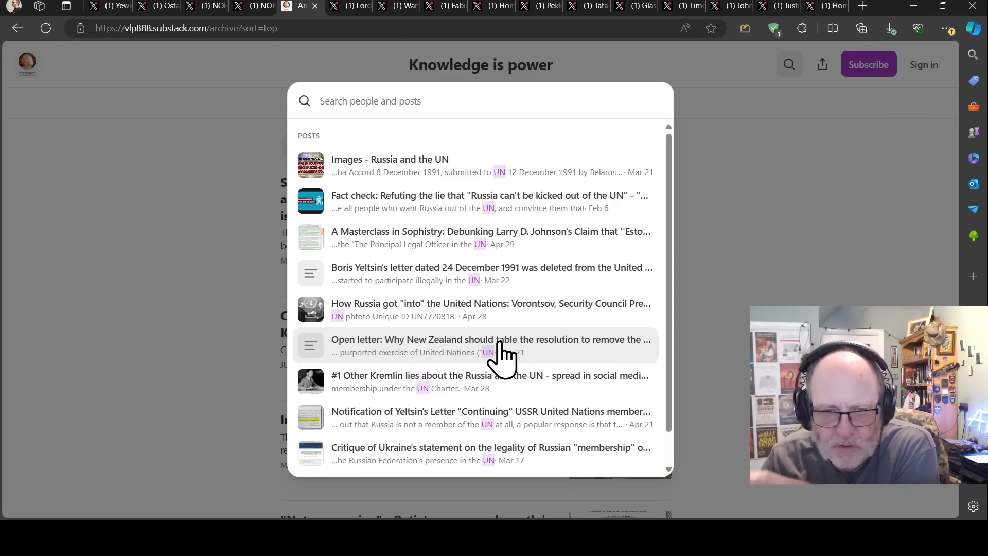
pyautogui.moveTo(633, 356)
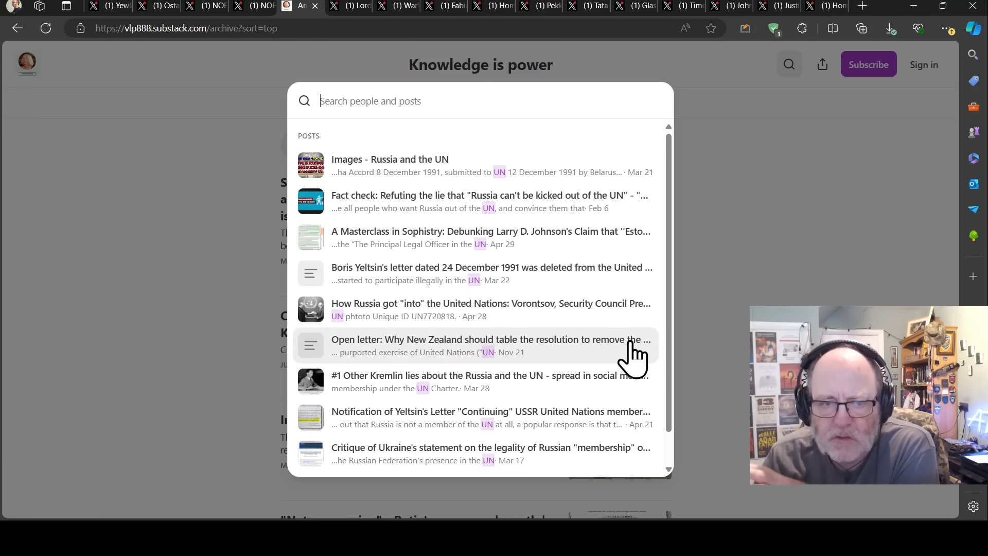
pyautogui.moveTo(564, 362)
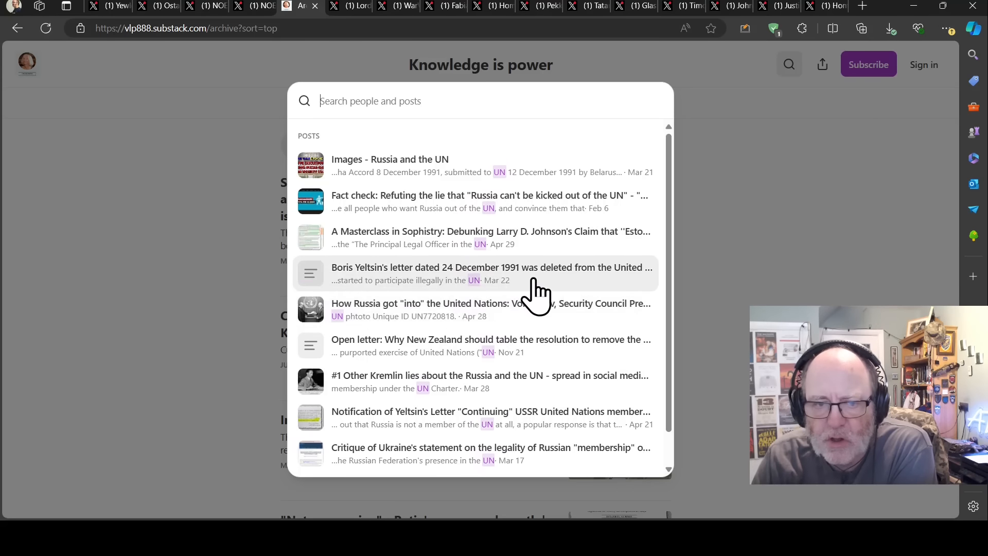
pyautogui.moveTo(661, 375)
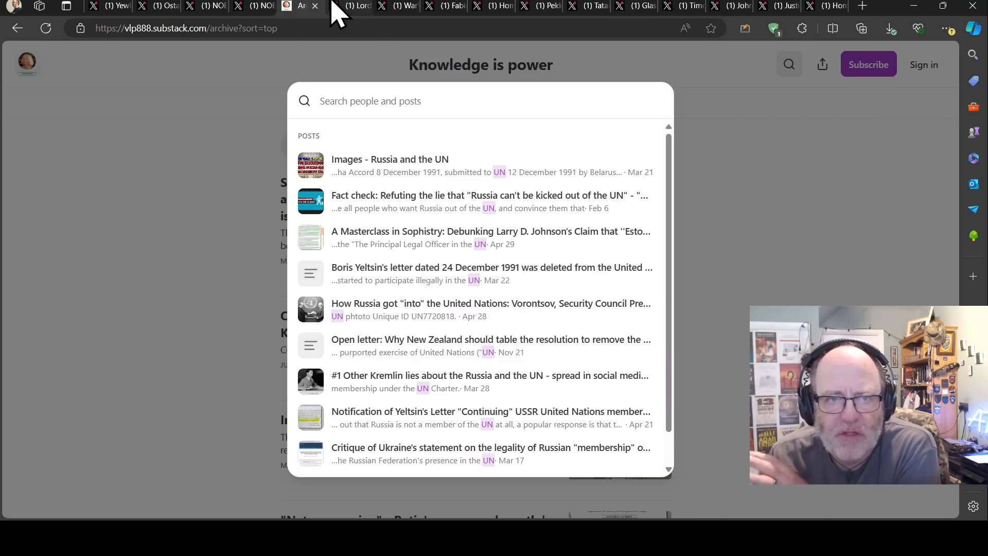
# Bring up Lord Bebo's 3D missile model post and scroll to its Kh-101 Community Note
pyautogui.click(348, 5)
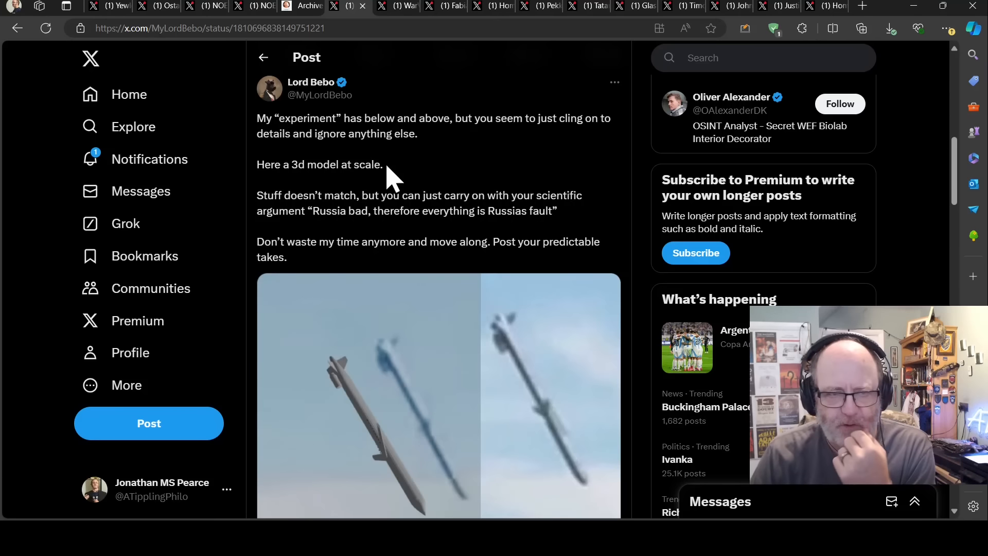
pyautogui.moveTo(400, 173)
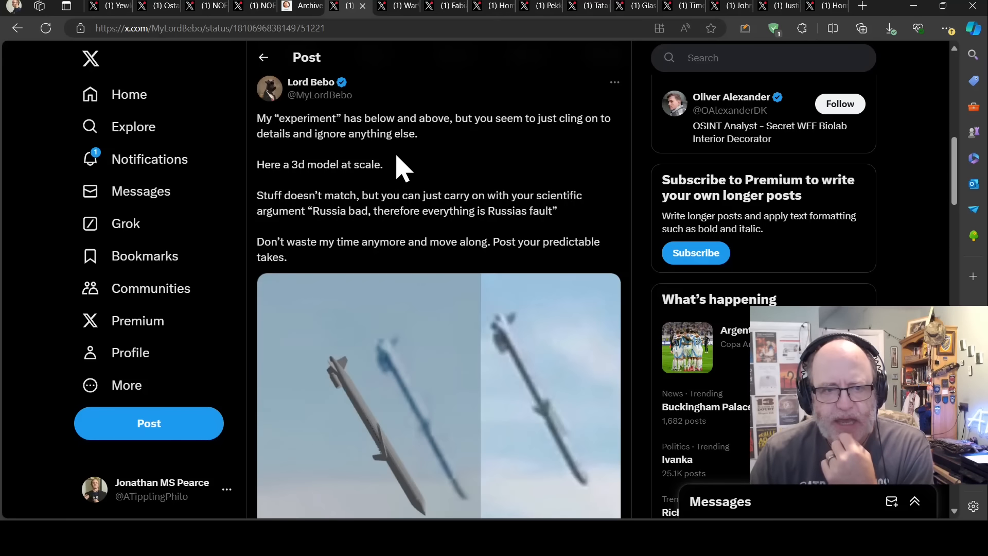
pyautogui.scroll(-3)
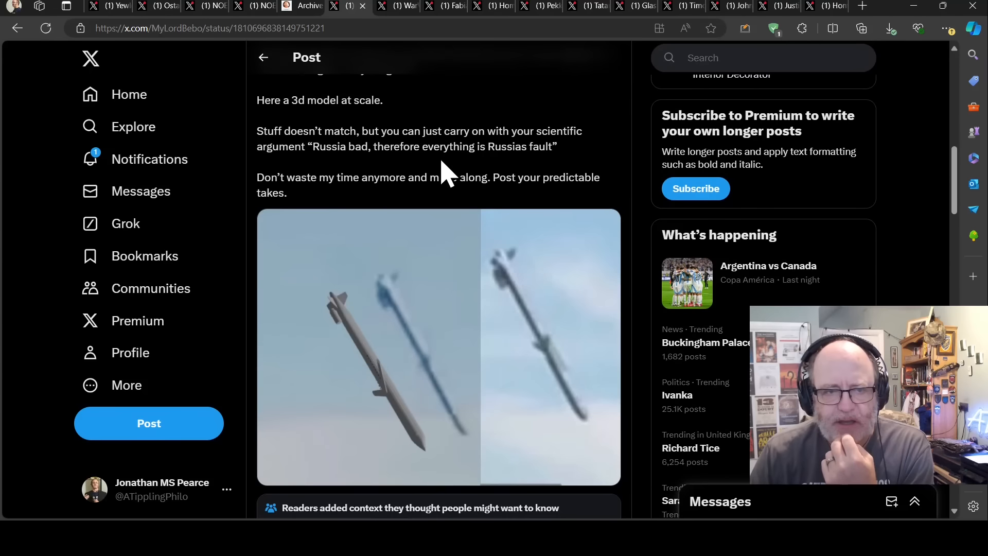
pyautogui.moveTo(527, 142)
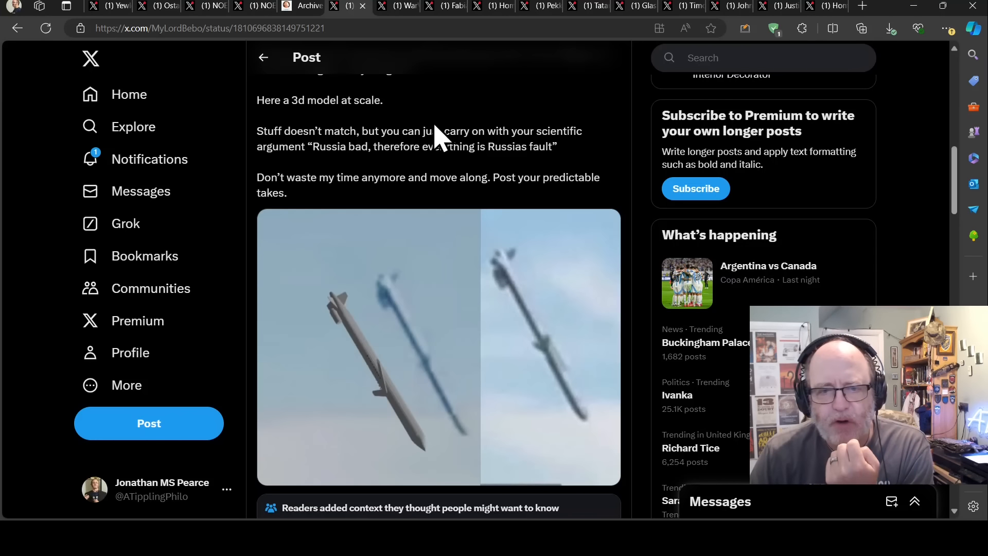
pyautogui.moveTo(296, 177)
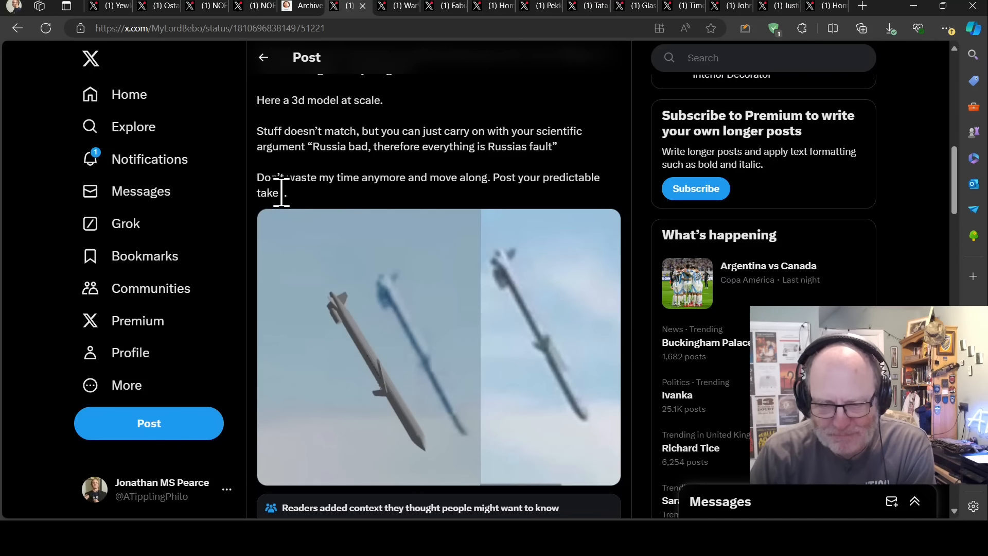
pyautogui.moveTo(299, 224)
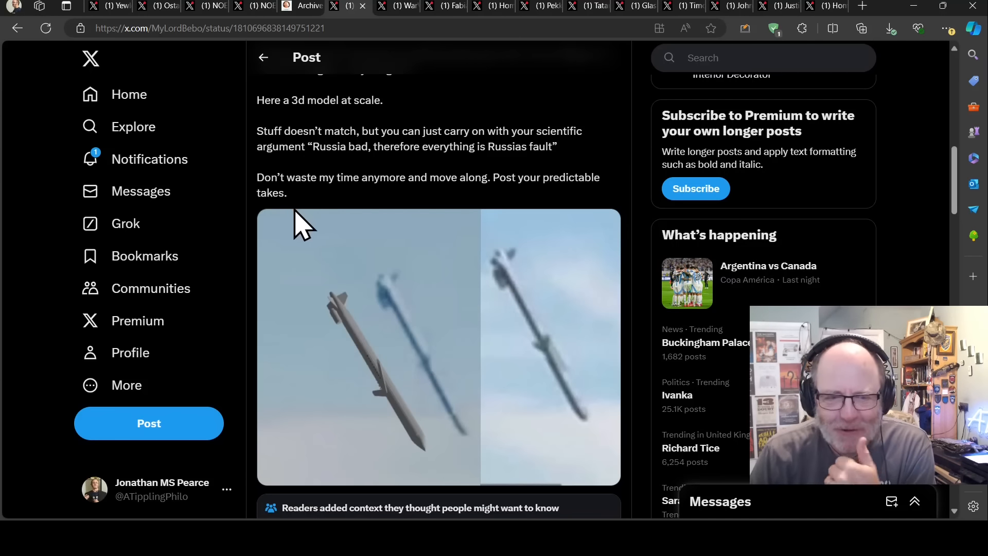
pyautogui.moveTo(337, 236)
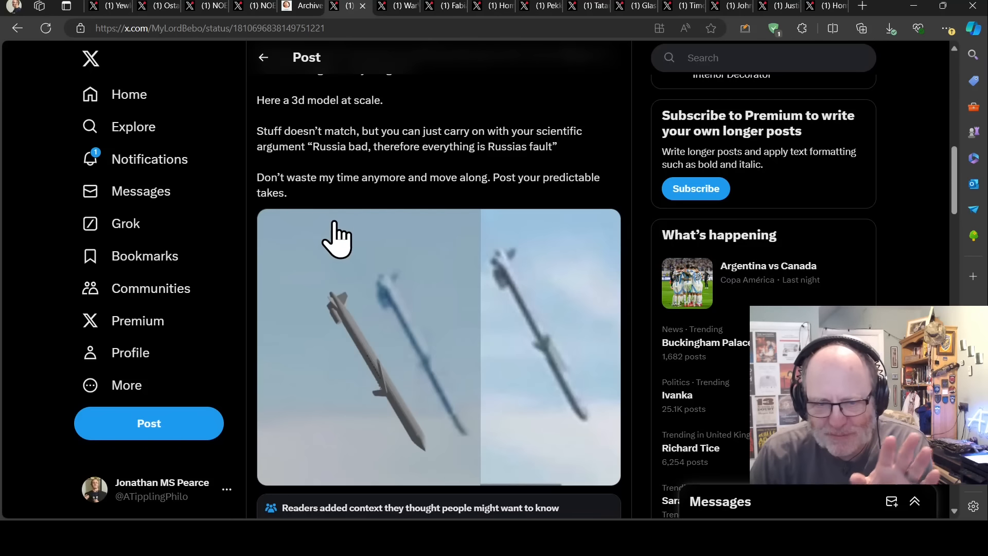
pyautogui.moveTo(328, 230)
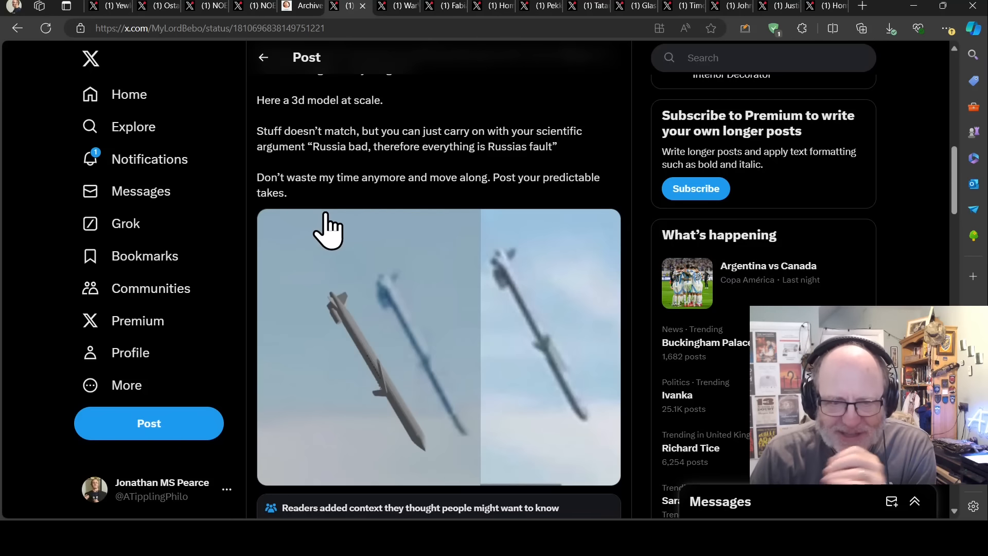
pyautogui.scroll(-3)
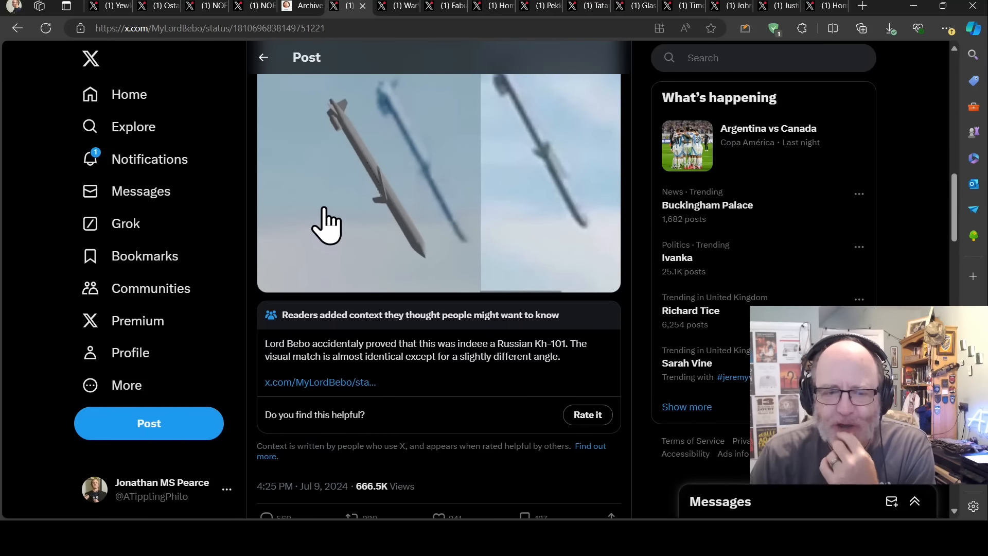
pyautogui.scroll(-3)
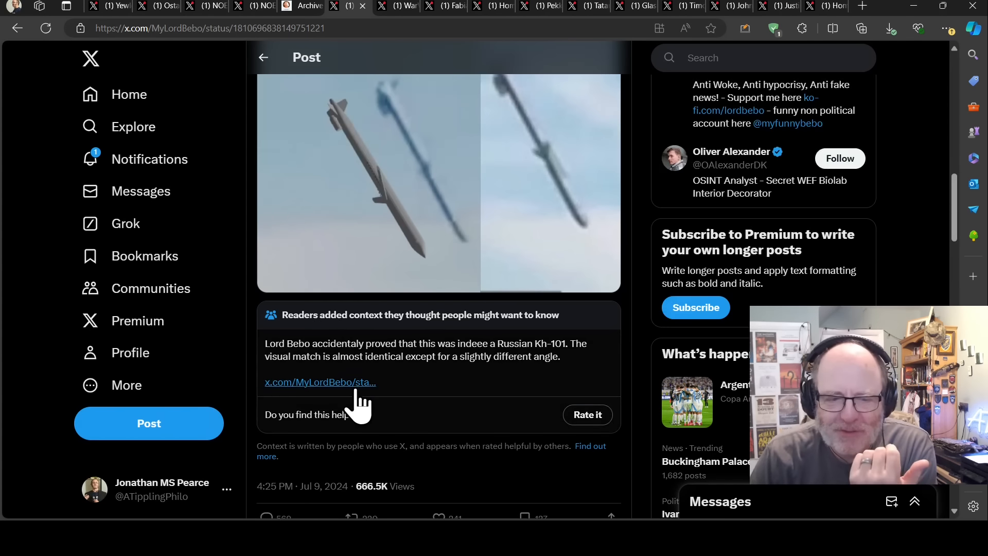
pyautogui.scroll(-3)
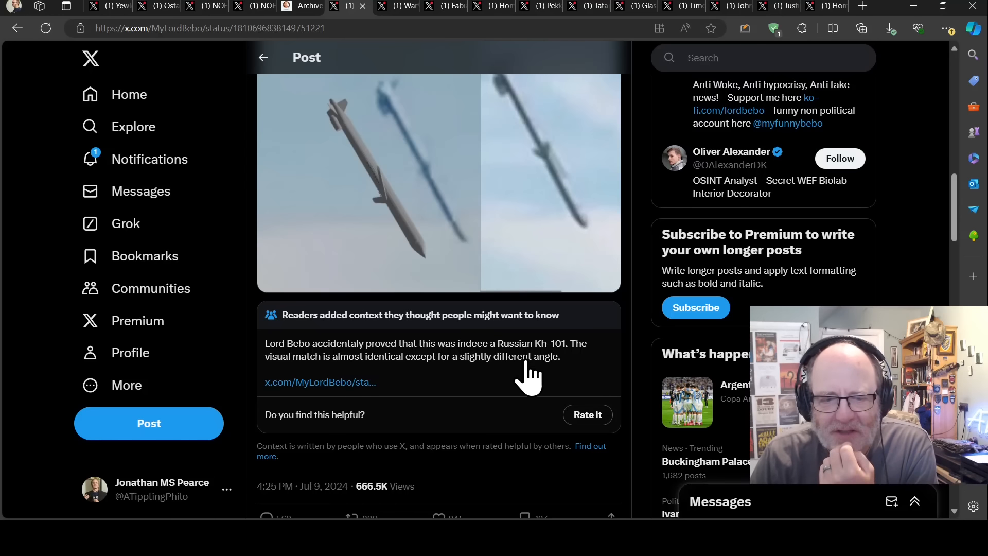
pyautogui.moveTo(451, 369)
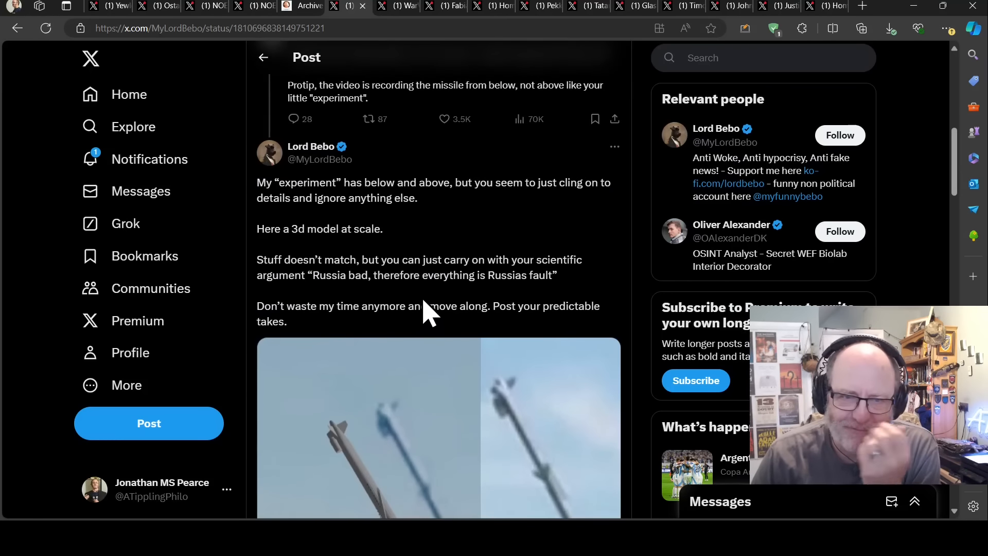
pyautogui.scroll(-3)
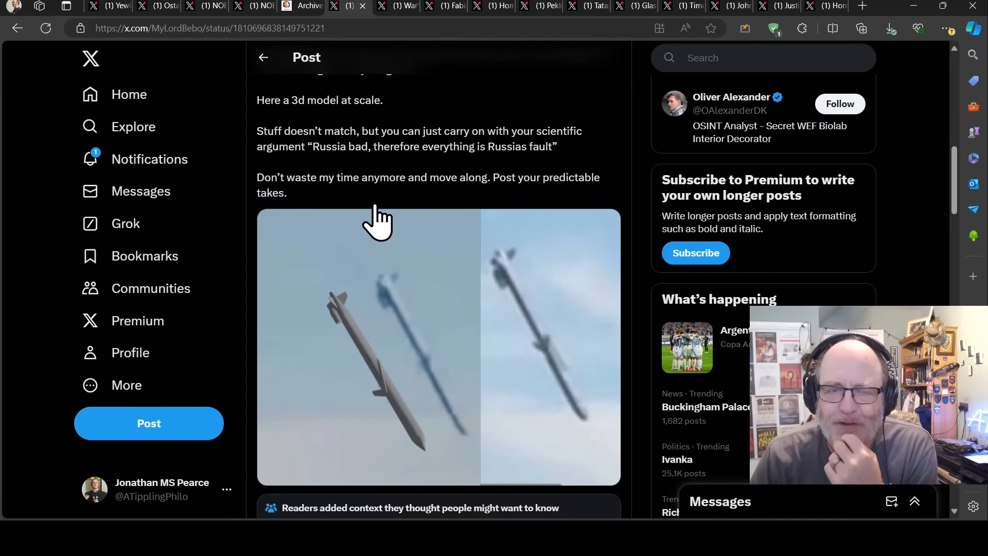
pyautogui.moveTo(403, 9)
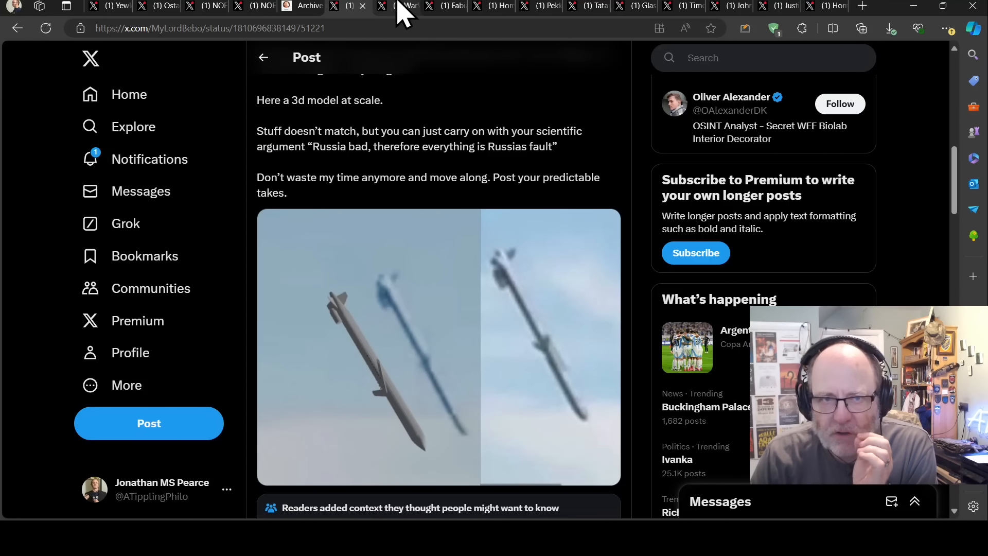
pyautogui.moveTo(393, 13)
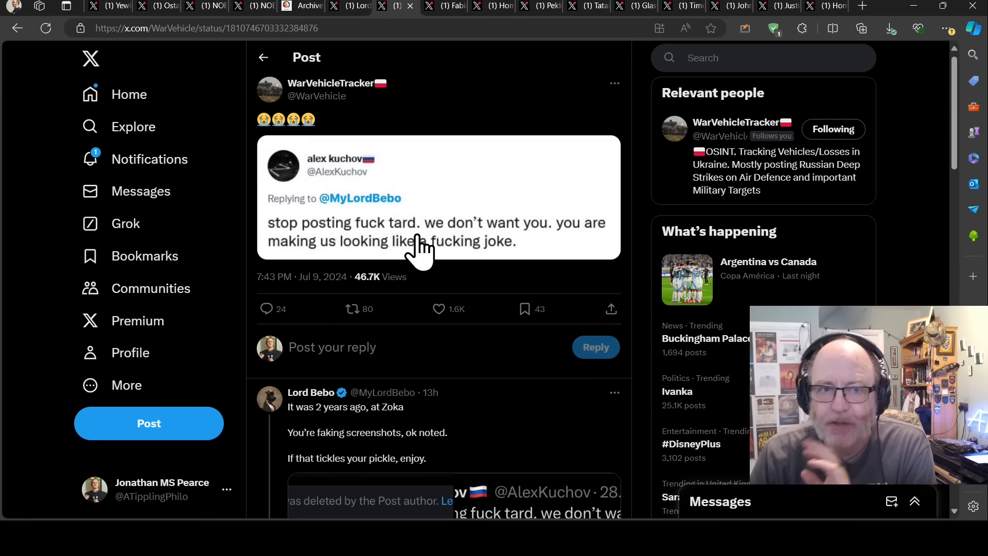
pyautogui.moveTo(362, 214)
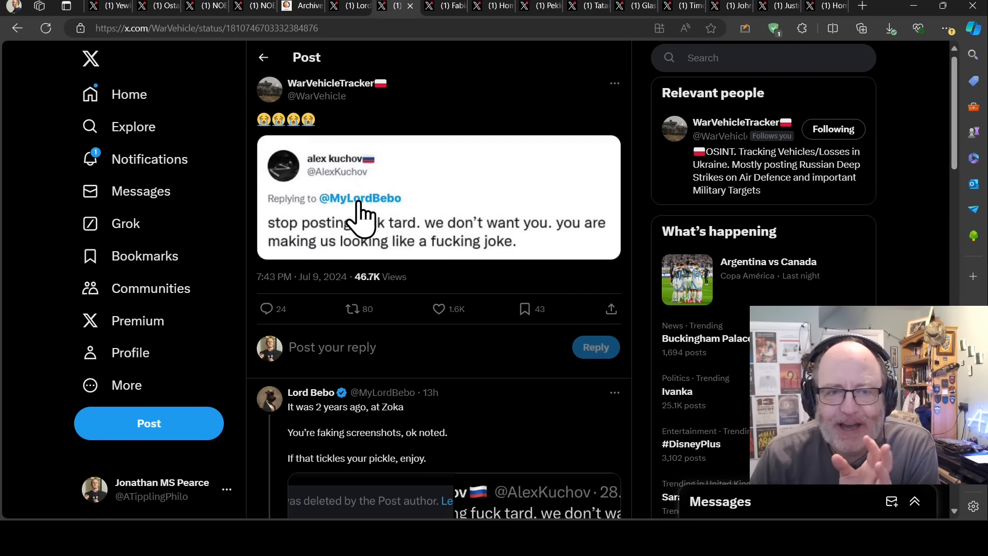
pyautogui.moveTo(362, 170)
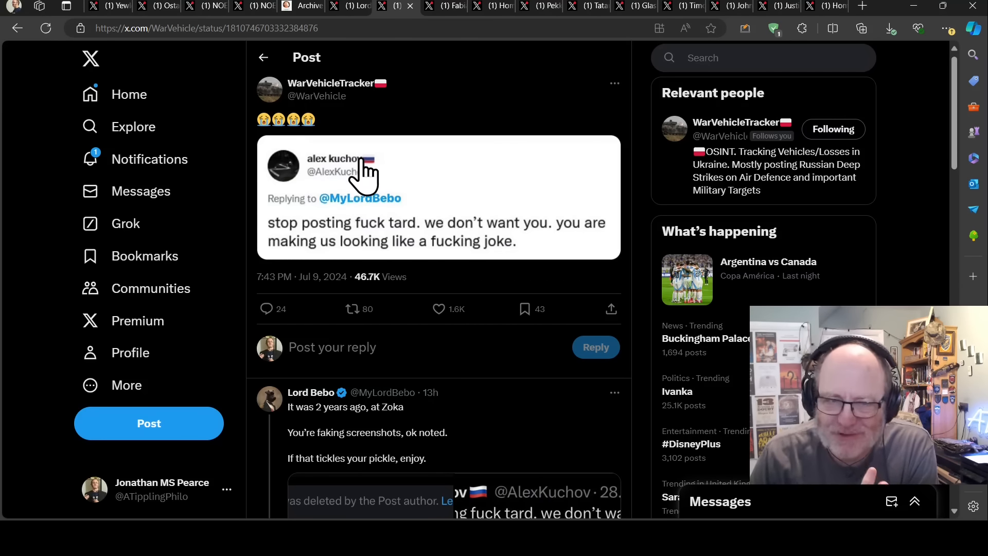
pyautogui.moveTo(305, 242)
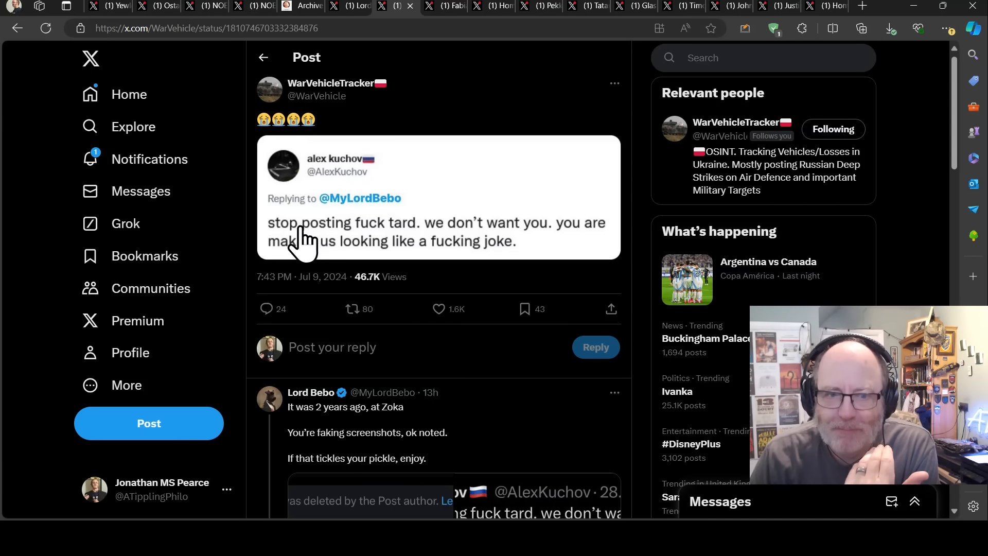
pyautogui.moveTo(463, 246)
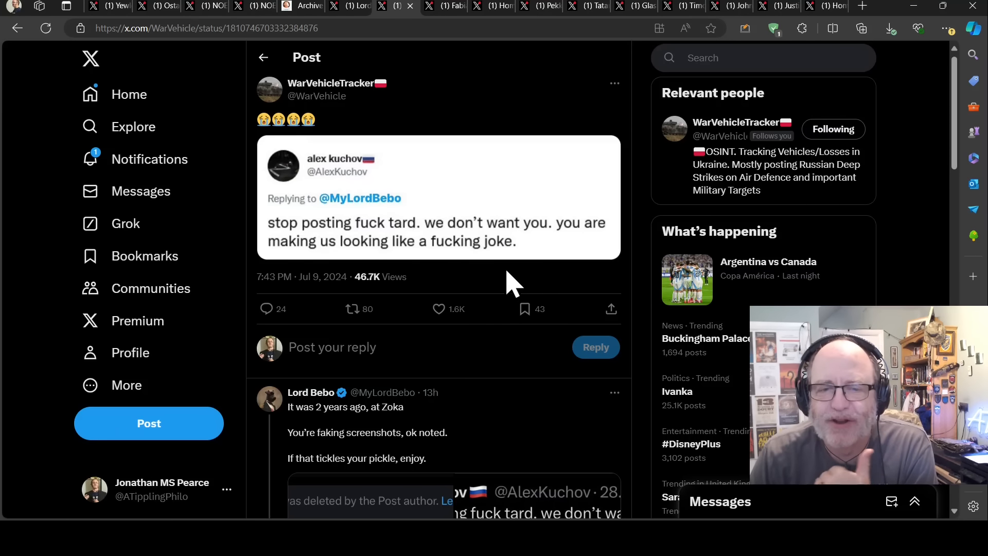
pyautogui.moveTo(463, 252)
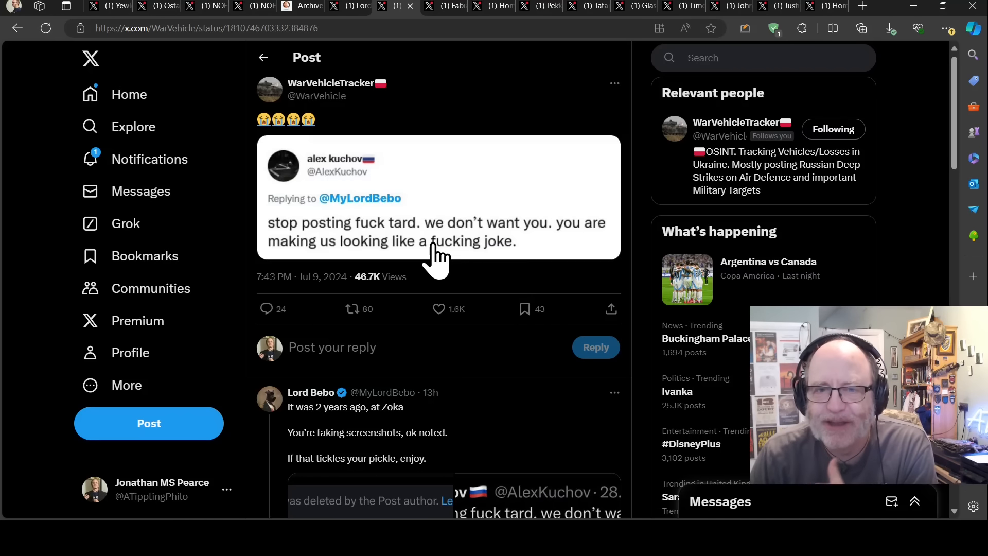
pyautogui.moveTo(394, 233)
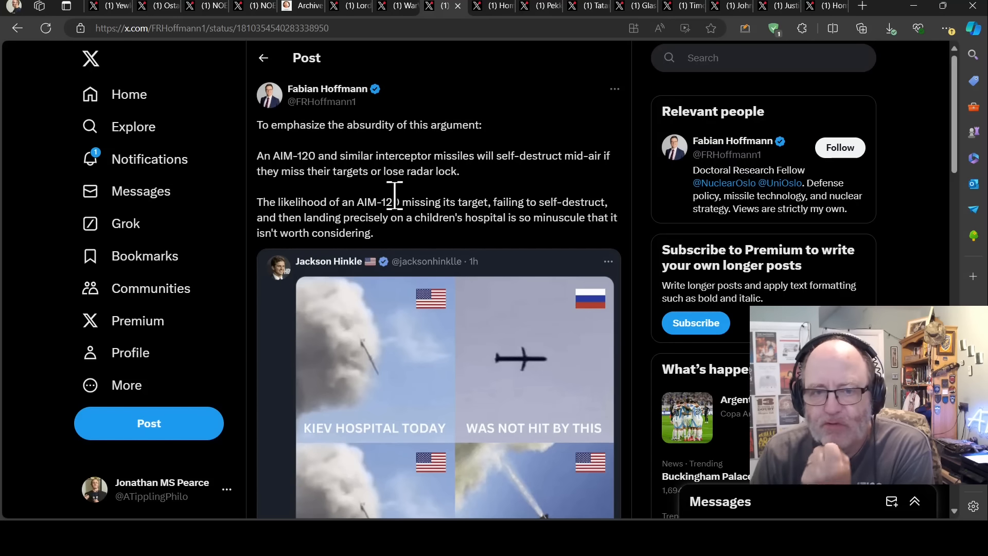
pyautogui.moveTo(482, 217)
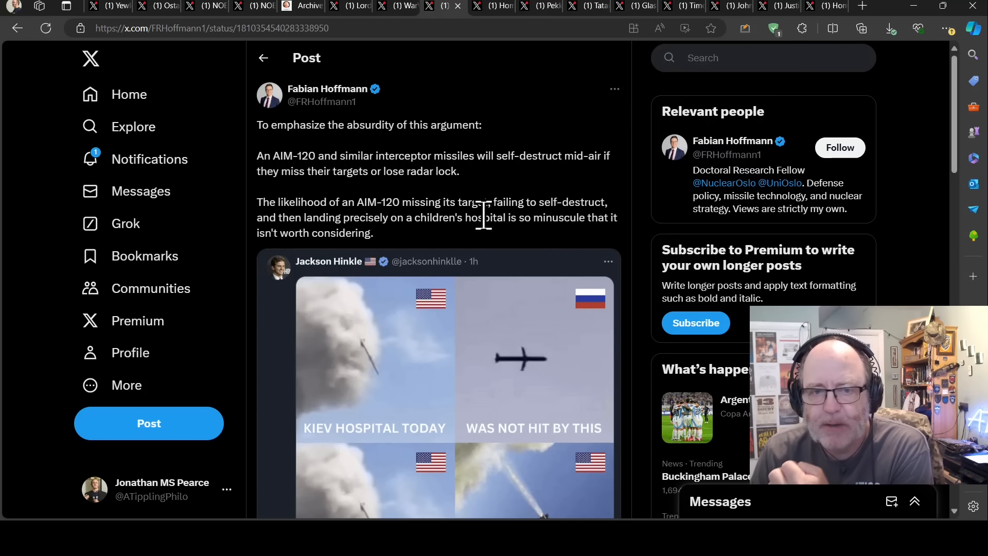
pyautogui.moveTo(508, 246)
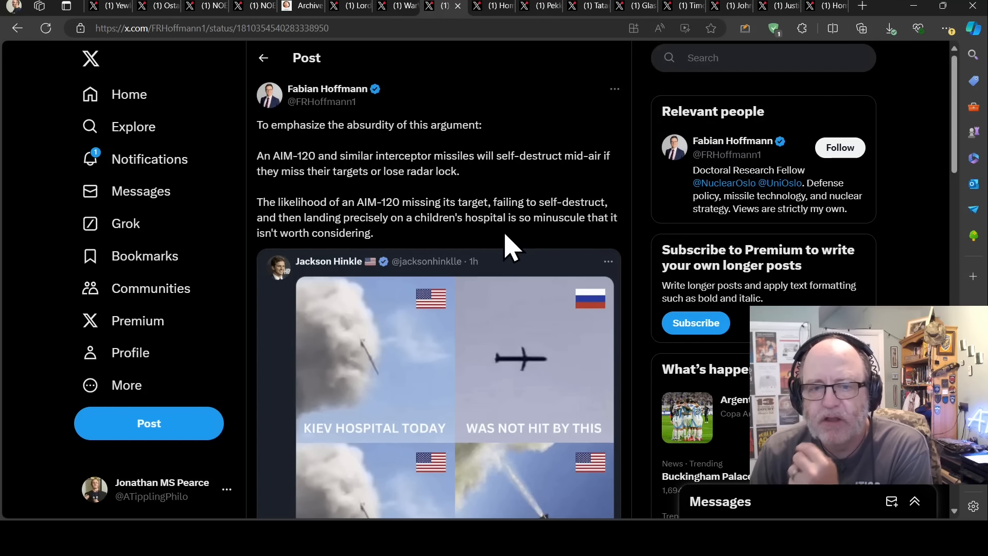
pyautogui.moveTo(422, 258)
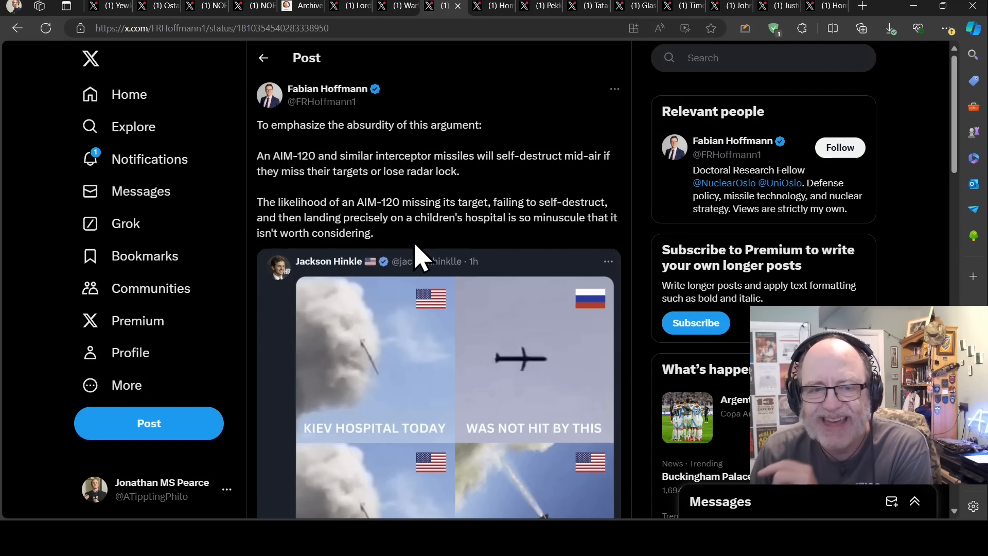
pyautogui.moveTo(437, 252)
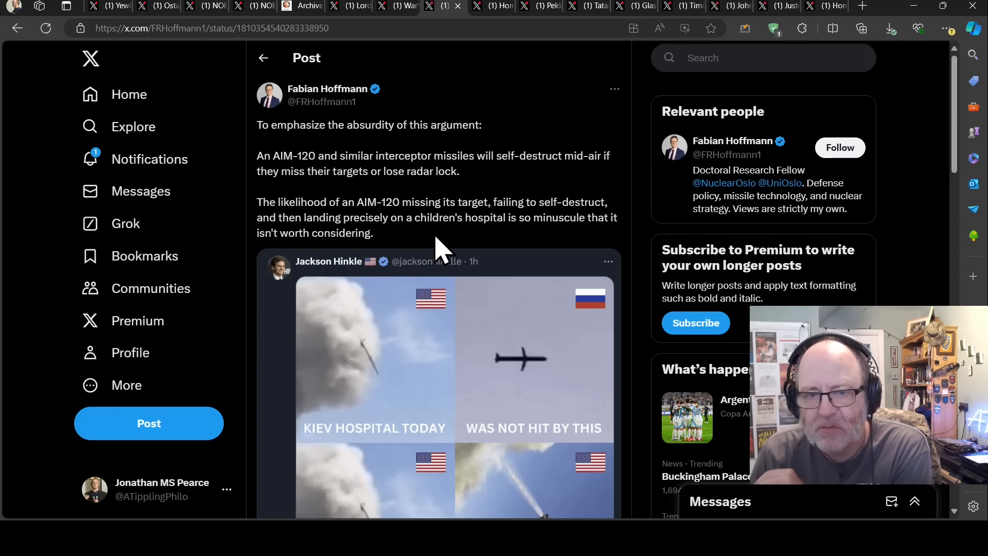
pyautogui.moveTo(384, 255)
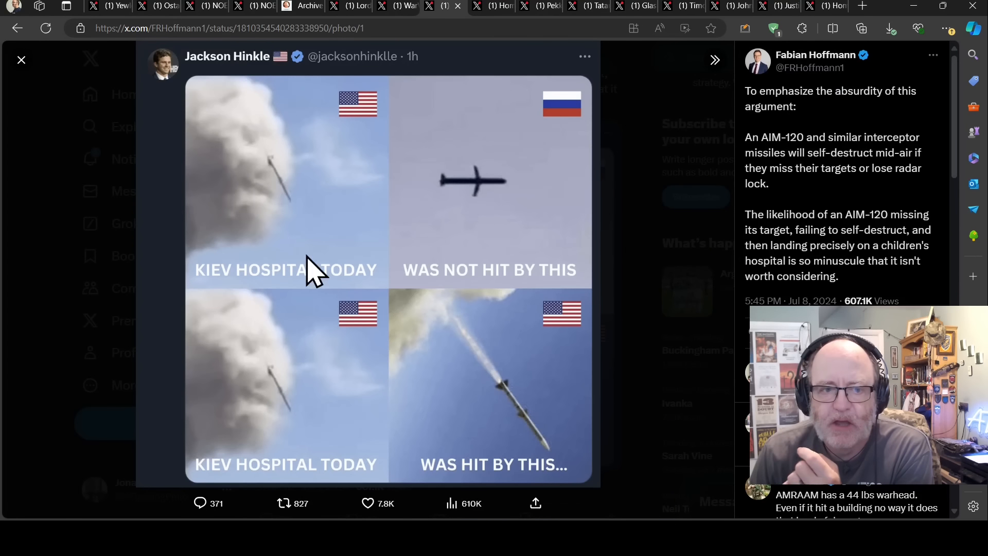
pyautogui.moveTo(539, 300)
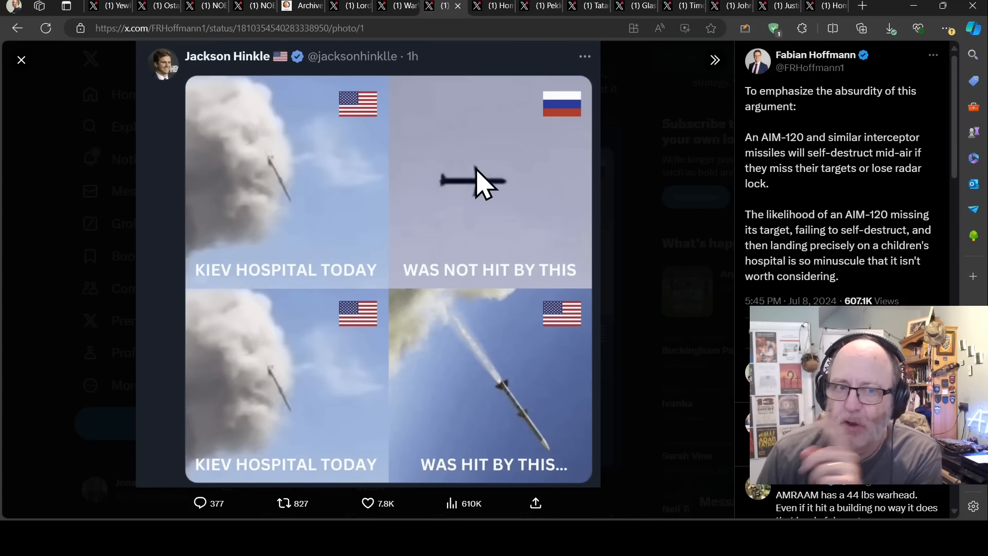
pyautogui.moveTo(393, 138)
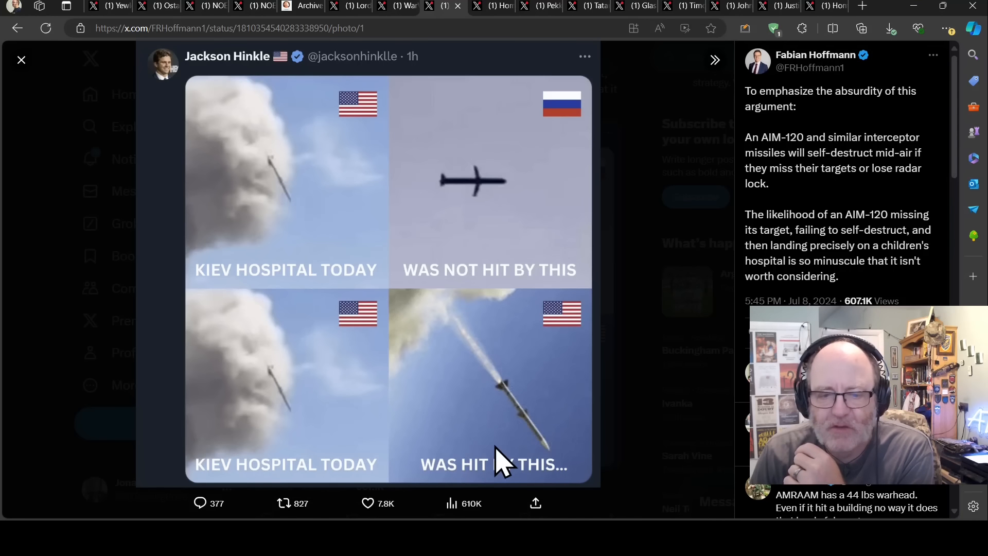
pyautogui.moveTo(511, 403)
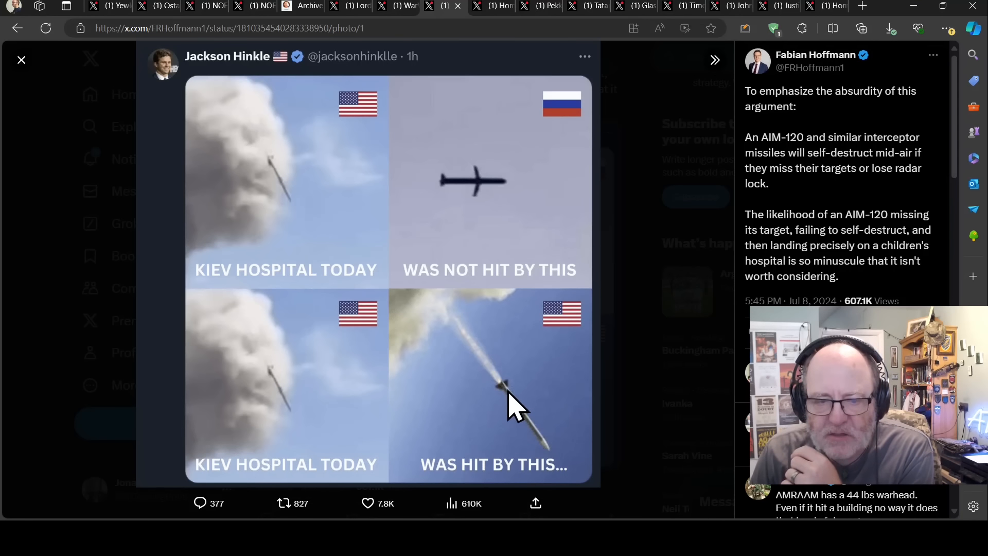
pyautogui.moveTo(271, 384)
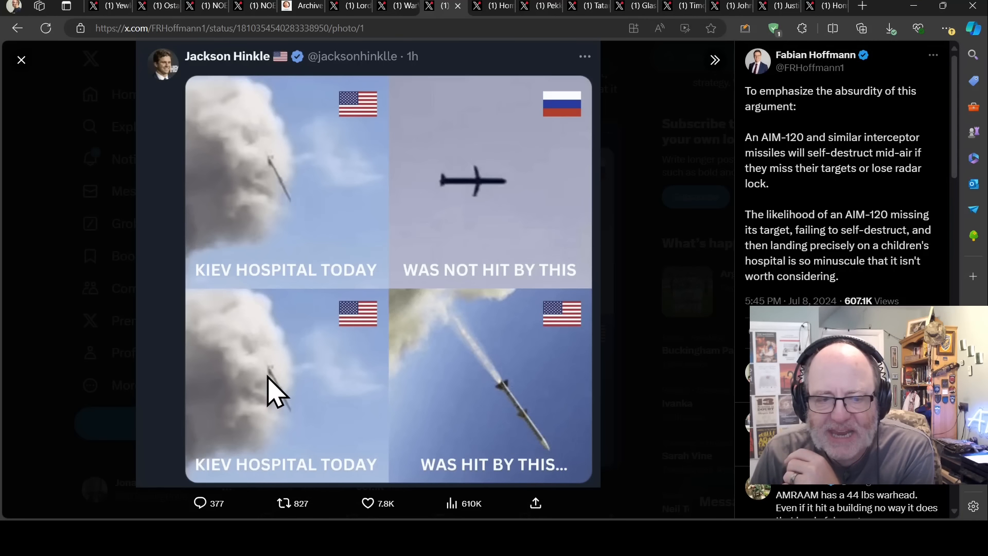
pyautogui.moveTo(504, 409)
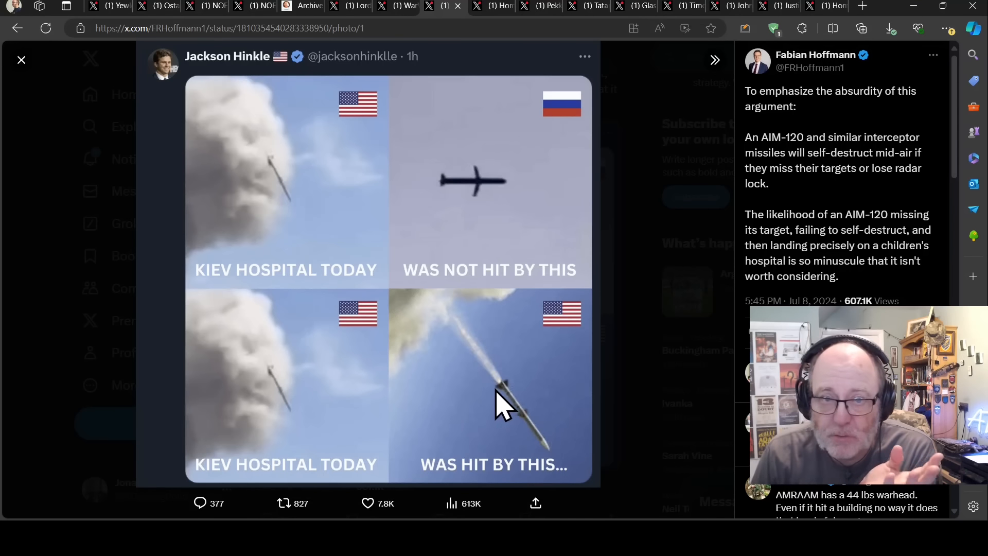
pyautogui.moveTo(477, 19)
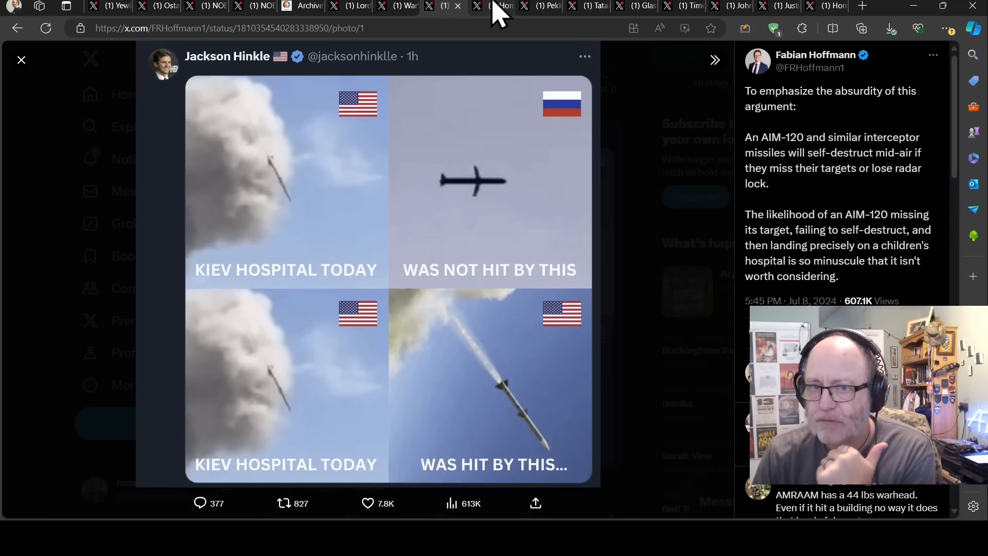
# Search X for 'jackson hinkle' and bring his People result back into view
pyautogui.click(21, 59)
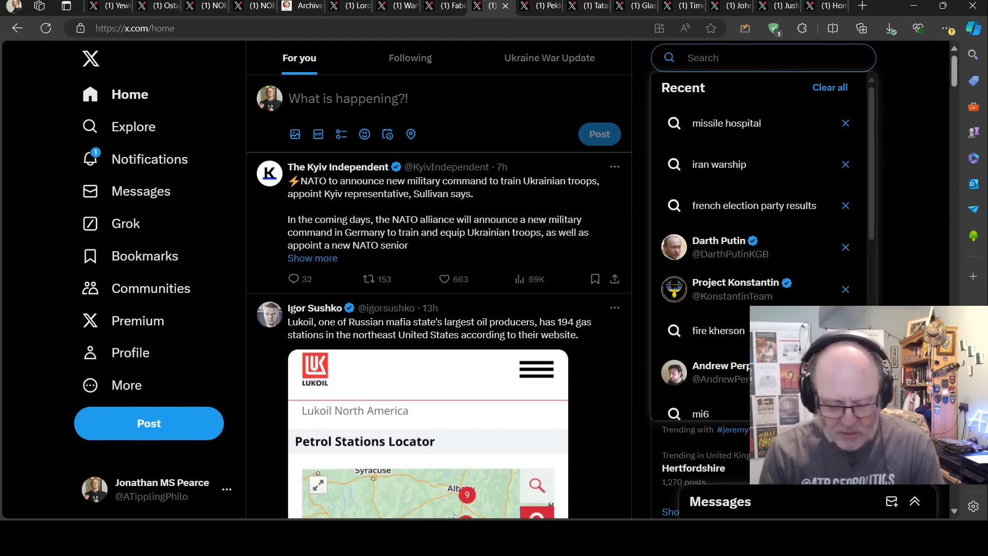
pyautogui.write('jackson hinkle')
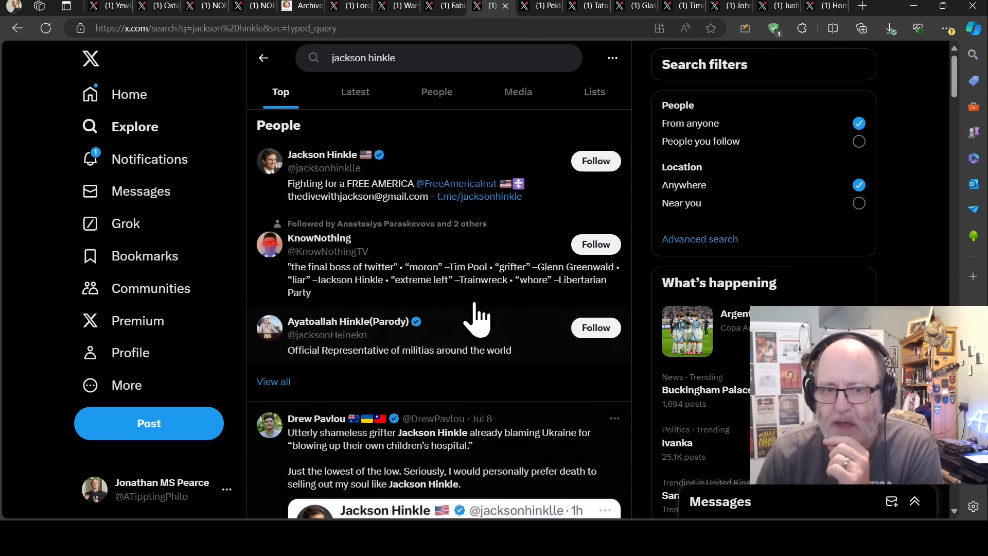
pyautogui.scroll(-3)
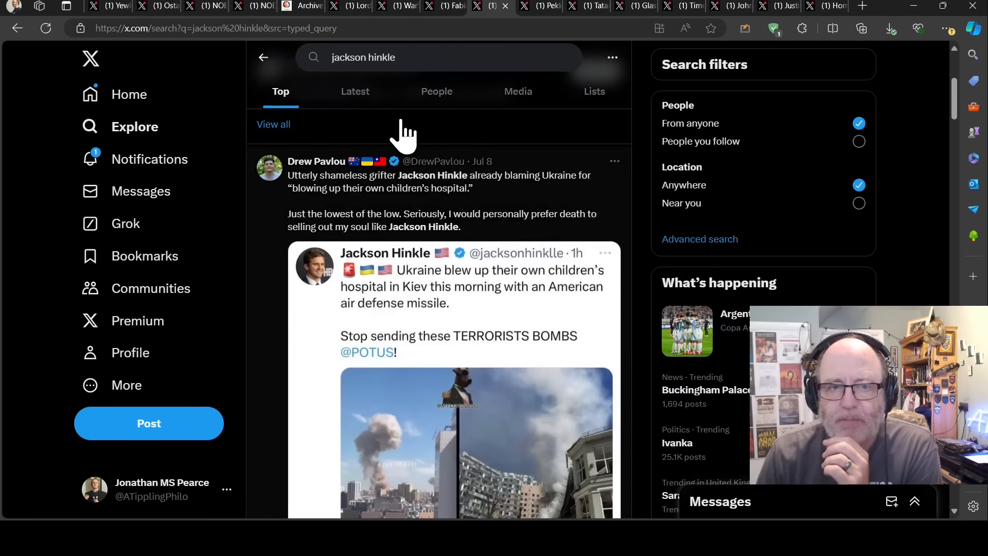
pyautogui.click(273, 124)
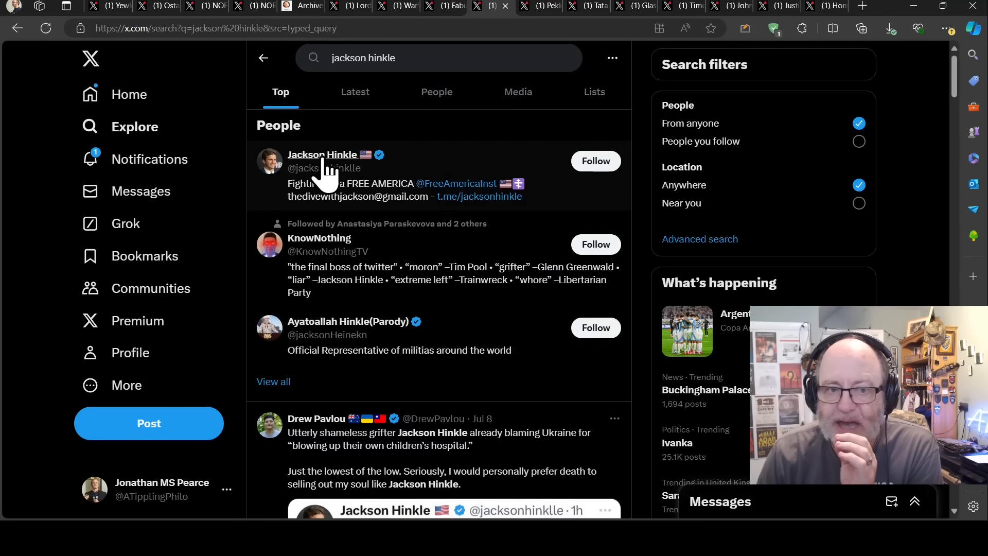
pyautogui.click(323, 154)
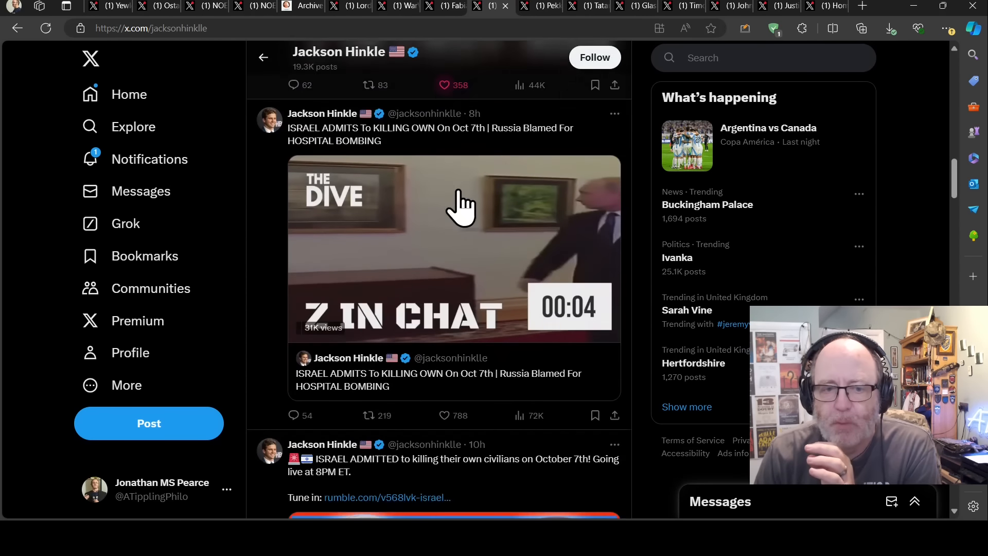
pyautogui.scroll(-3)
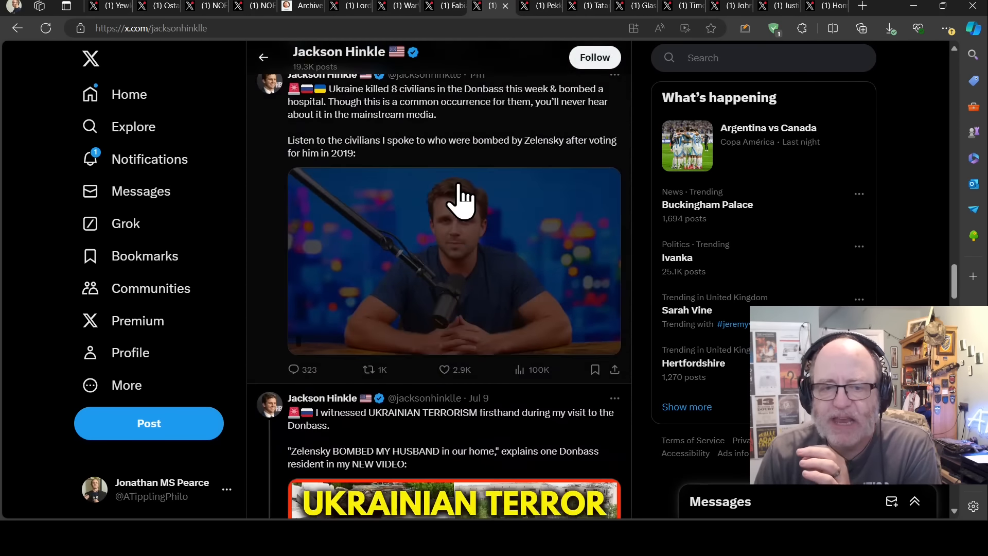
pyautogui.scroll(-3)
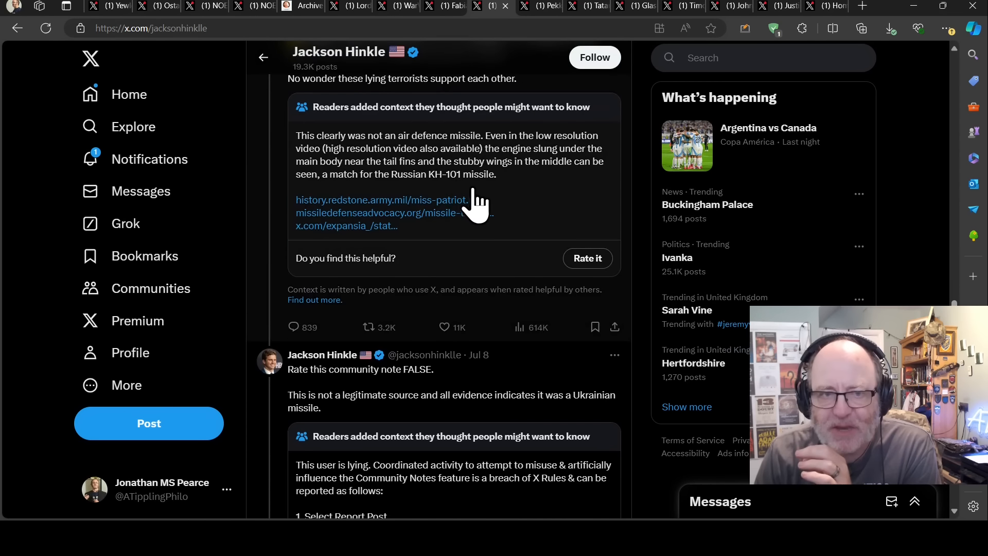
pyautogui.scroll(-3)
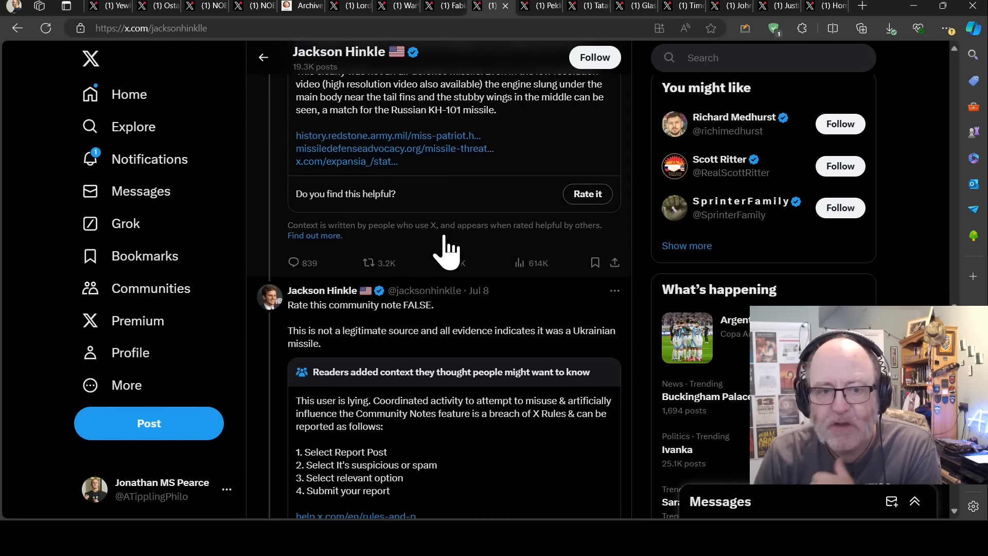
pyautogui.scroll(-3)
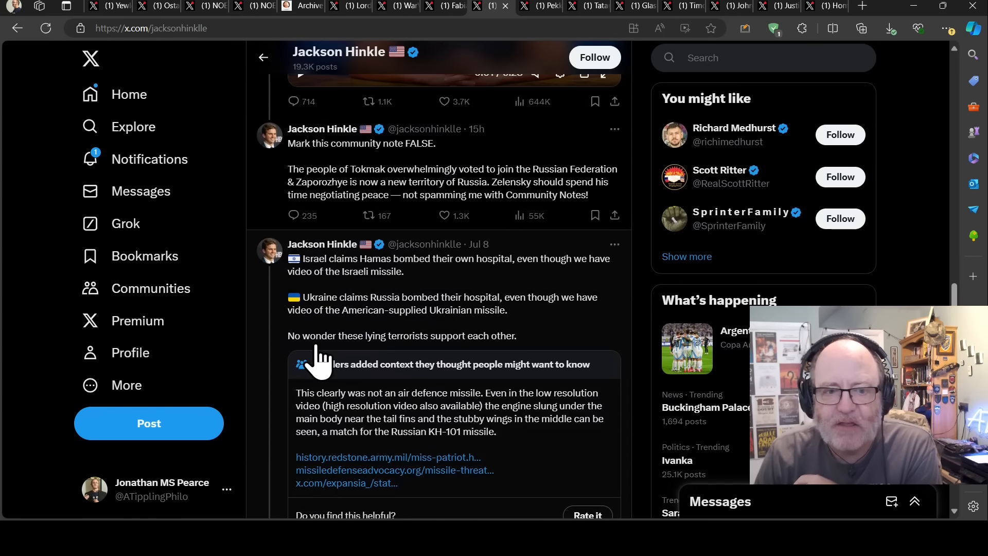
pyautogui.scroll(-3)
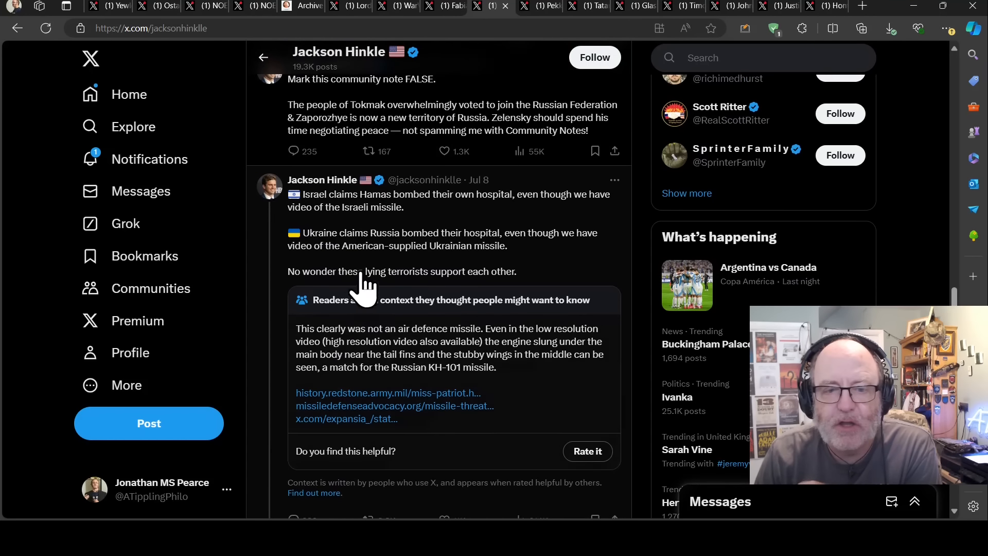
pyautogui.scroll(-3)
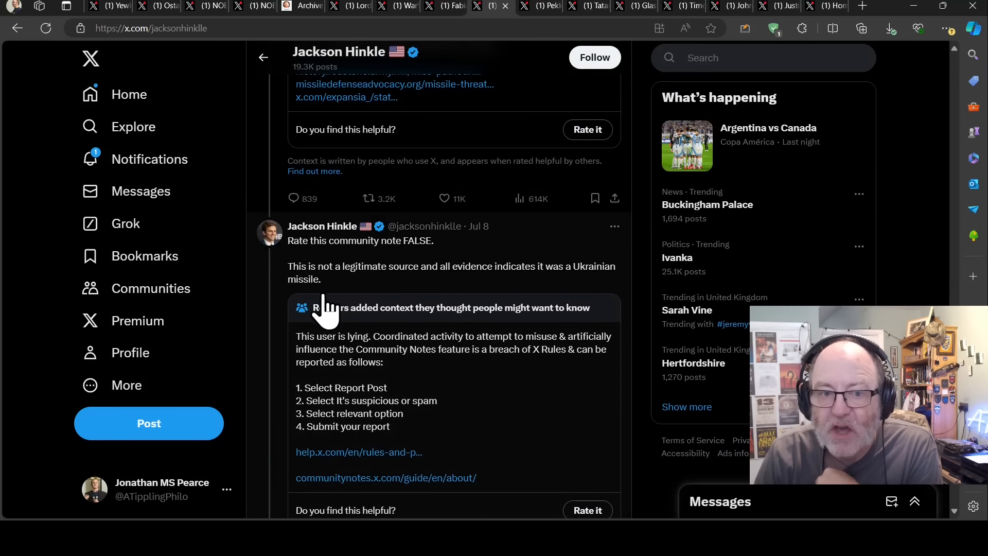
pyautogui.moveTo(416, 277)
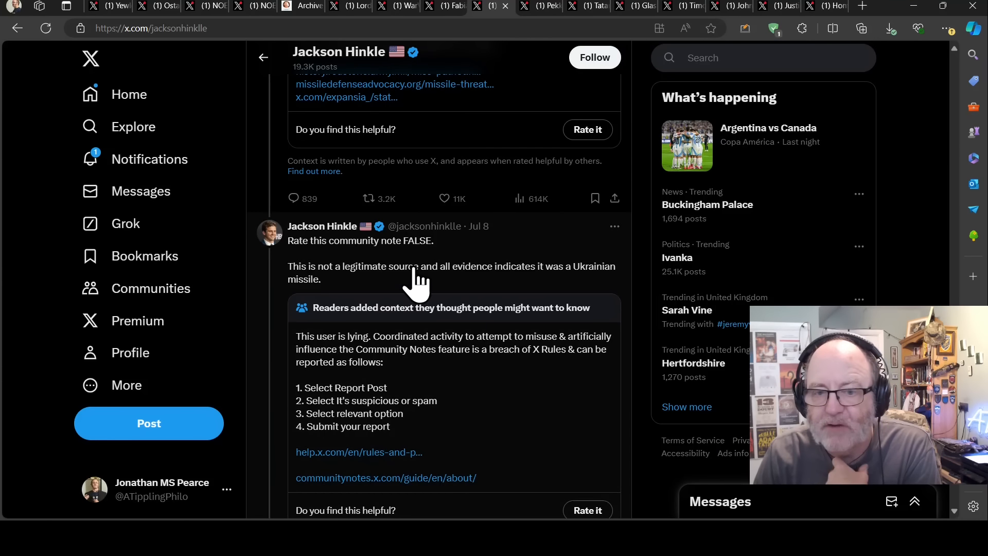
pyautogui.scroll(-3)
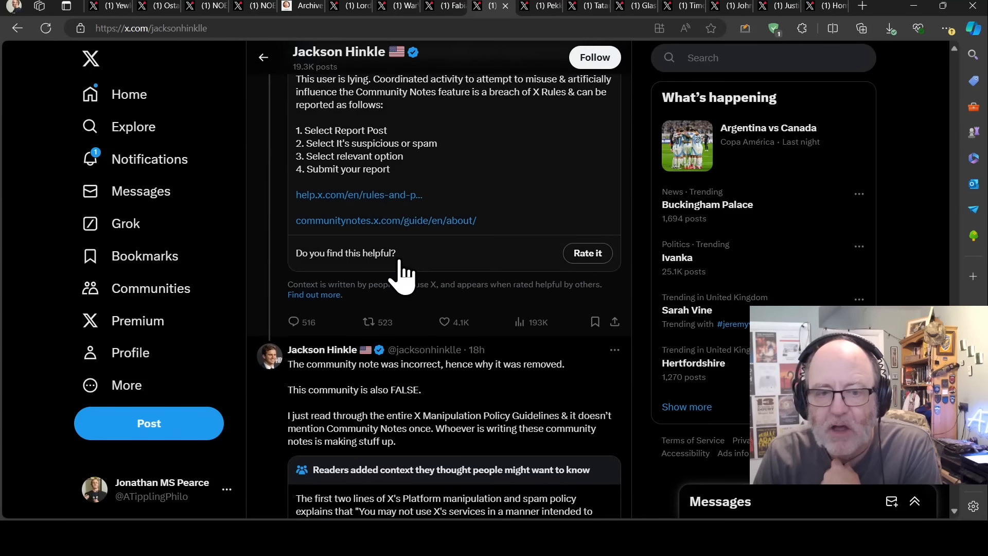
pyautogui.scroll(-3)
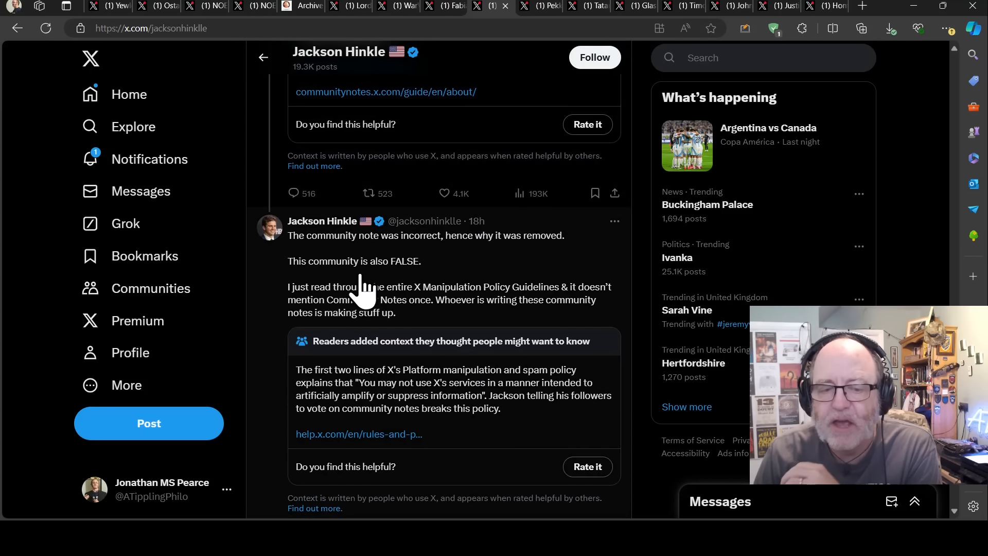
pyautogui.scroll(-3)
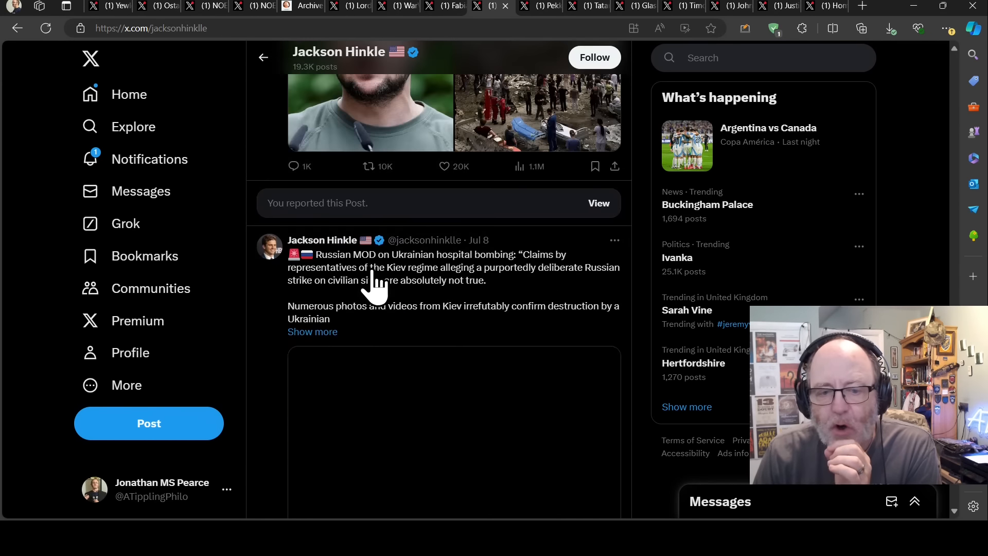
pyautogui.scroll(-3)
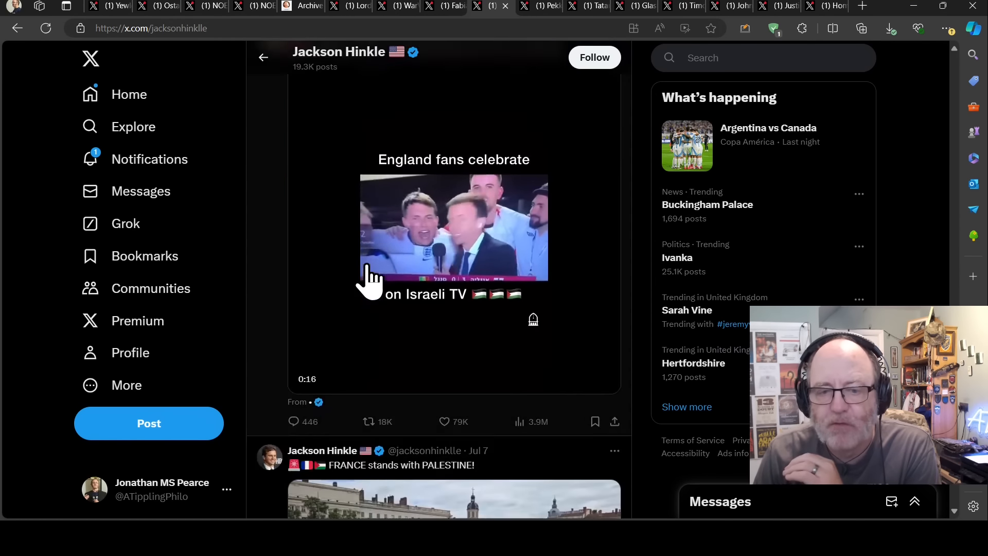
# Play the England fans video, then scroll to the shrapnel post's 'Picture 1 is much older' note
pyautogui.click(452, 239)
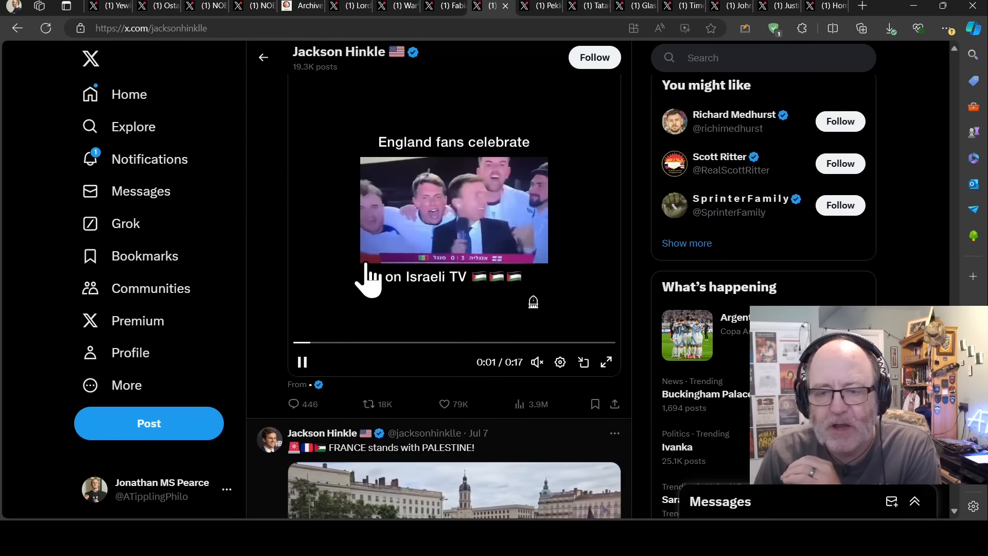
pyautogui.scroll(-3)
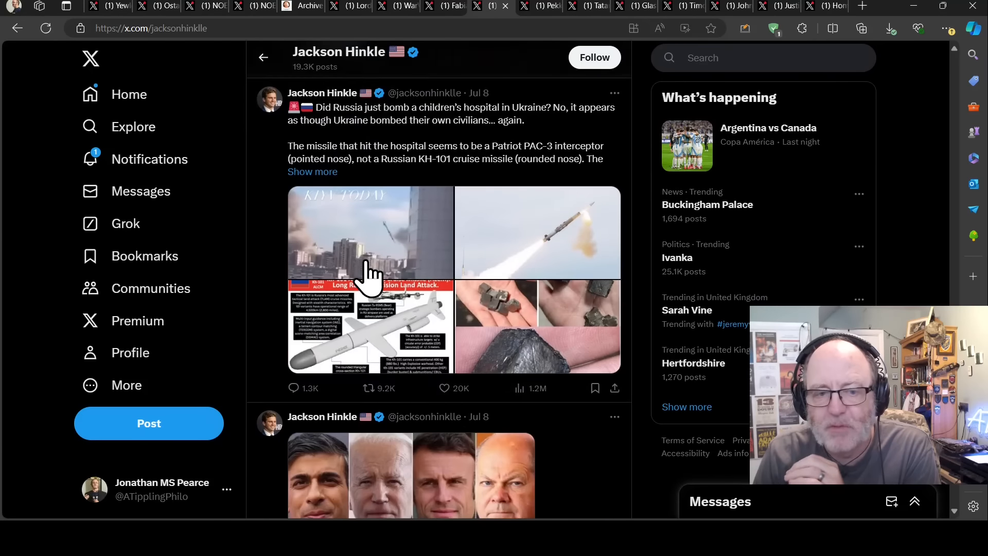
pyautogui.scroll(-3)
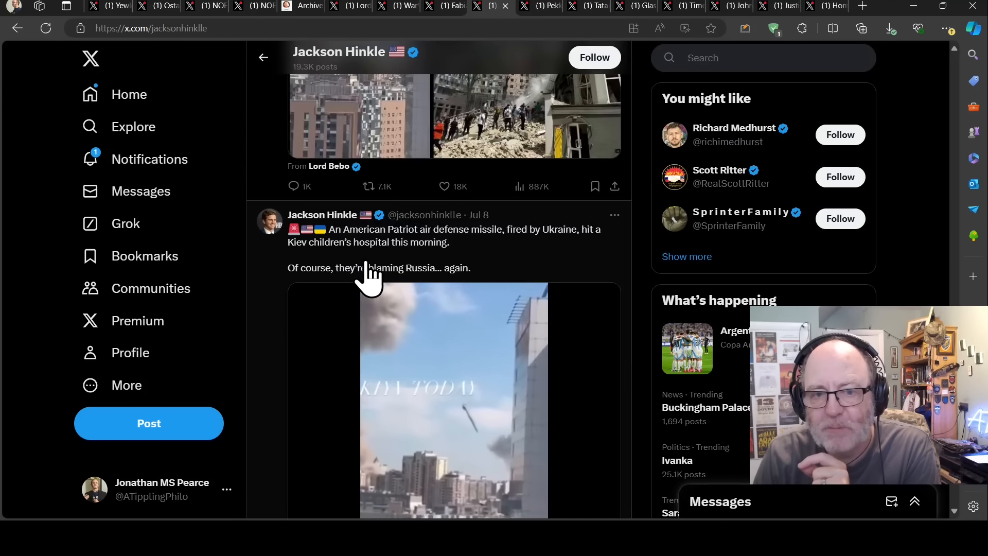
pyautogui.scroll(3)
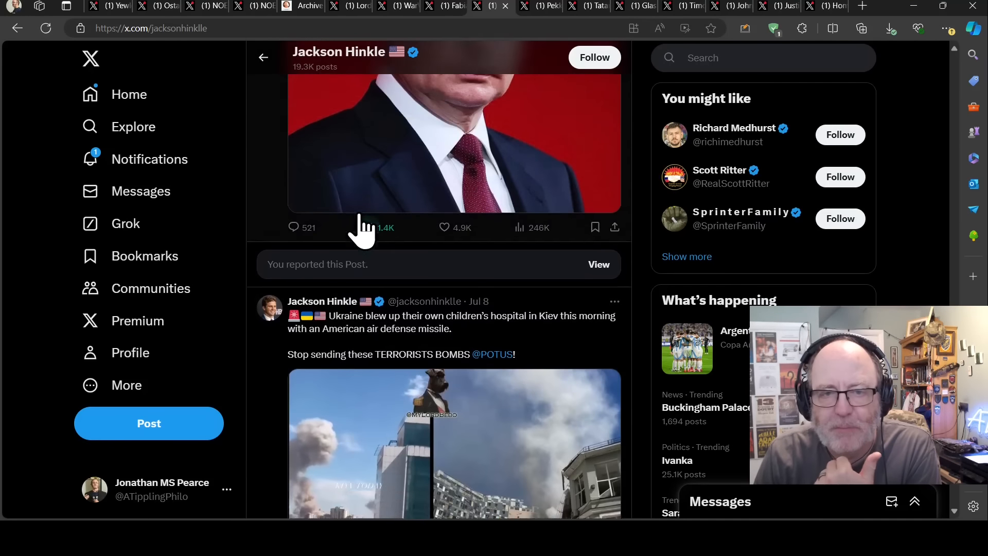
pyautogui.scroll(-3)
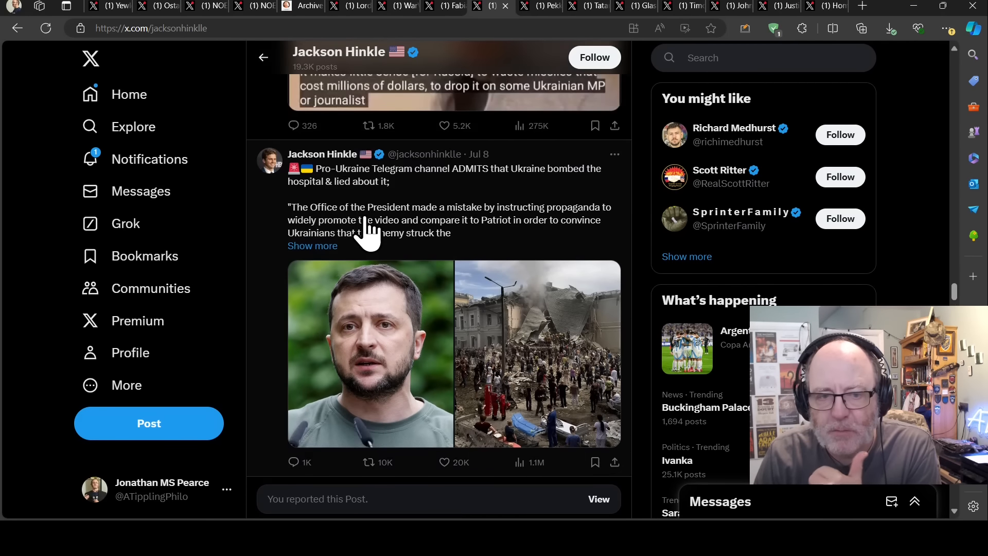
pyautogui.scroll(-3)
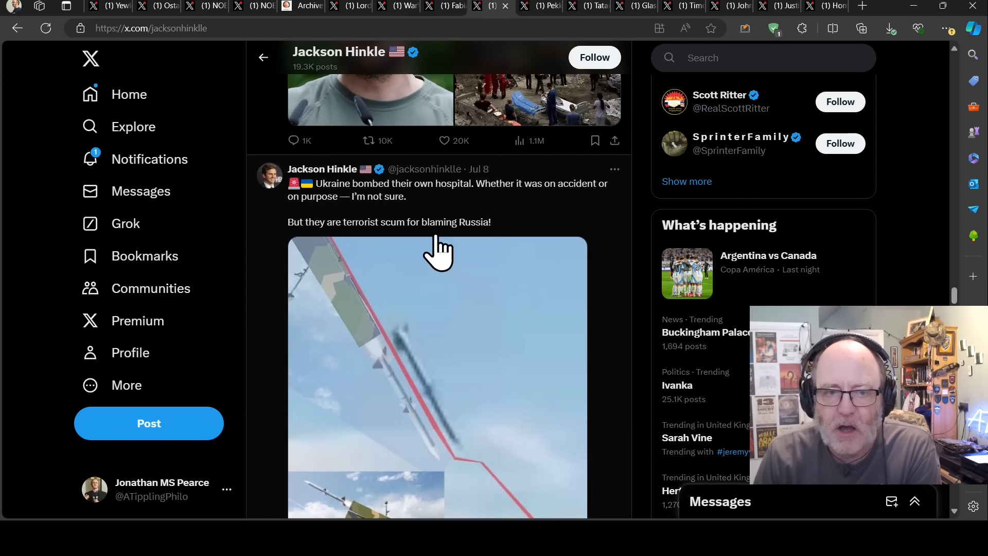
pyautogui.moveTo(419, 262)
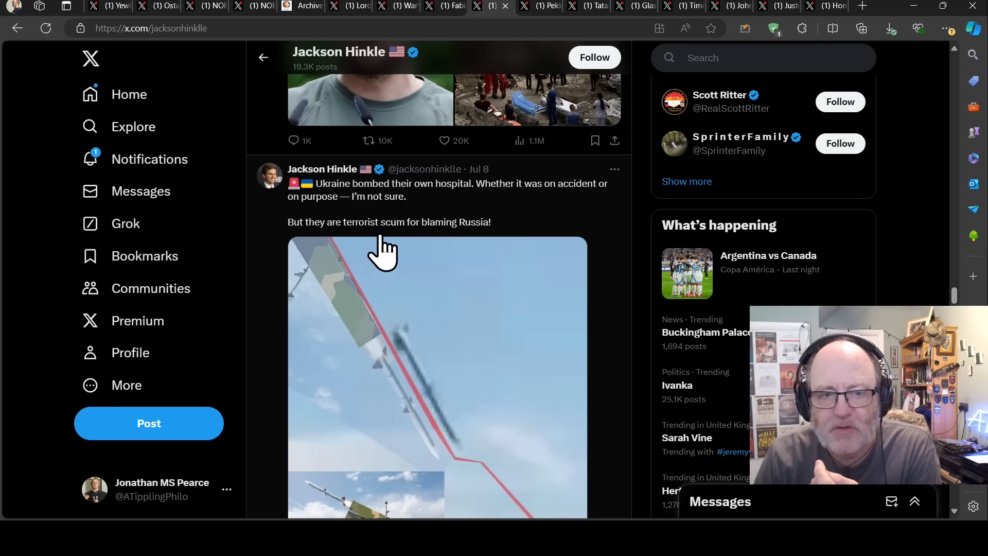
pyautogui.scroll(-3)
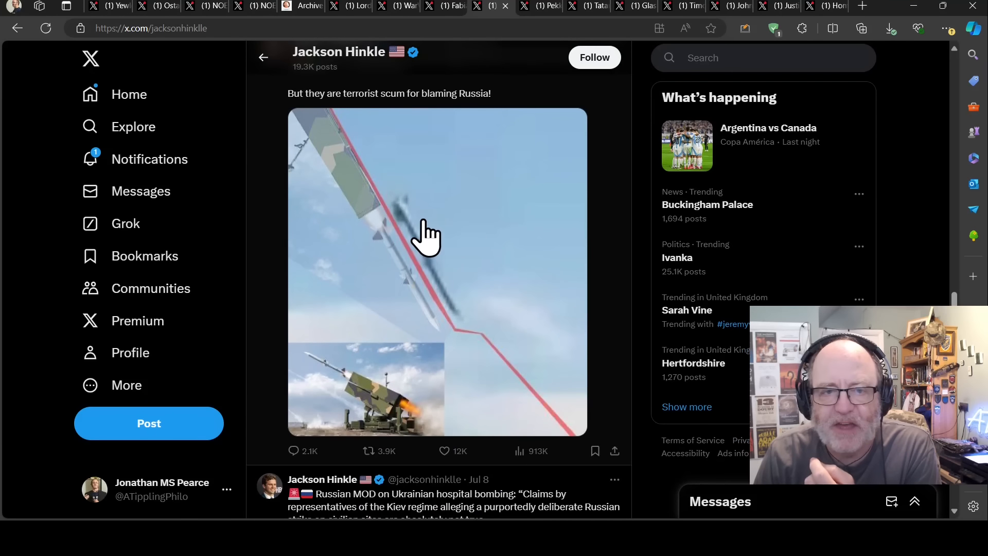
pyautogui.moveTo(422, 286)
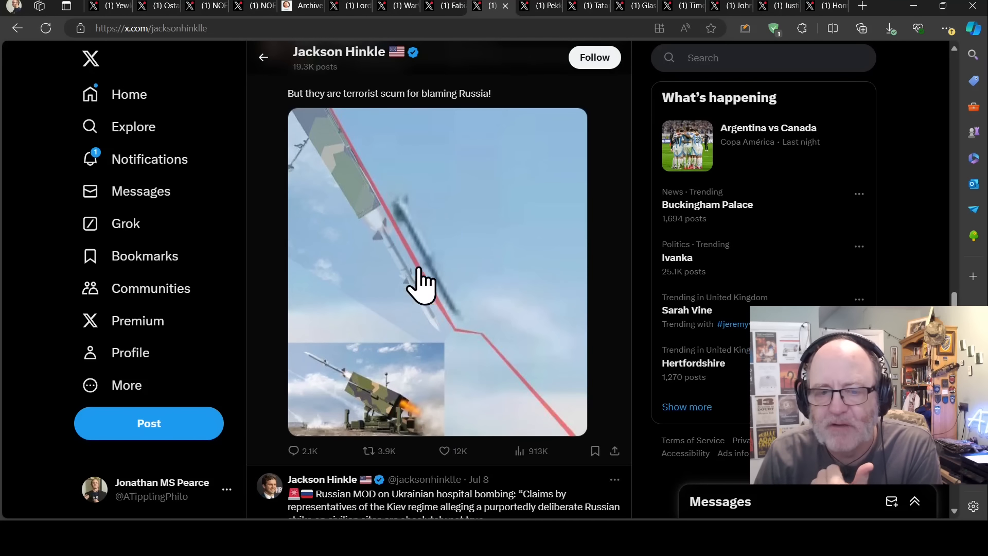
pyautogui.moveTo(398, 268)
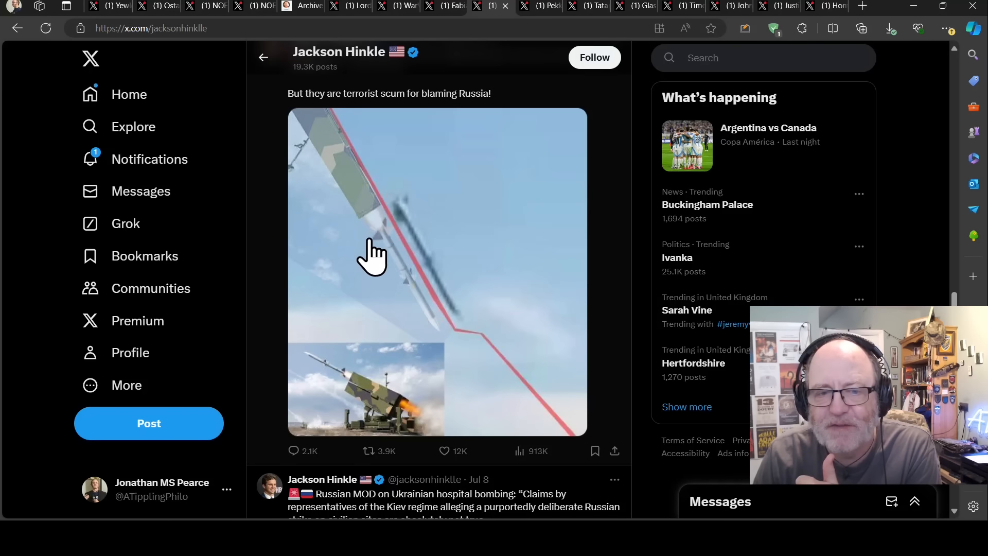
pyautogui.moveTo(401, 229)
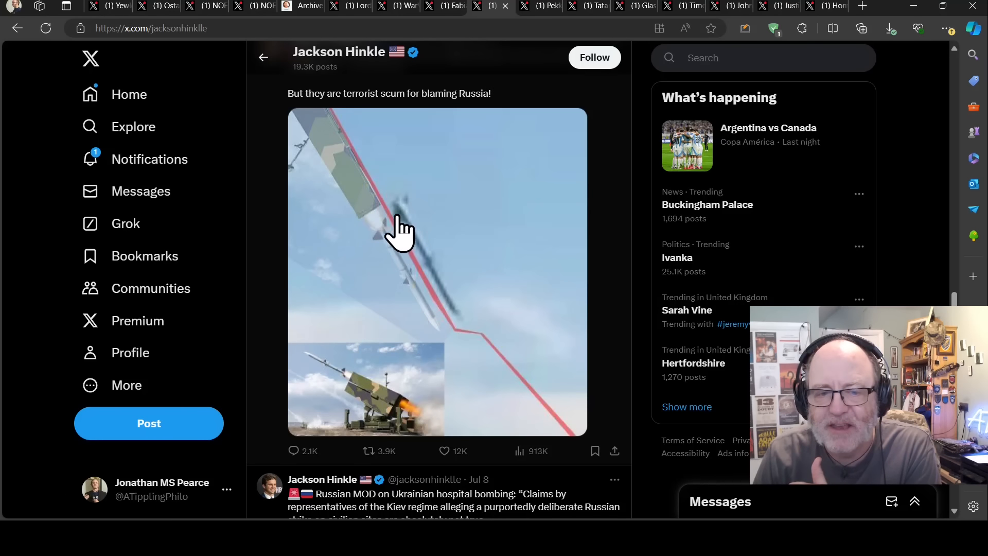
pyautogui.scroll(-3)
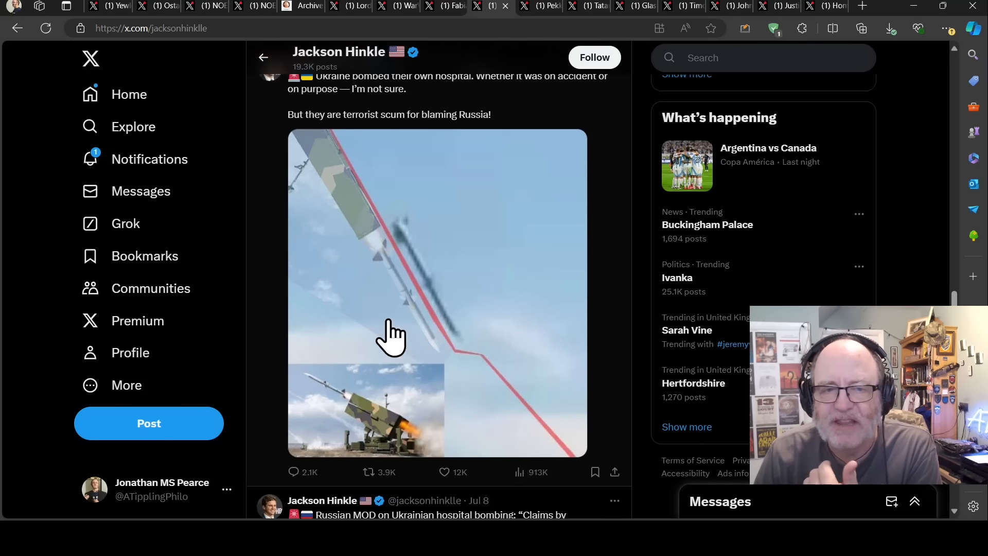
pyautogui.scroll(-3)
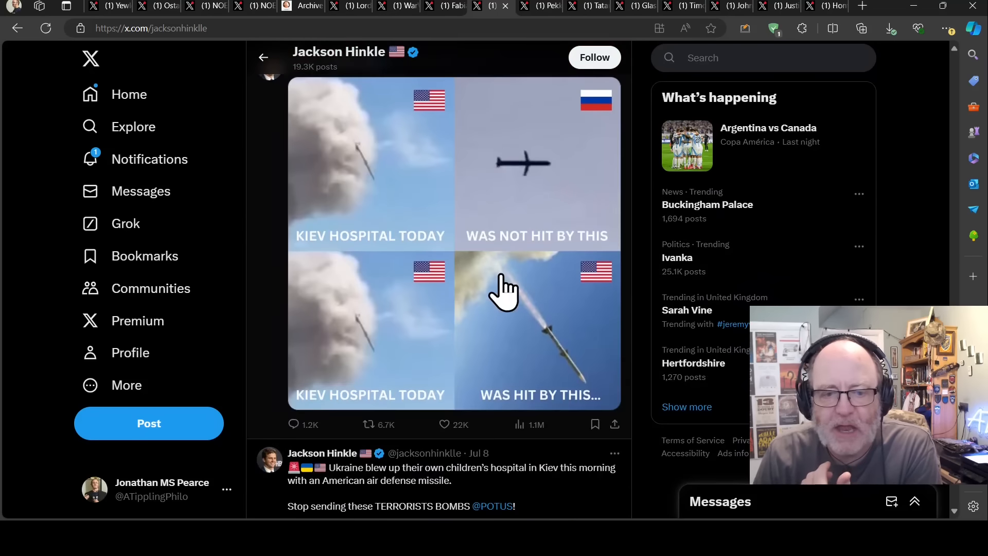
pyautogui.scroll(-3)
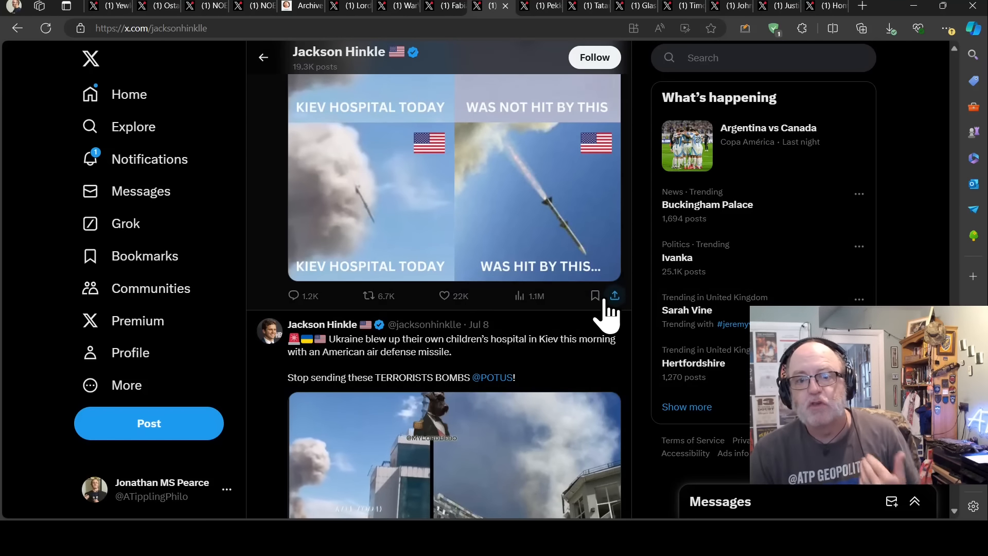
pyautogui.scroll(-3)
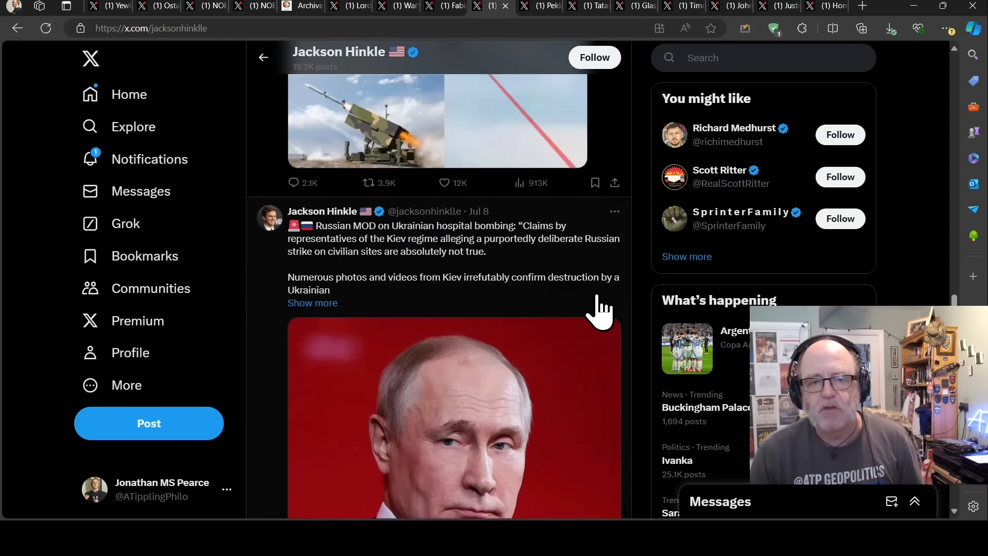
pyautogui.scroll(-3)
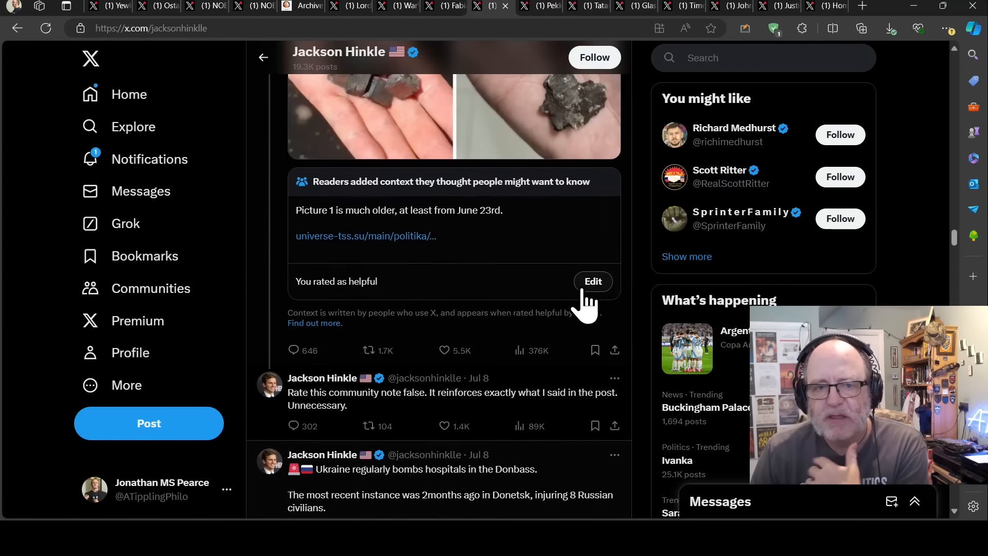
pyautogui.moveTo(517, 258)
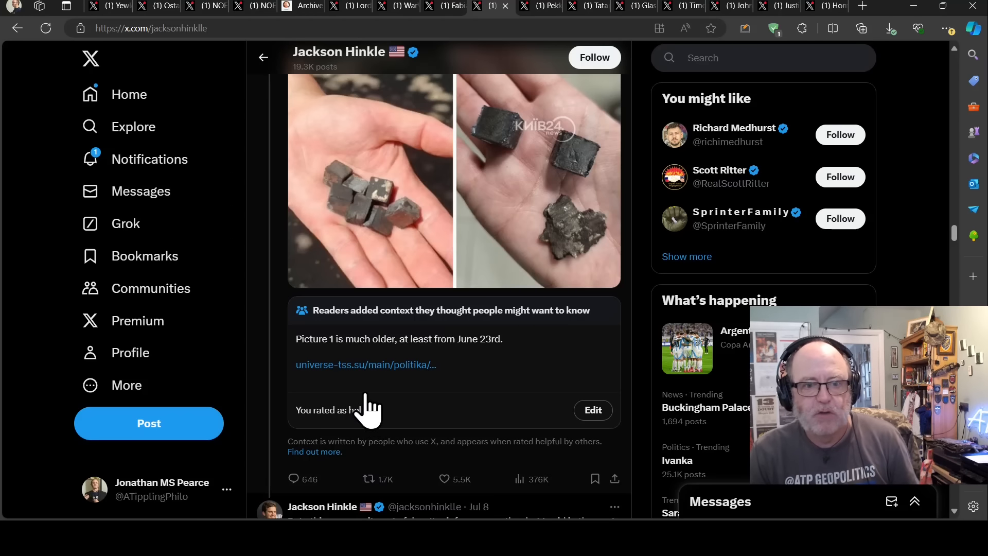
# Scroll Hinkle's timeline to his post calling the community note false, with its manipulation-policy note
pyautogui.scroll(-3)
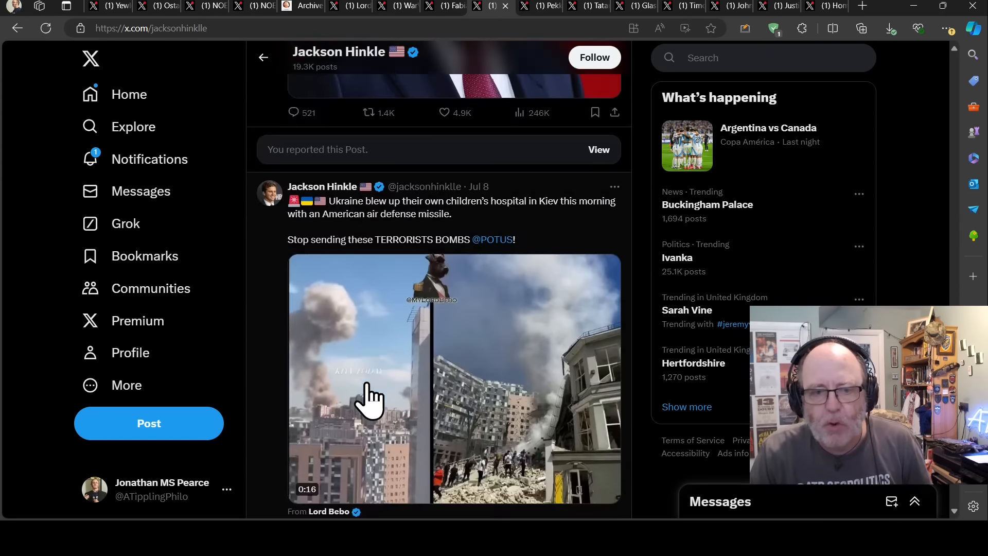
pyautogui.scroll(-3)
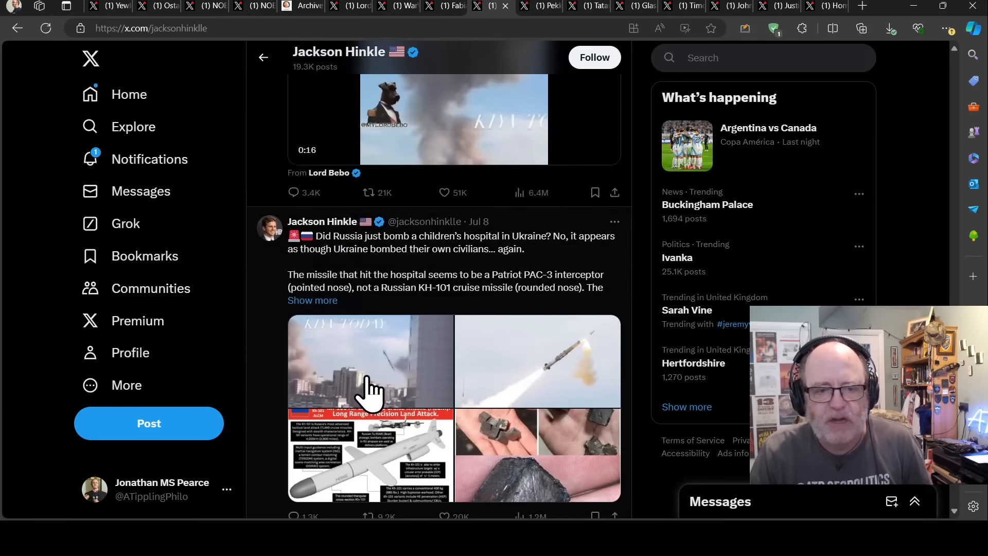
pyautogui.scroll(-3)
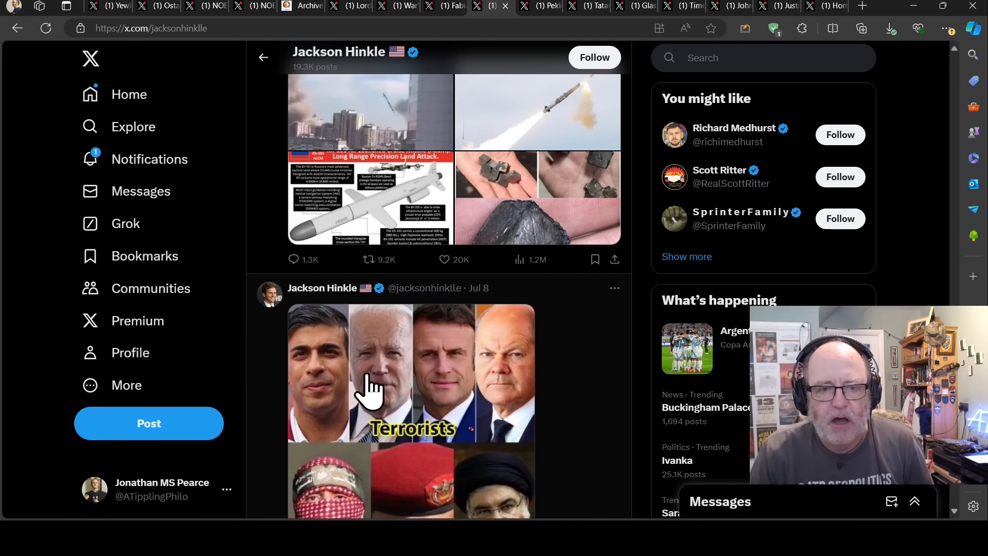
pyautogui.scroll(-3)
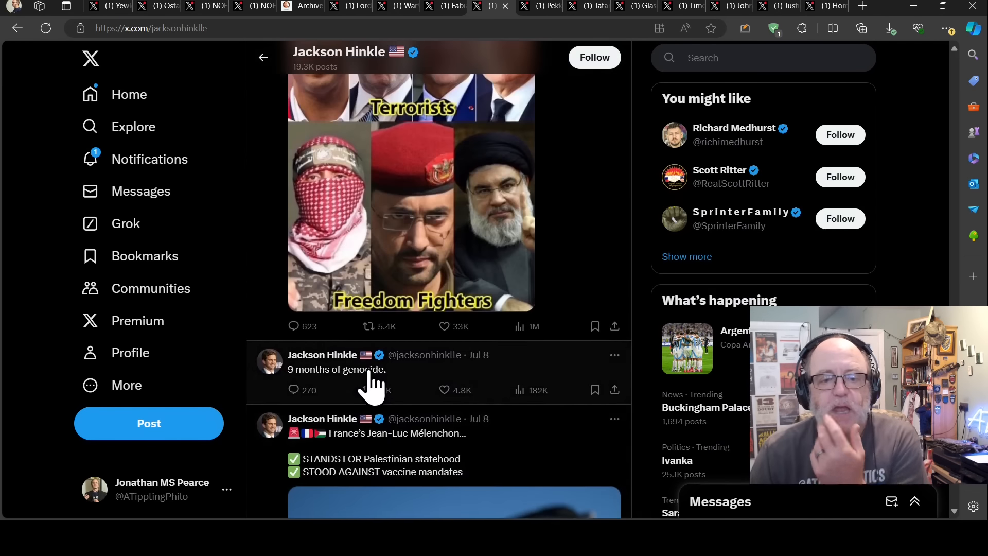
pyautogui.scroll(-3)
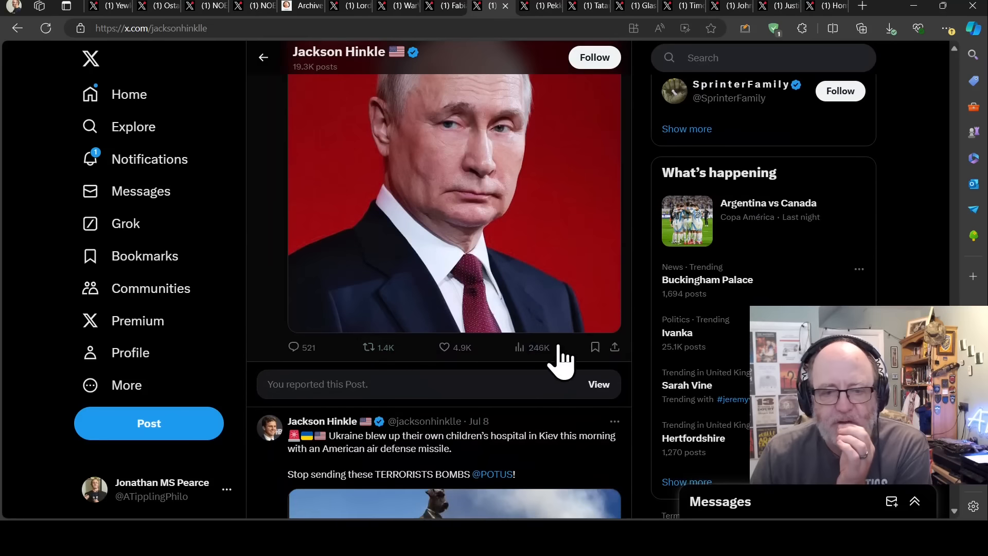
pyautogui.scroll(-3)
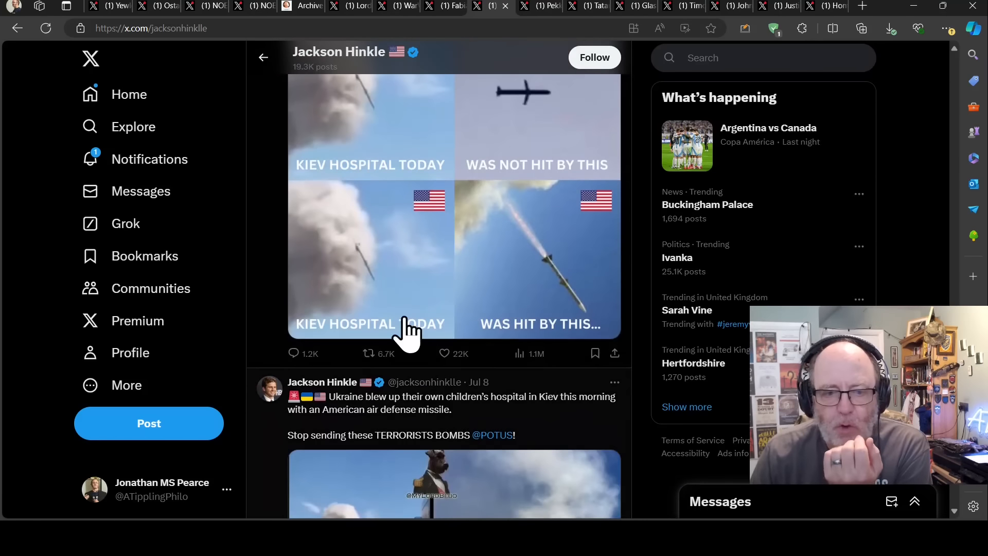
pyautogui.scroll(-3)
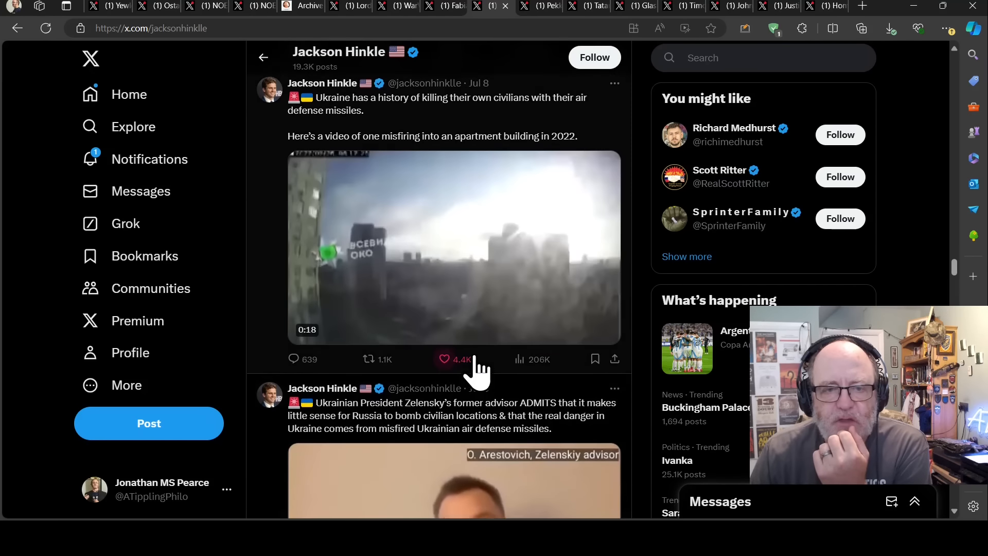
pyautogui.scroll(-3)
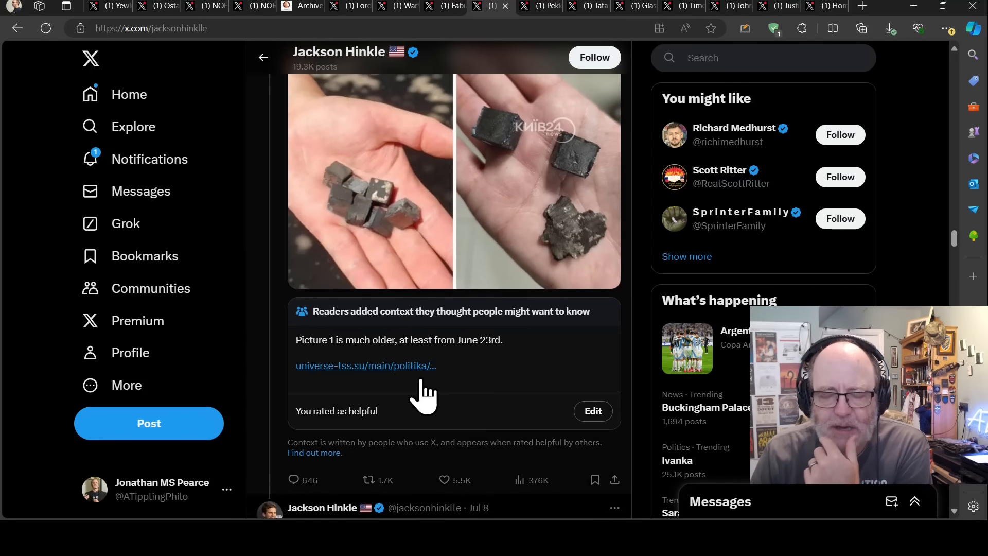
pyautogui.scroll(-3)
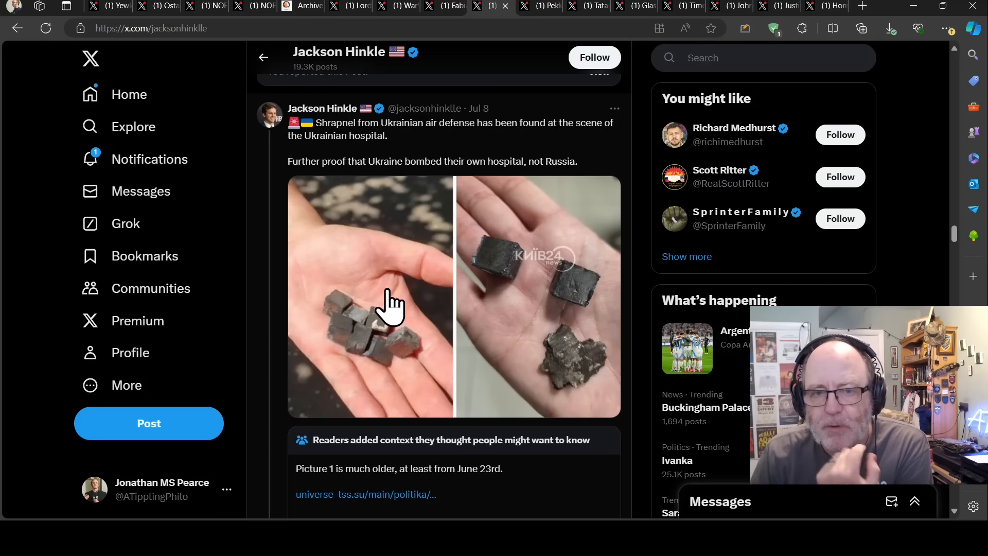
pyautogui.scroll(-3)
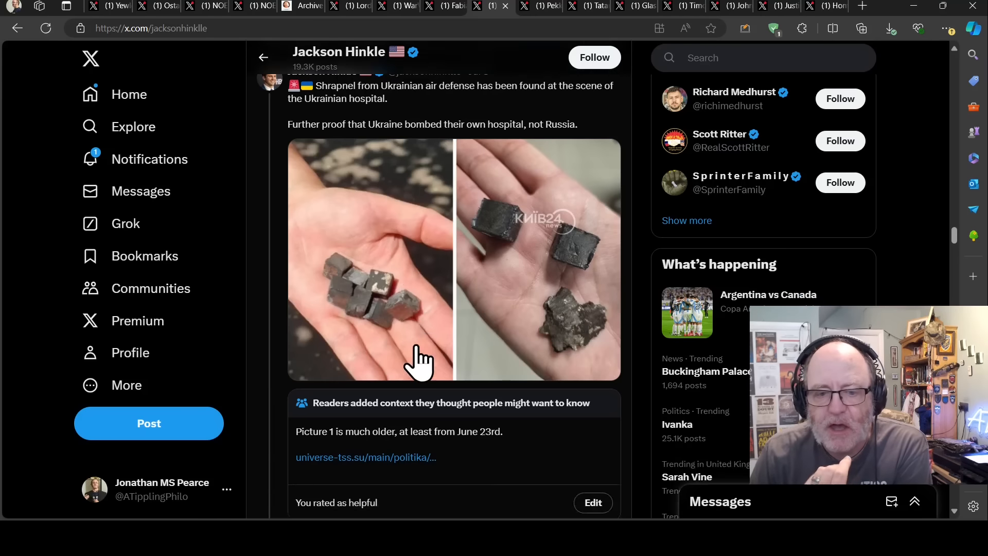
pyautogui.scroll(-3)
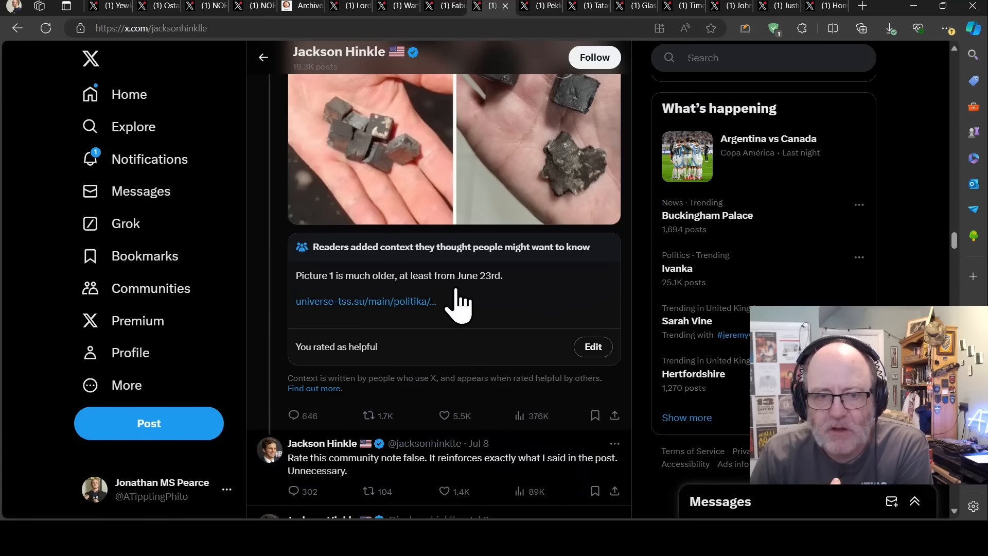
pyautogui.scroll(-3)
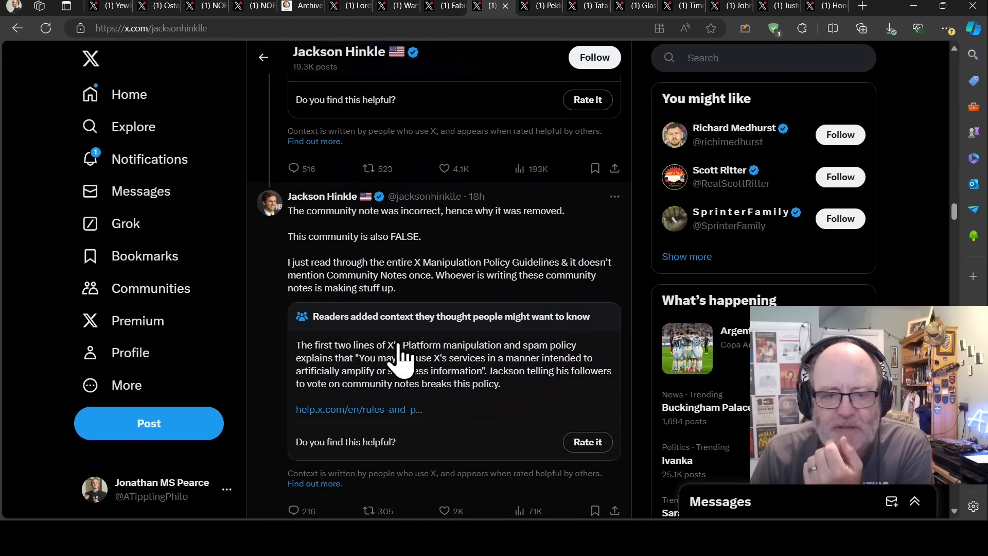
# Scroll further to the post blaming a Ukrainian missile and its KH-101 community note
pyautogui.scroll(-3)
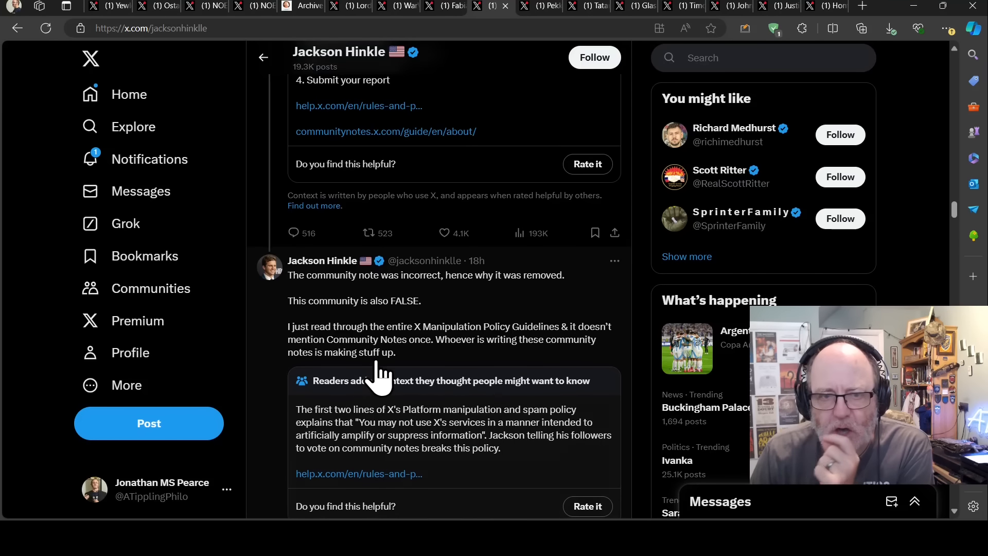
pyautogui.scroll(-3)
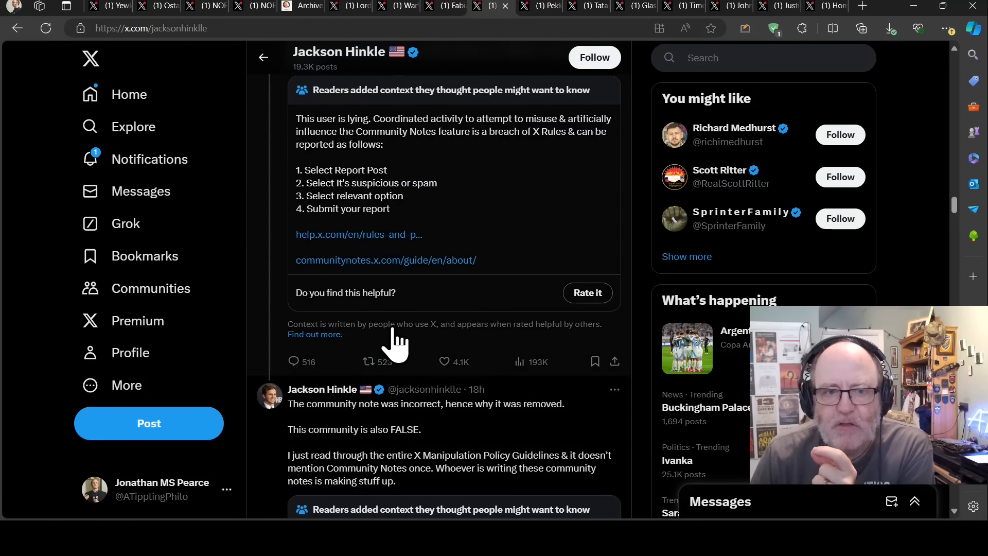
pyautogui.scroll(3)
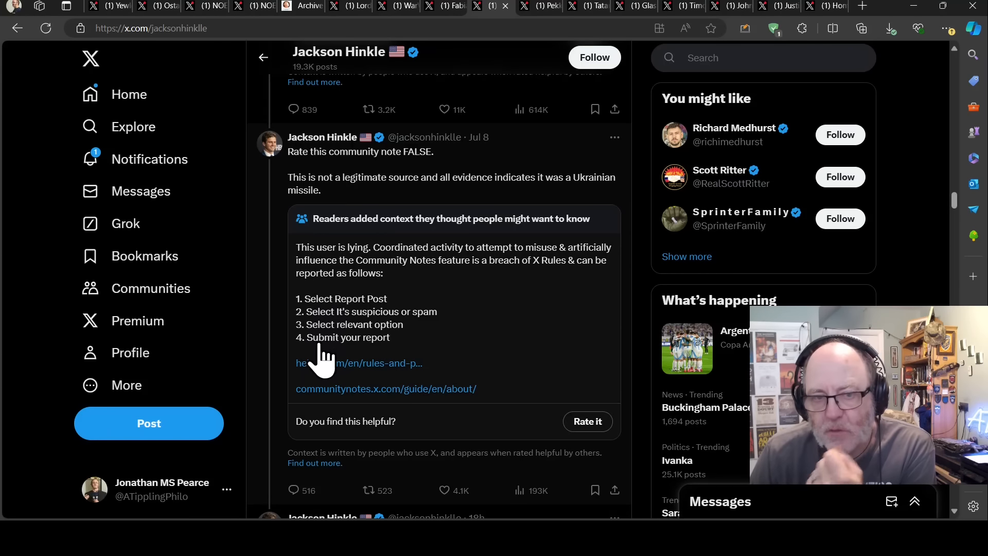
pyautogui.moveTo(393, 265)
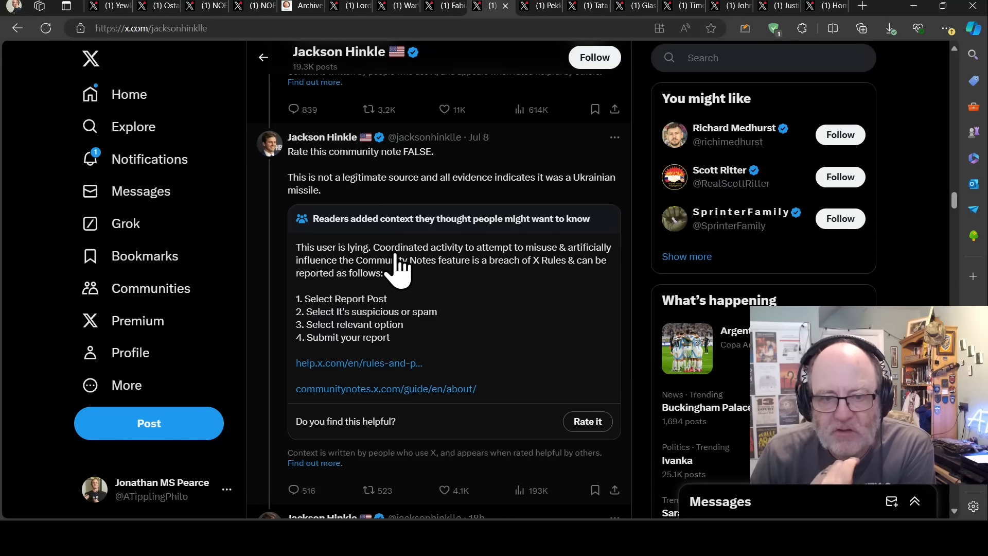
pyautogui.moveTo(510, 284)
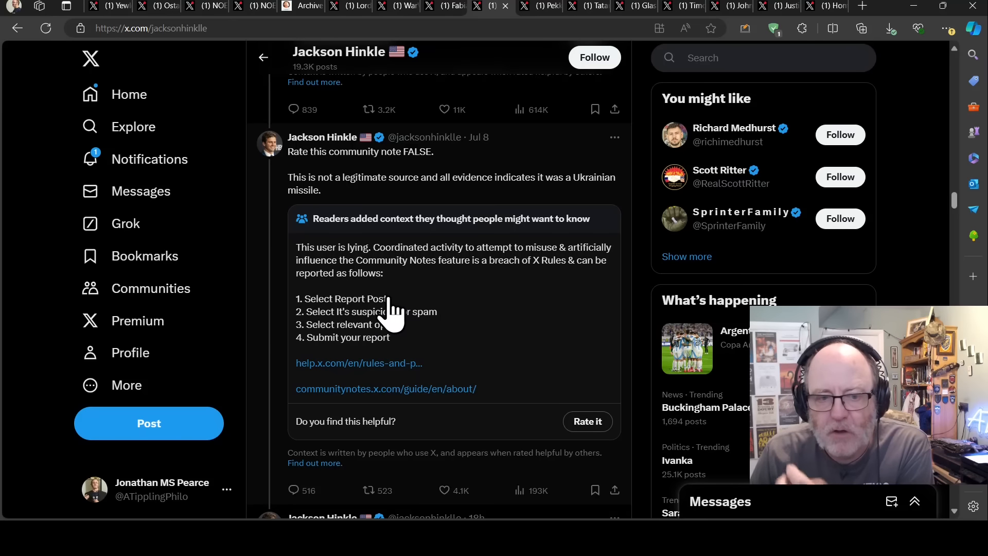
pyautogui.scroll(-3)
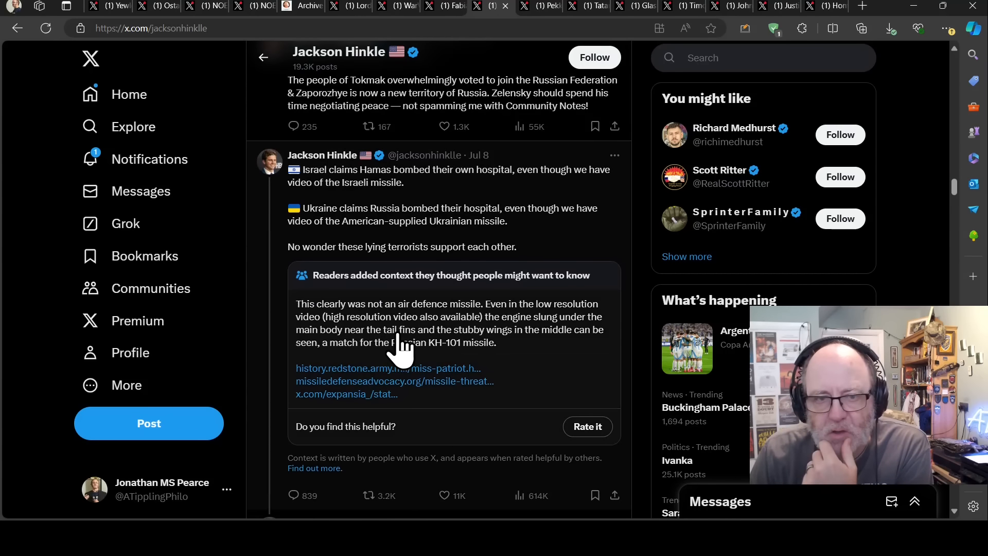
pyautogui.moveTo(363, 356)
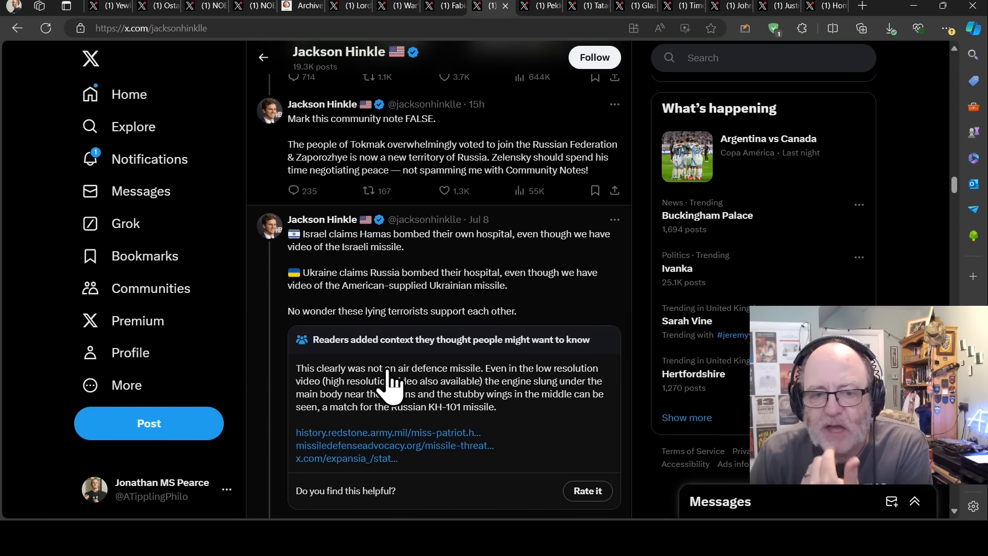
pyautogui.scroll(-3)
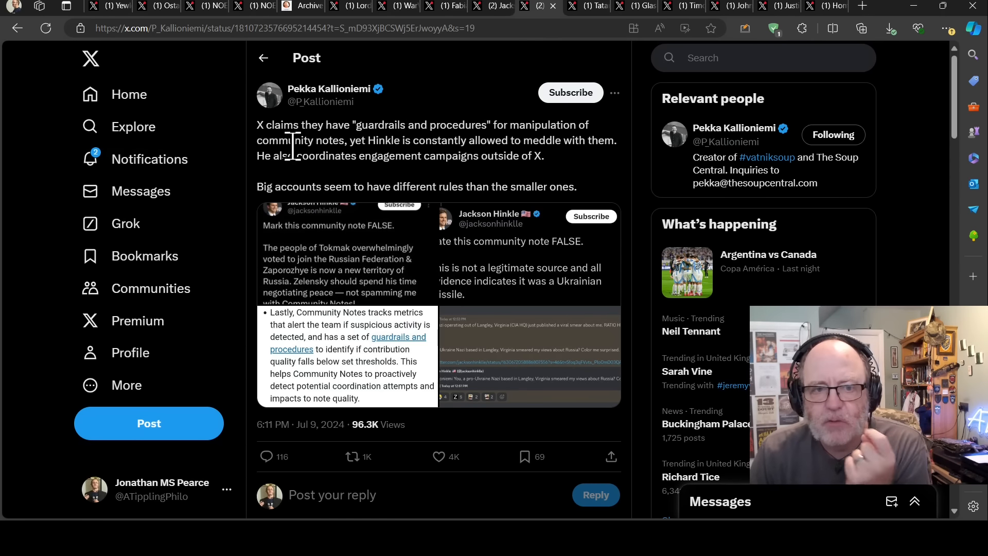
pyautogui.moveTo(541, 186)
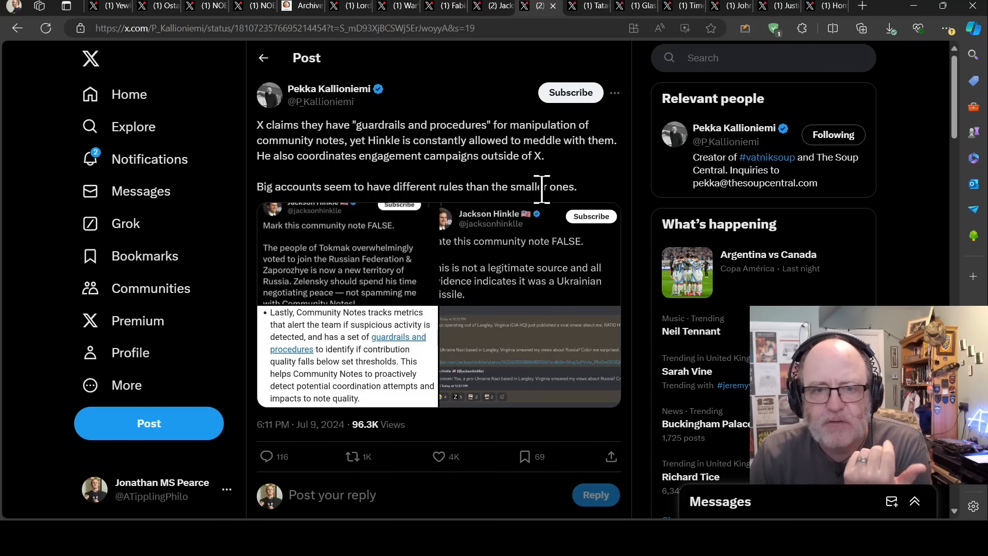
pyautogui.moveTo(526, 182)
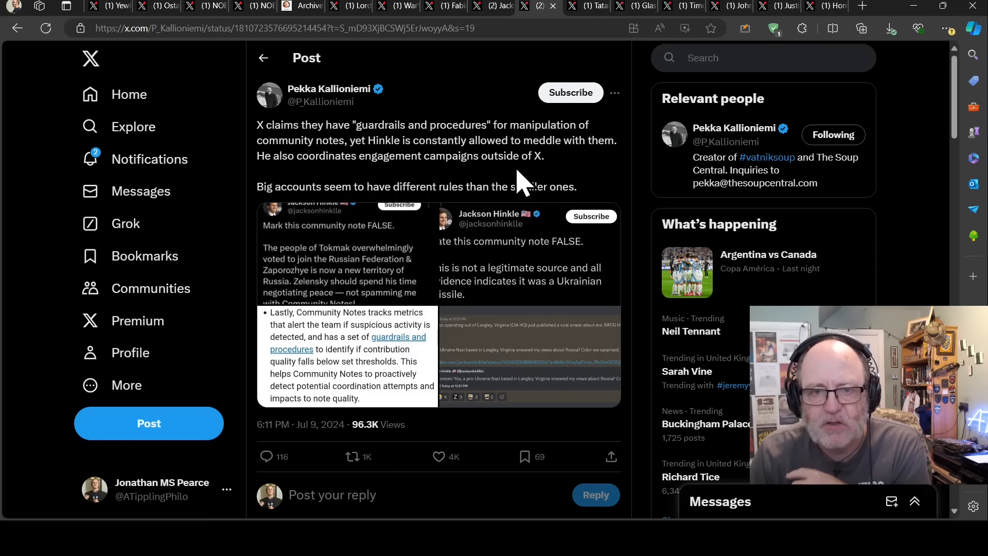
pyautogui.moveTo(359, 189)
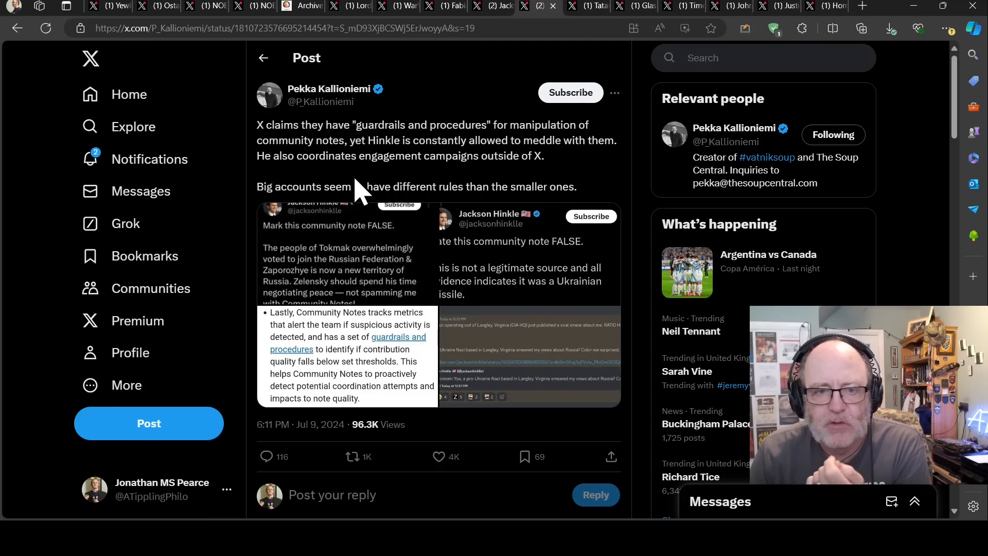
pyautogui.moveTo(456, 186)
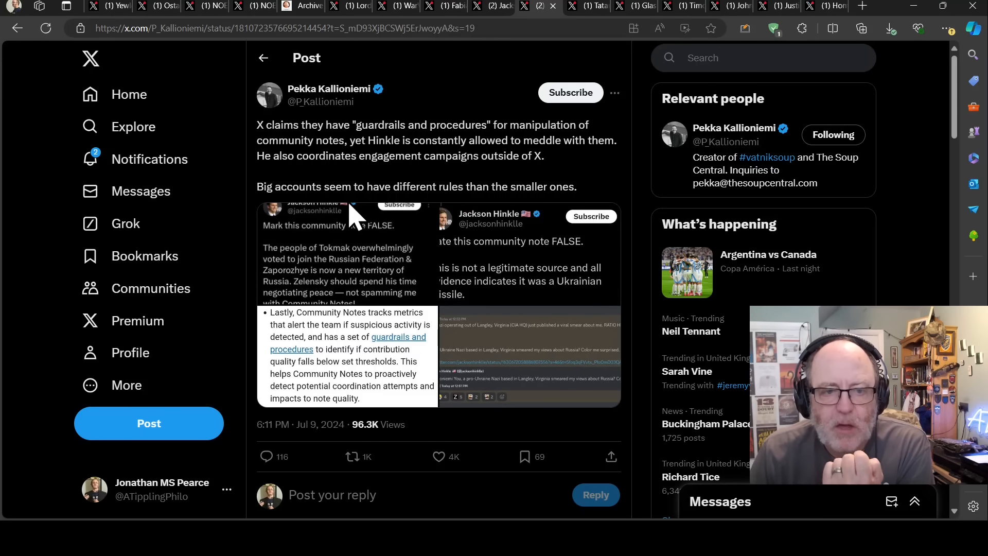
pyautogui.moveTo(479, 187)
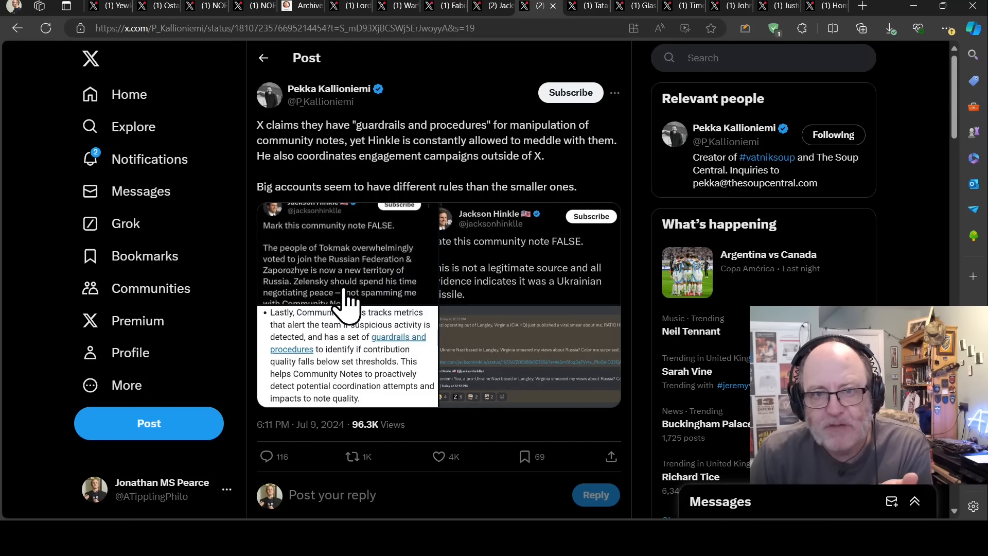
pyautogui.moveTo(356, 252)
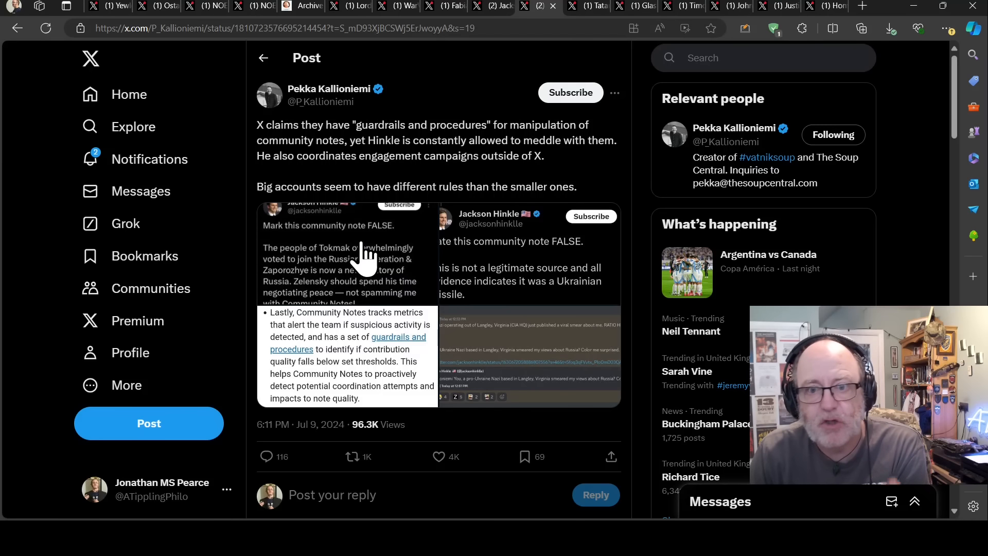
pyautogui.moveTo(365, 222)
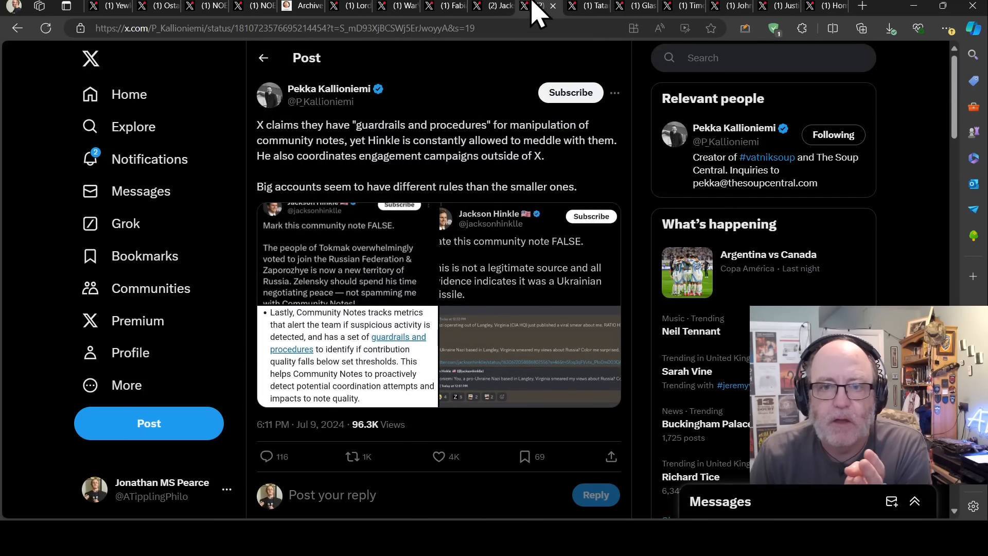
# Switch to the Glasnost Gone post about Bellingcat's hospital-strike link being flagged unsafe
pyautogui.click(585, 6)
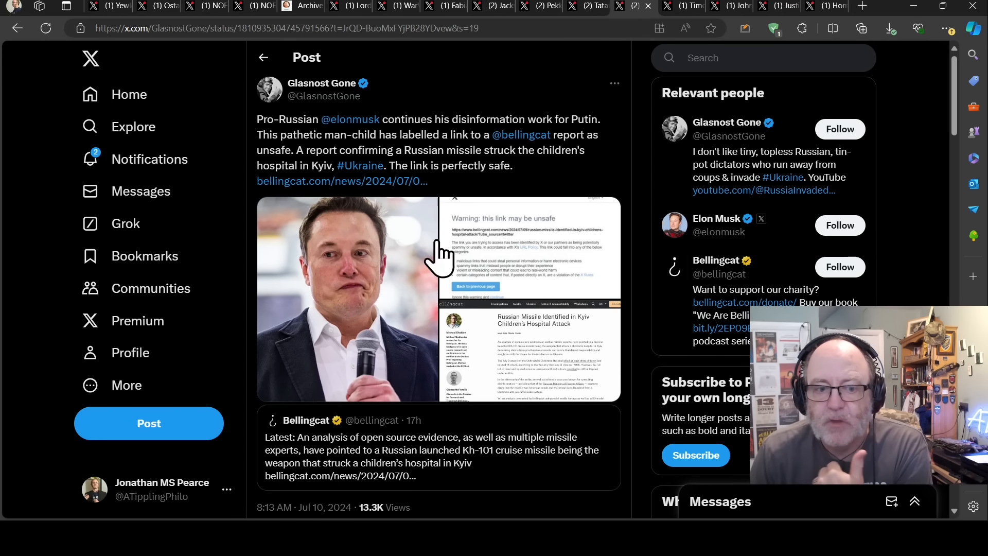
pyautogui.moveTo(333, 440)
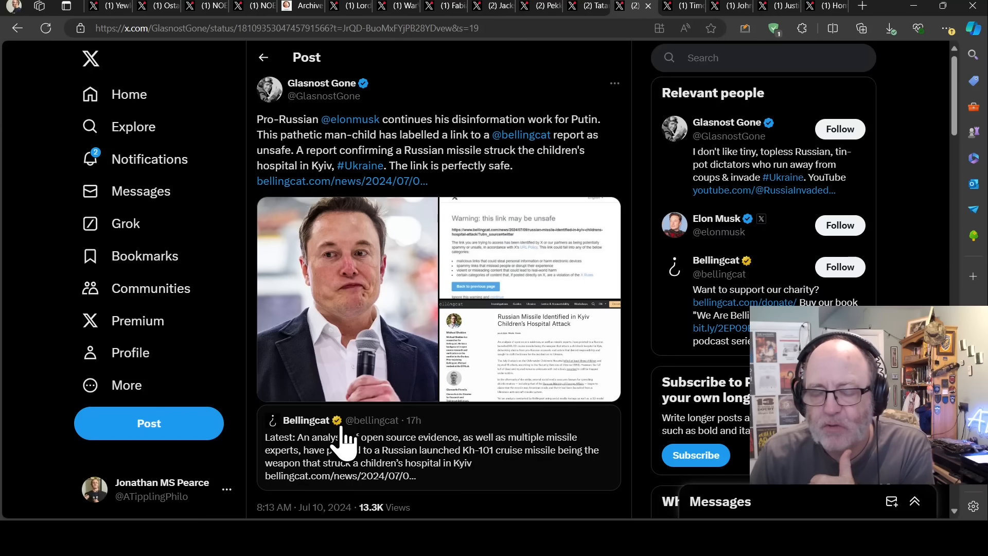
pyautogui.moveTo(371, 441)
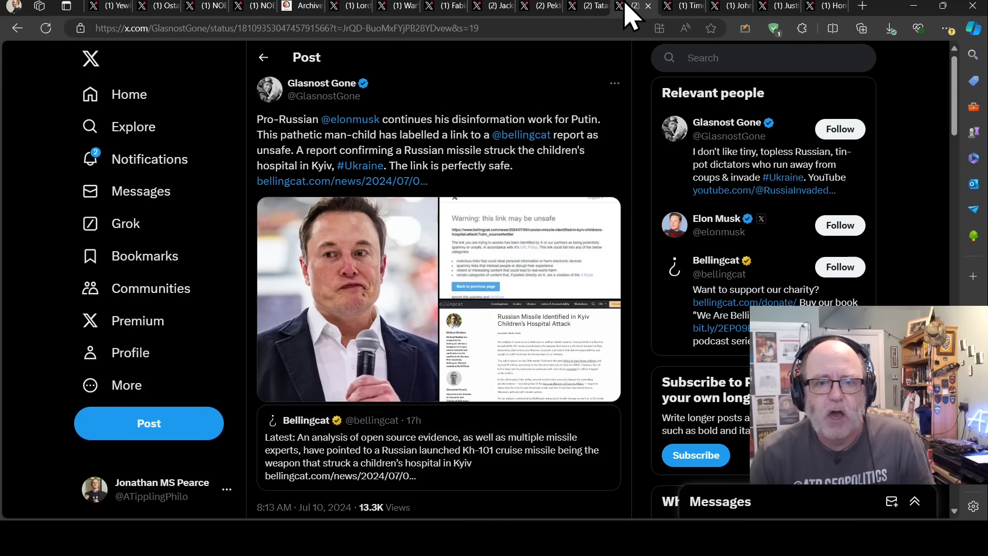
pyautogui.moveTo(683, 12)
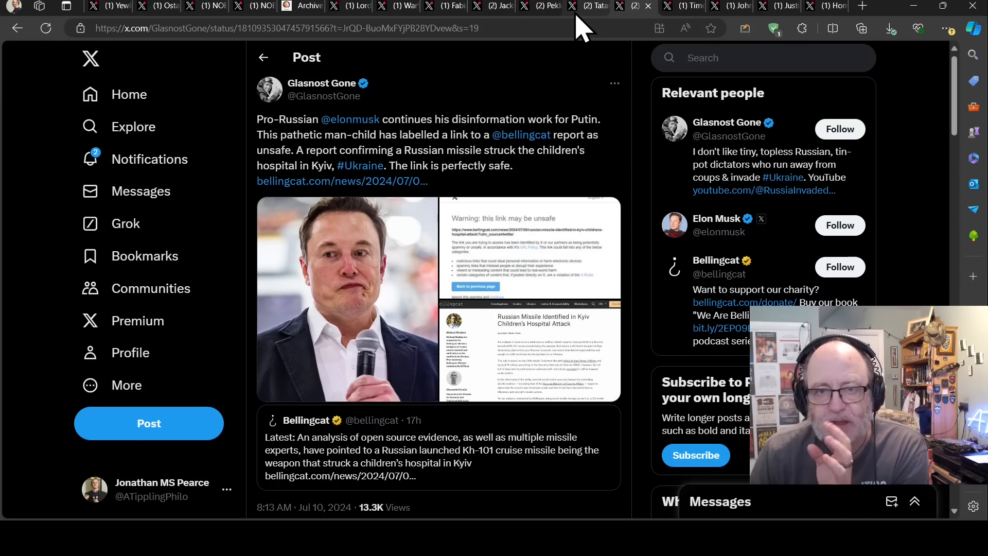
pyautogui.moveTo(583, 22)
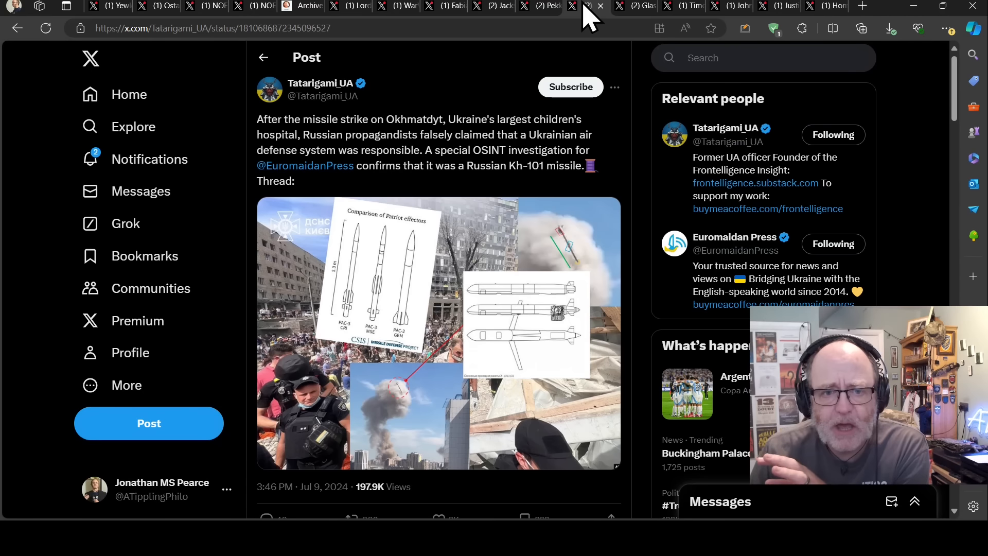
# Switch tabs to the Tatarigami_UA post confirming a Russian Kh-101 hit Okhmatdyt
pyautogui.click(623, 5)
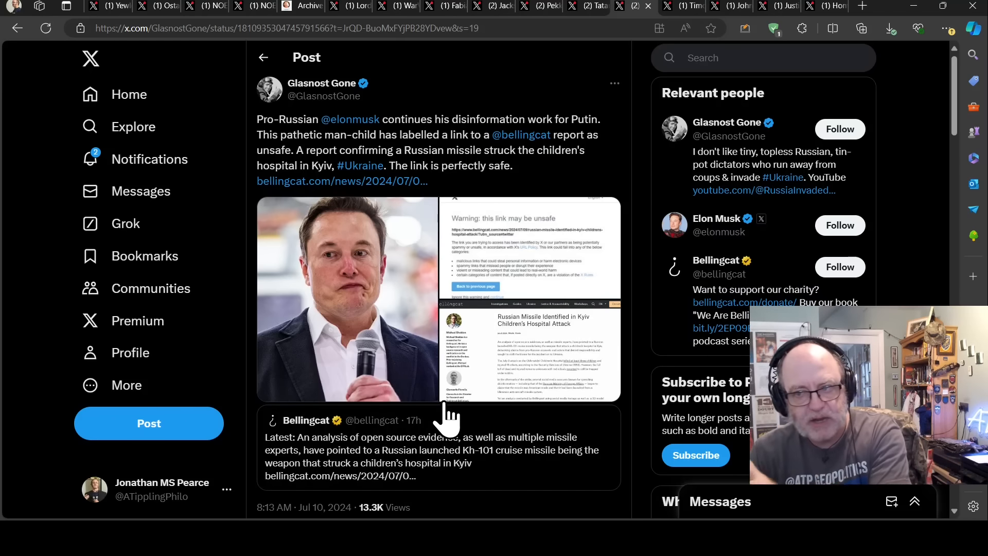
pyautogui.moveTo(439, 416)
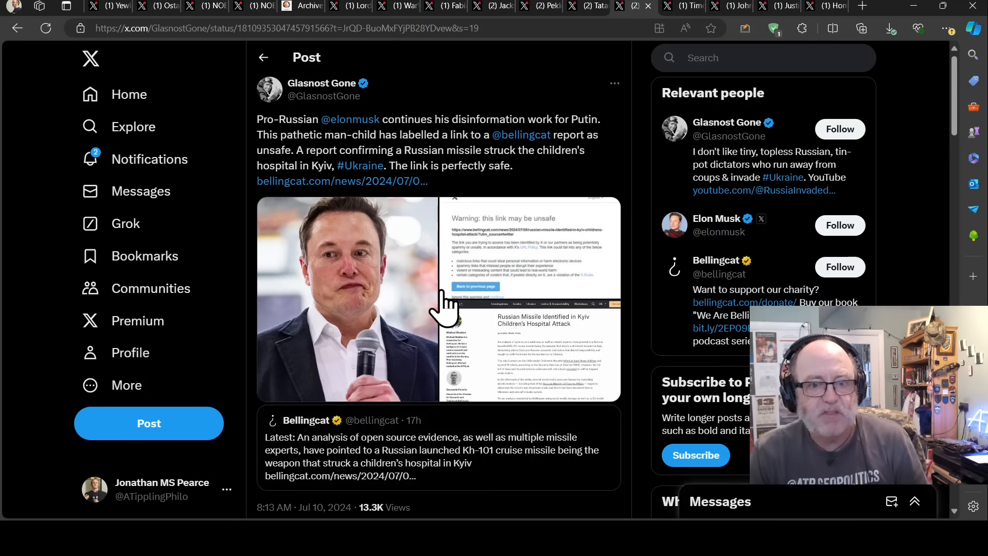
pyautogui.moveTo(677, 13)
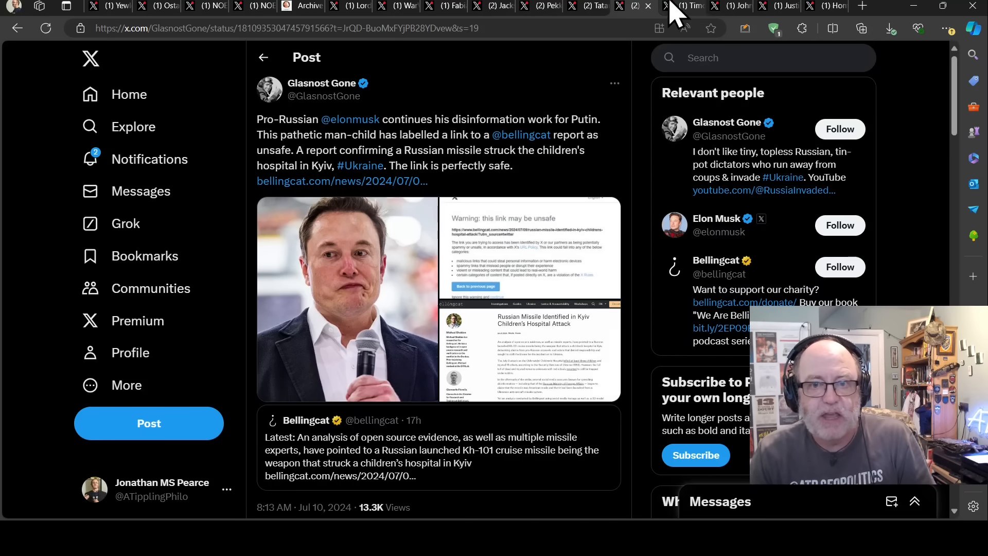
pyautogui.click(588, 6)
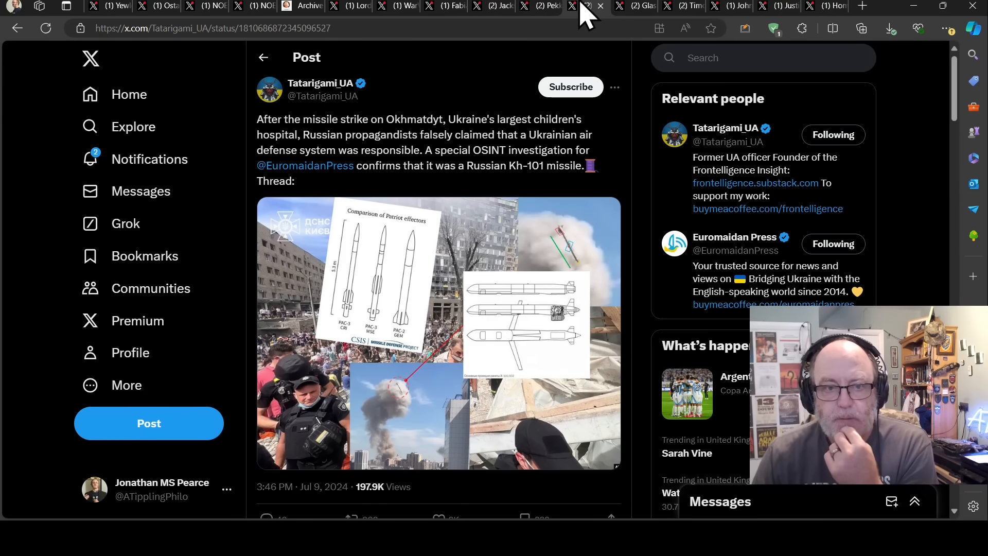
pyautogui.moveTo(428, 211)
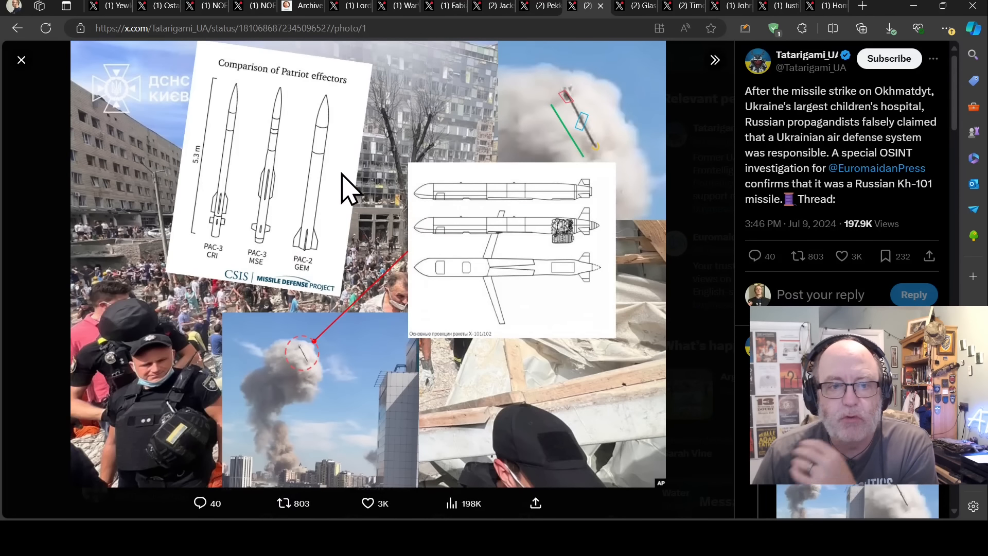
pyautogui.moveTo(360, 174)
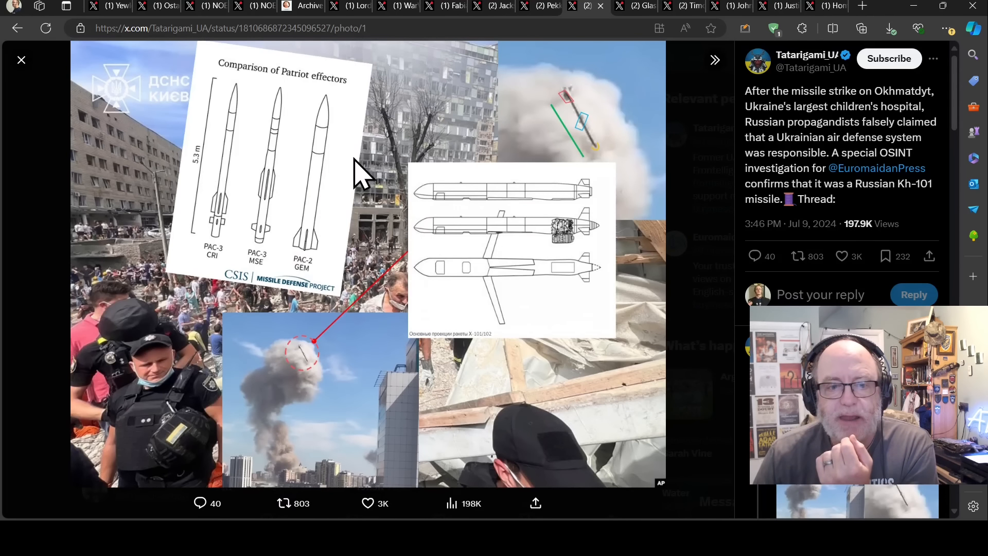
pyautogui.moveTo(334, 224)
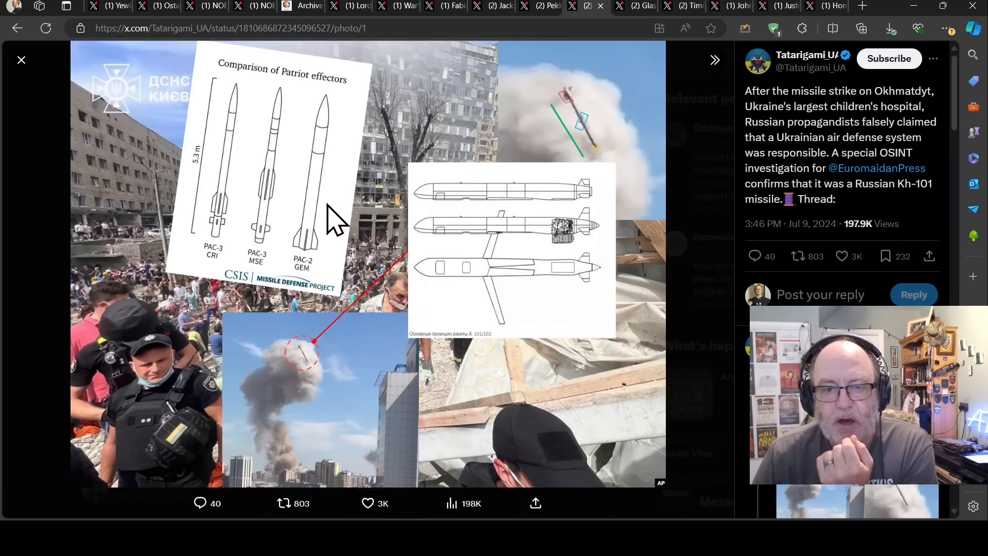
pyautogui.moveTo(258, 208)
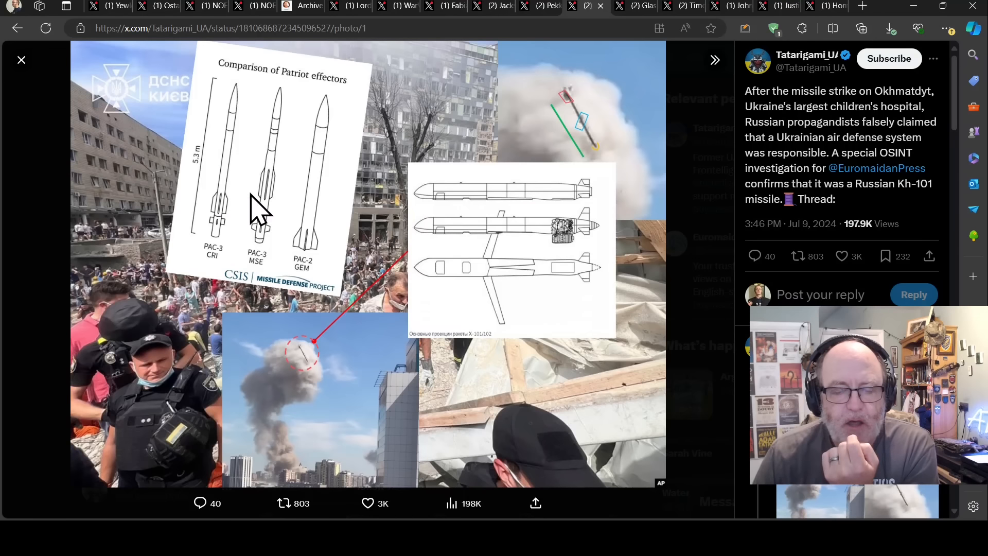
pyautogui.moveTo(577, 262)
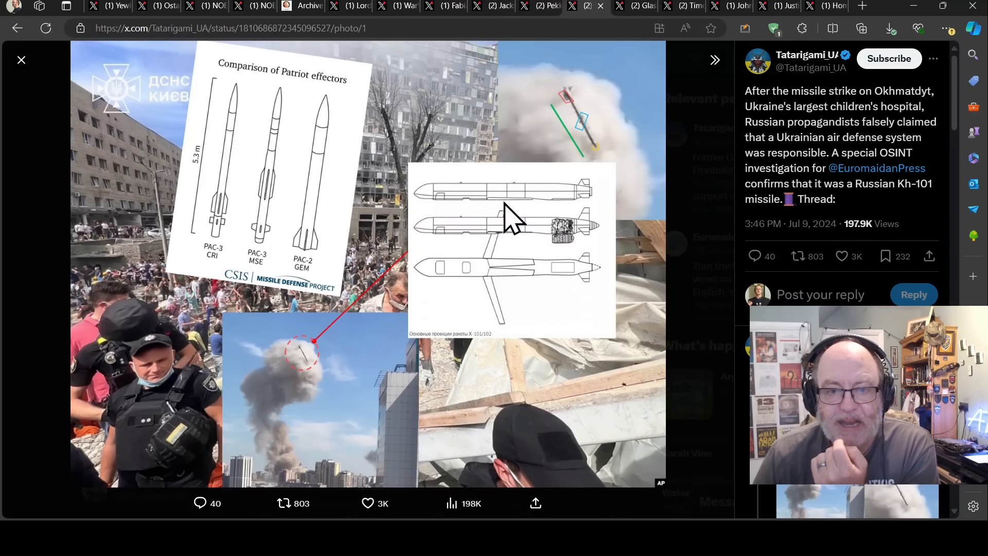
pyautogui.moveTo(545, 252)
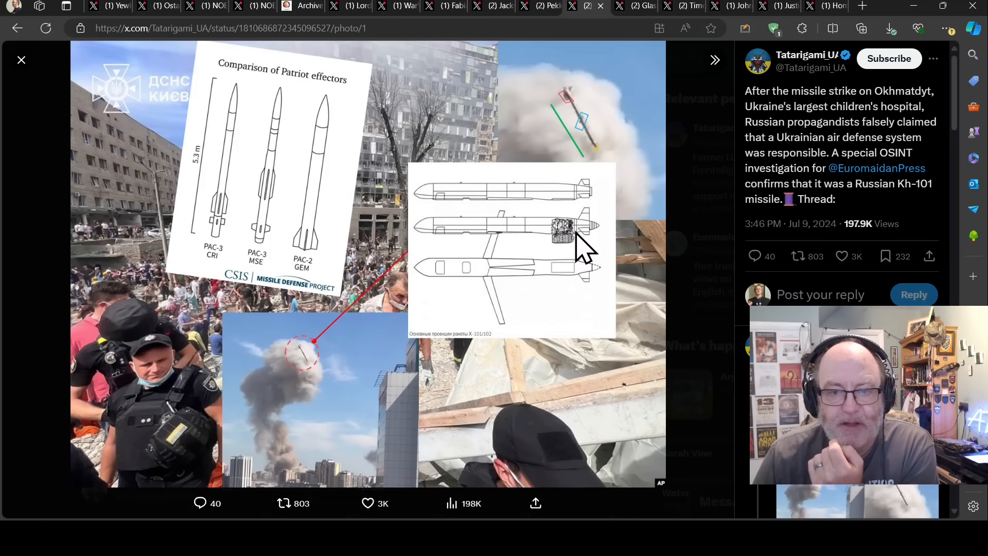
pyautogui.moveTo(545, 236)
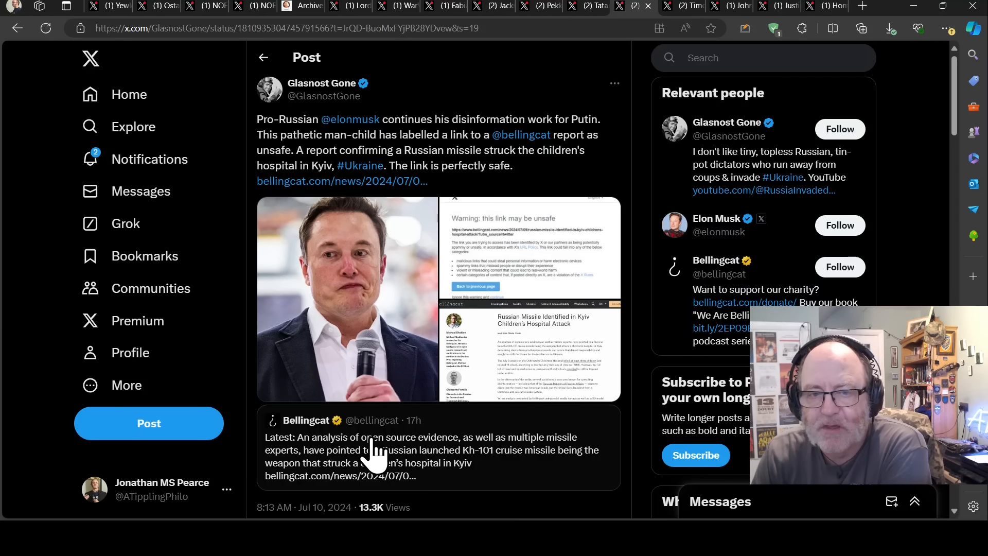
pyautogui.moveTo(373, 461)
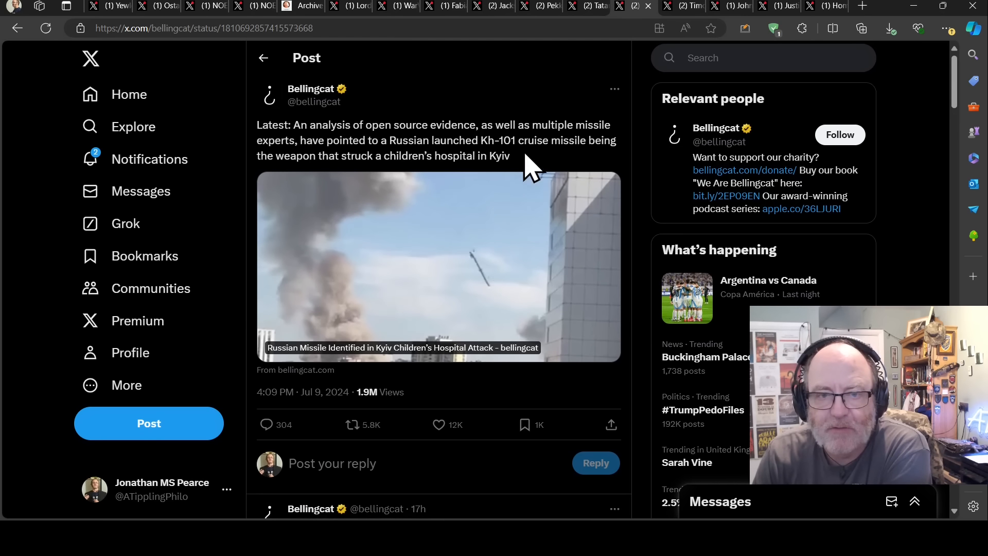
pyautogui.moveTo(393, 192)
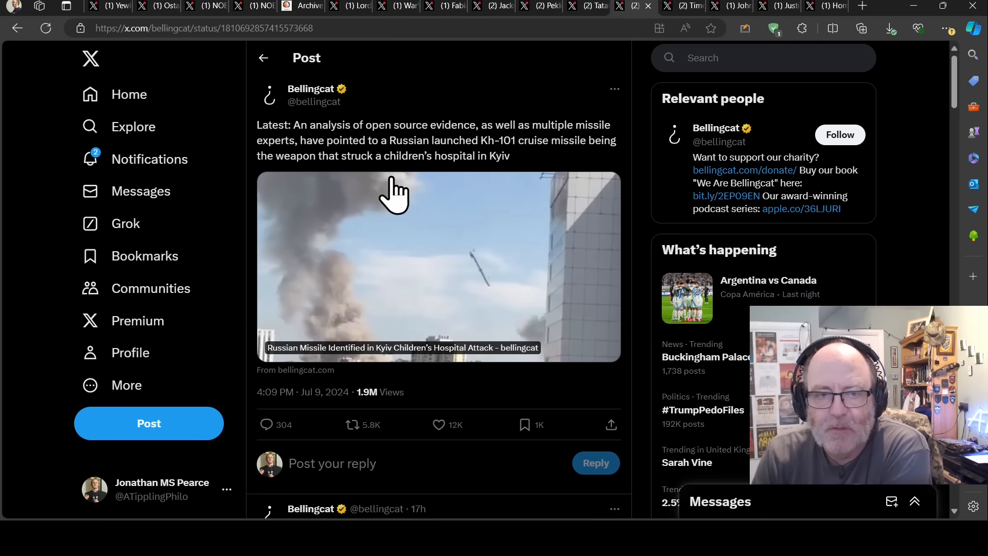
pyautogui.moveTo(434, 182)
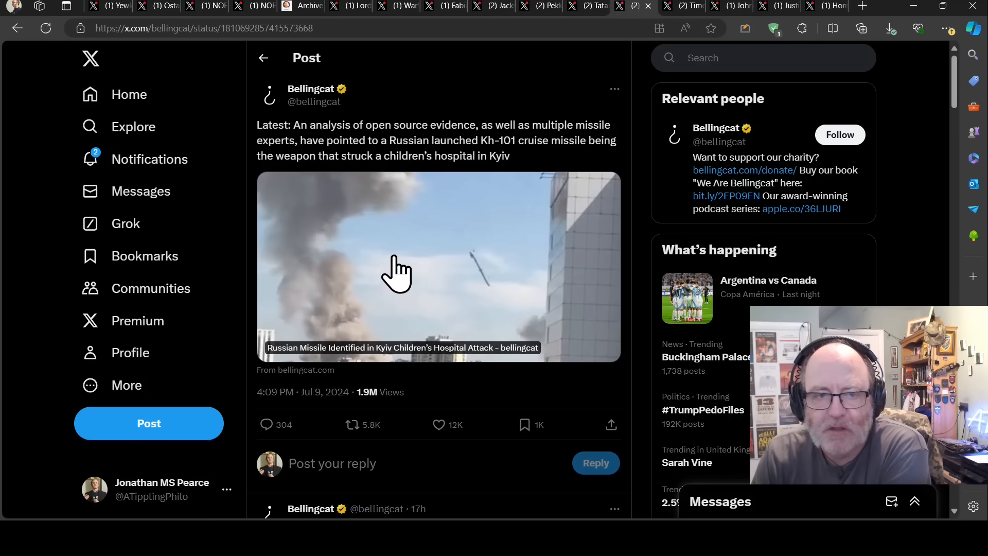
pyautogui.moveTo(413, 309)
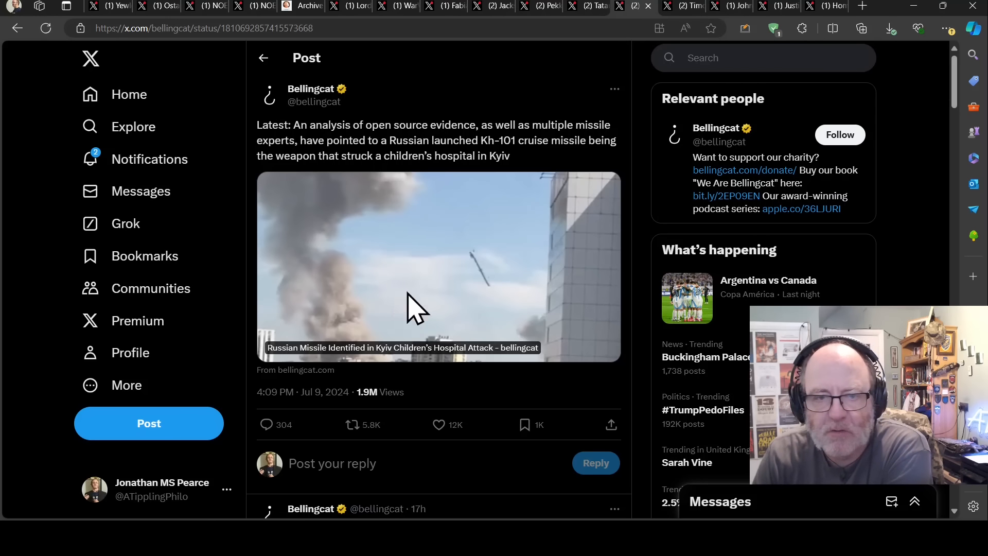
# Open the quoted Bellingcat post showing strike footage and its Kh-101 cruise missile analysis
pyautogui.click(438, 265)
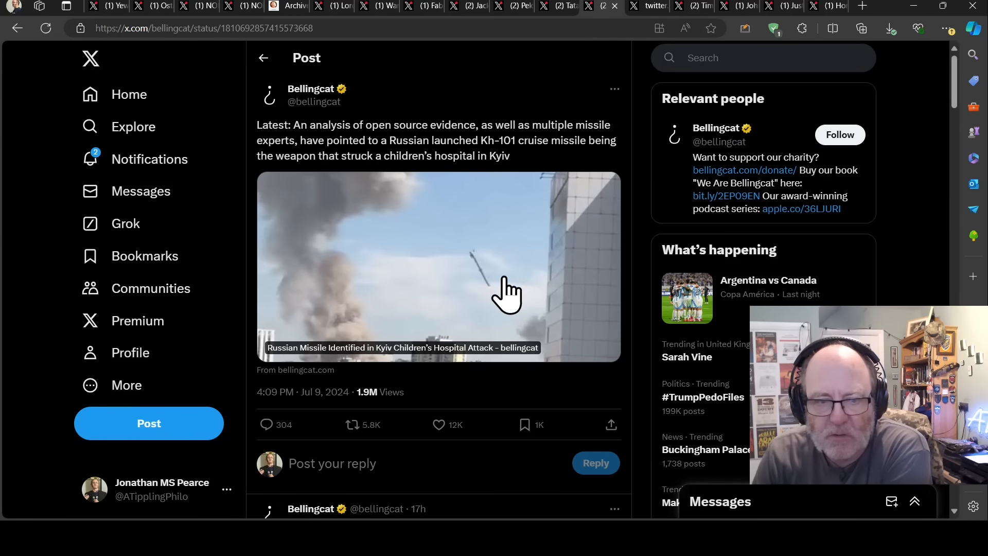
# Scroll down Bellingcat's thread to the post quoting Jackson Hinkle's Patriot missile claim
pyautogui.scroll(-3)
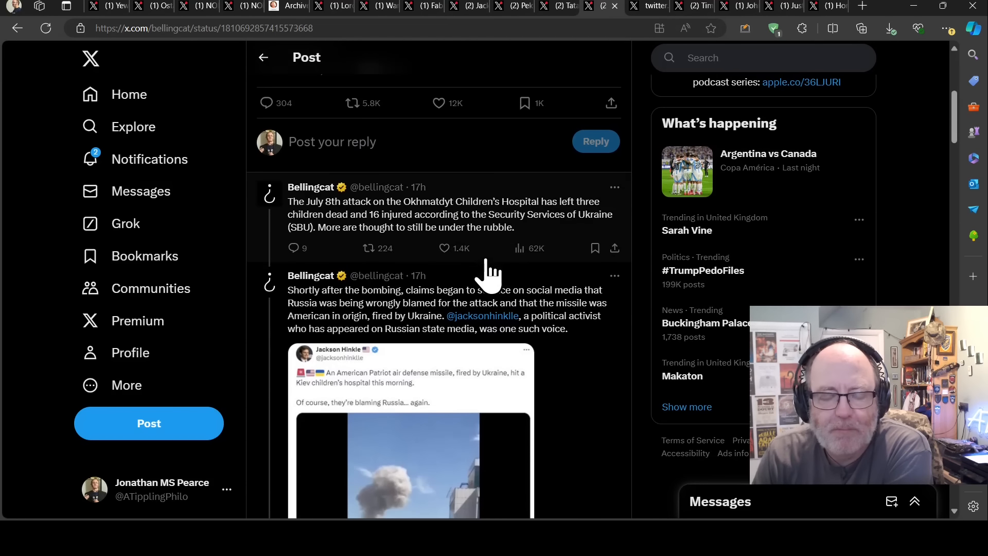
pyautogui.moveTo(498, 218)
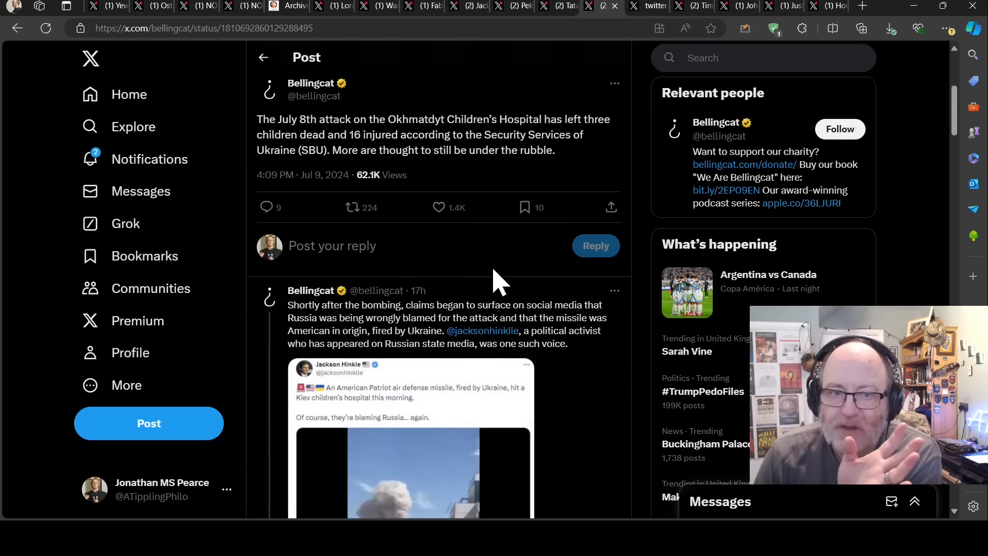
pyautogui.moveTo(309, 202)
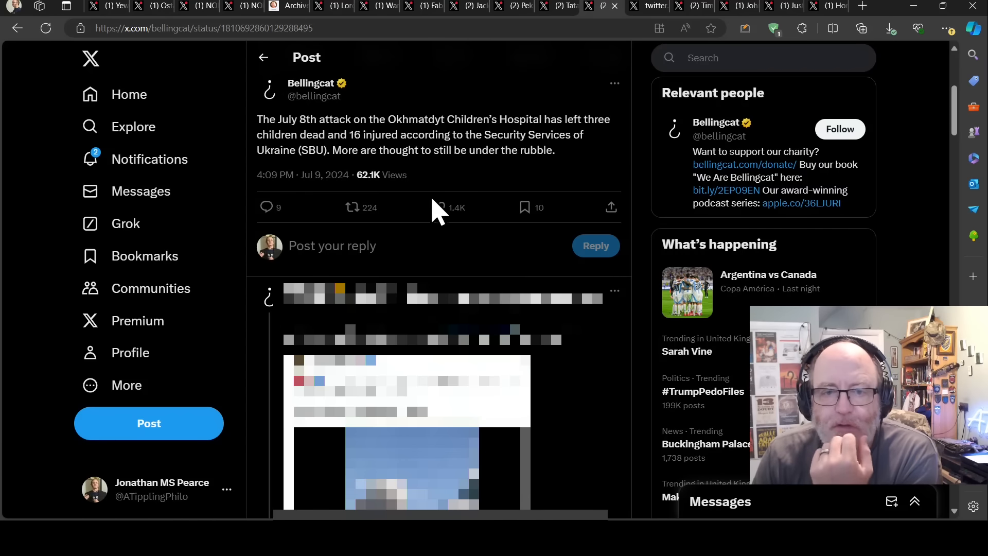
pyautogui.scroll(-3)
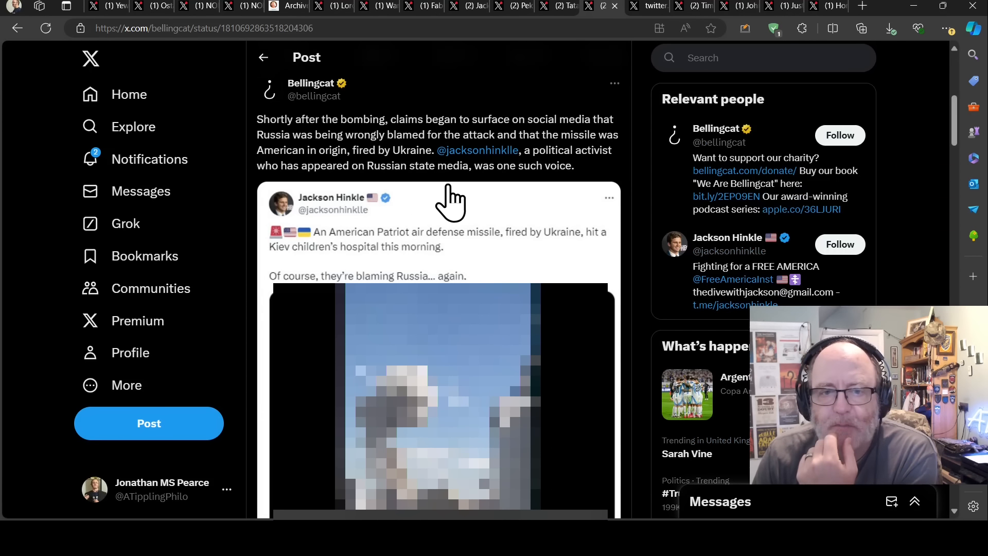
pyautogui.moveTo(538, 227)
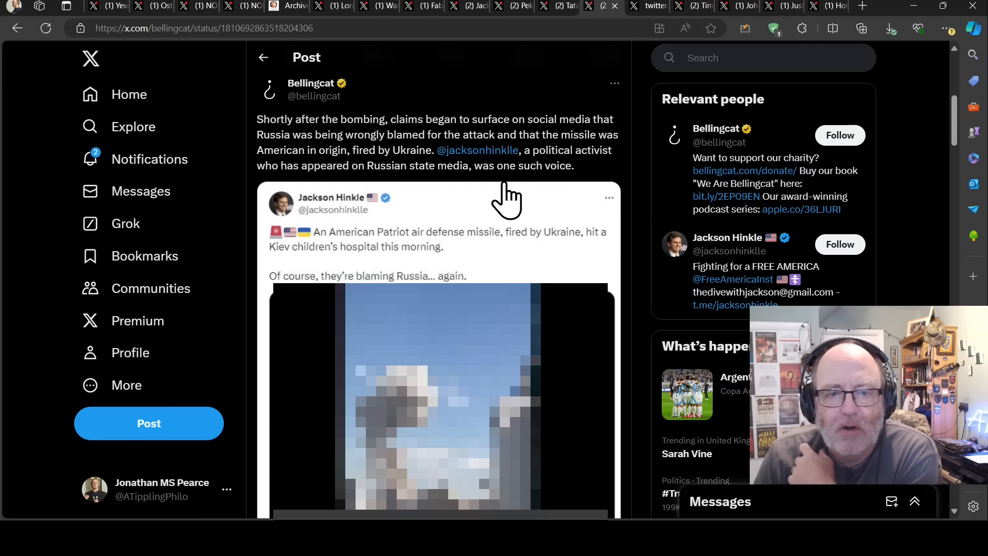
pyautogui.scroll(-3)
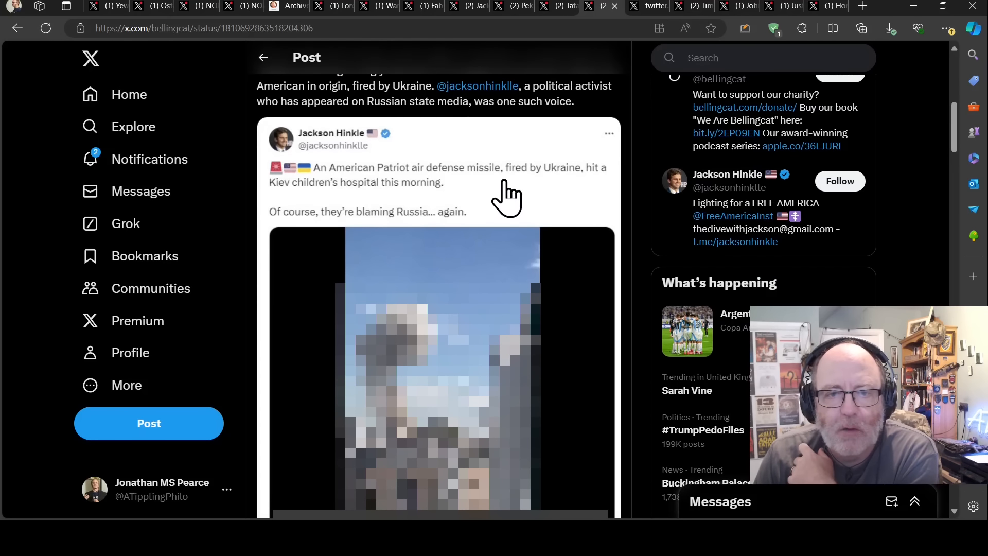
pyautogui.scroll(-3)
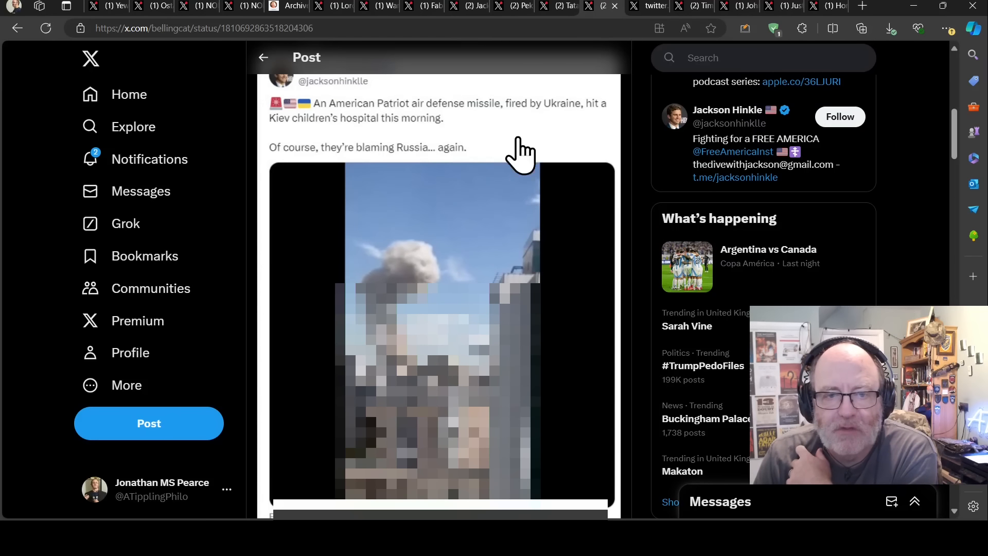
pyautogui.moveTo(429, 224)
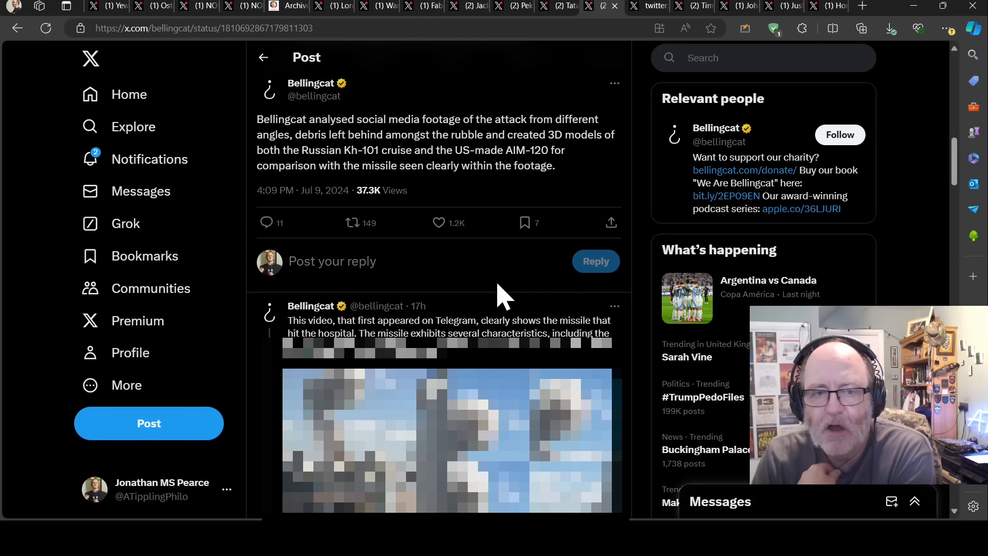
pyautogui.moveTo(471, 296)
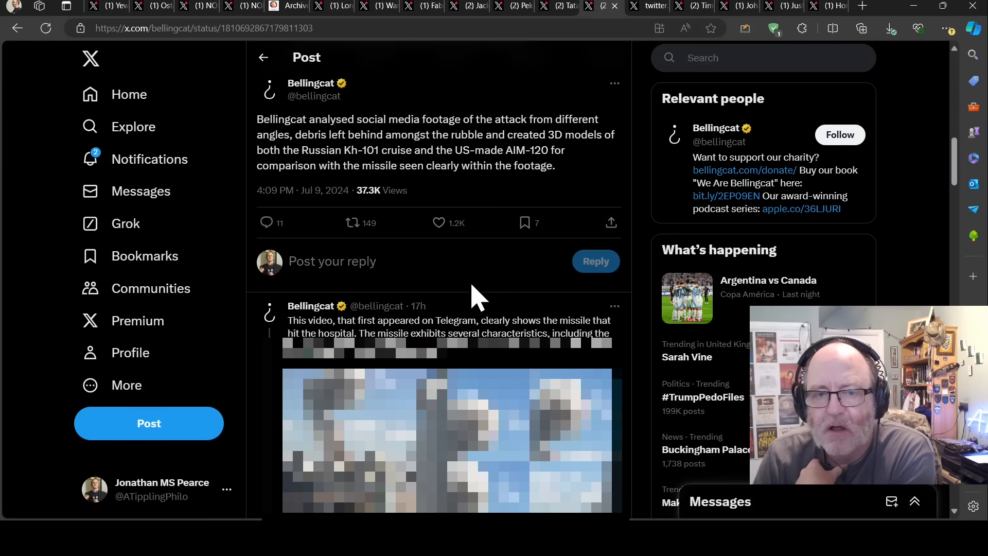
pyautogui.moveTo(488, 258)
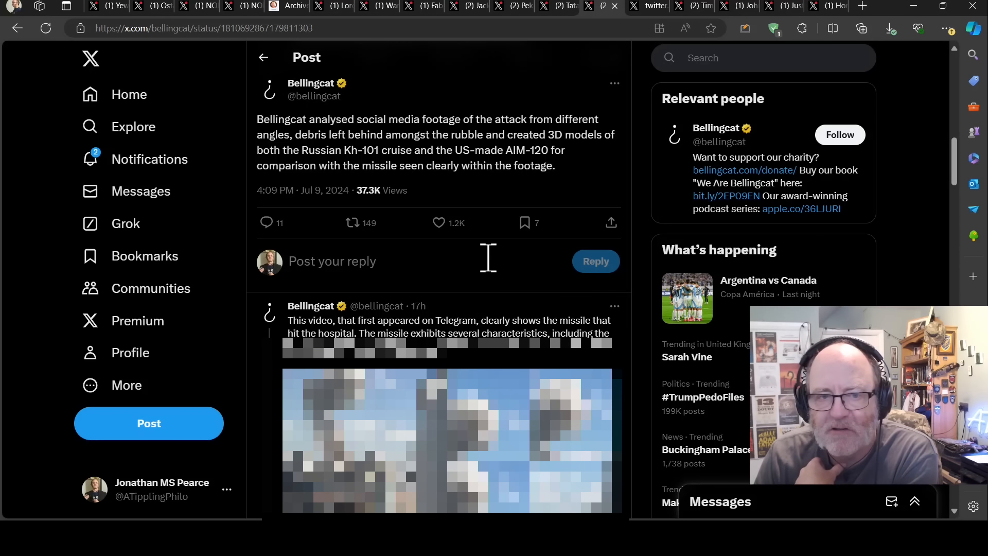
# Scroll the thread, then bring up Ostap Yarysh's Kh-101 strike footage
pyautogui.scroll(-3)
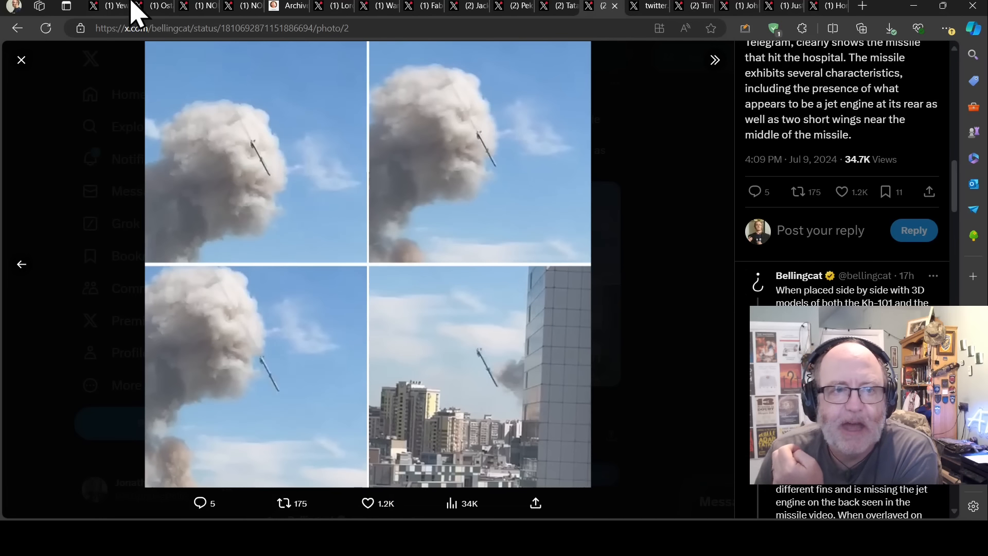
pyautogui.click(138, 6)
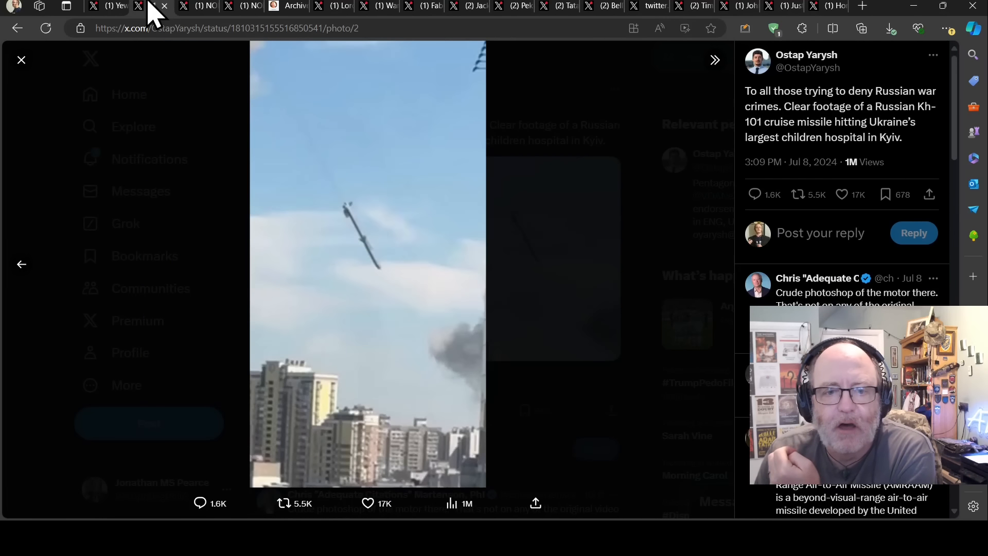
pyautogui.moveTo(324, 261)
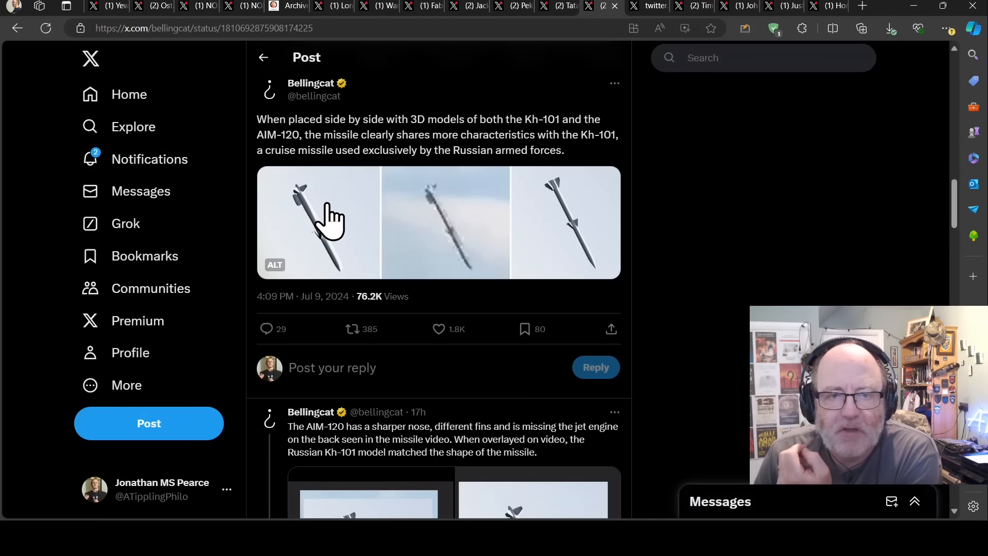
pyautogui.moveTo(447, 221)
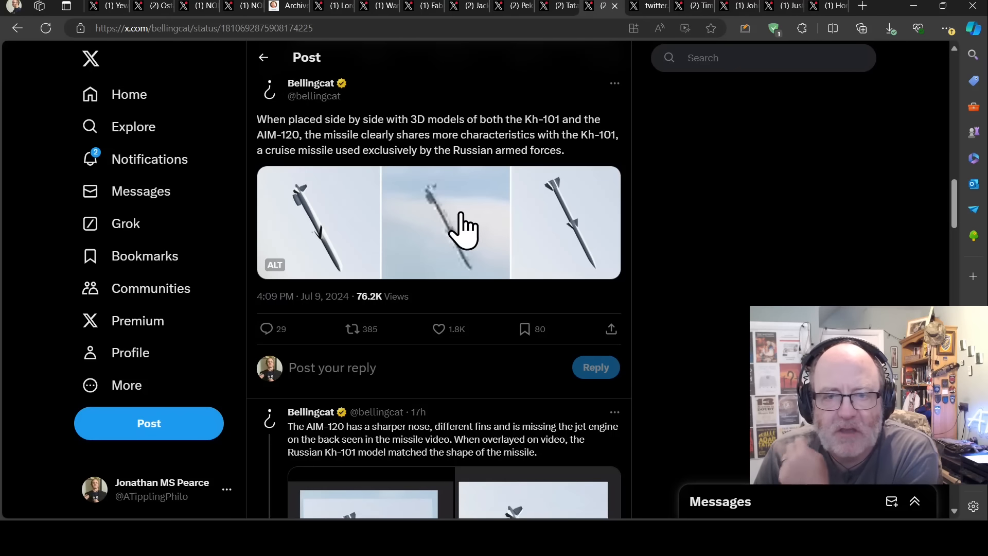
pyautogui.moveTo(480, 230)
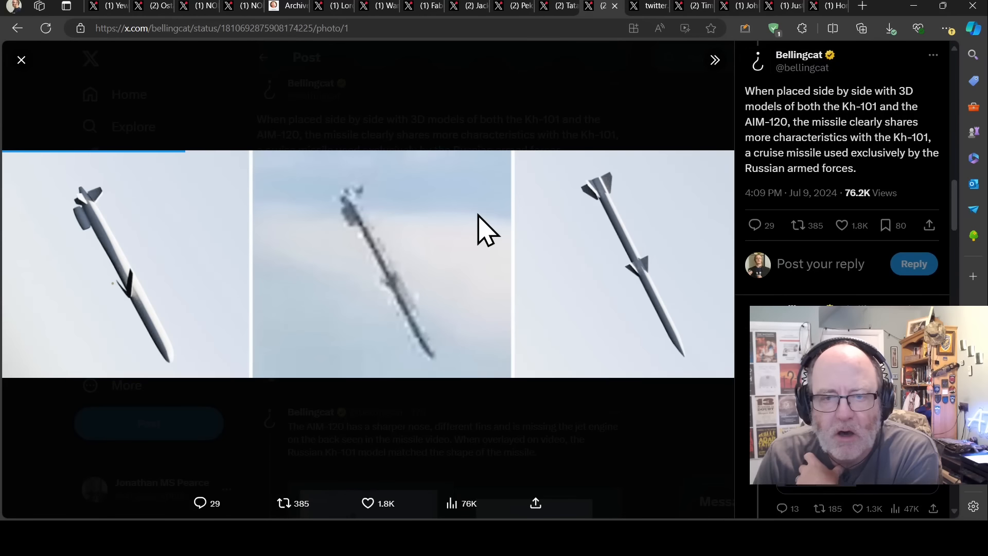
pyautogui.moveTo(145, 255)
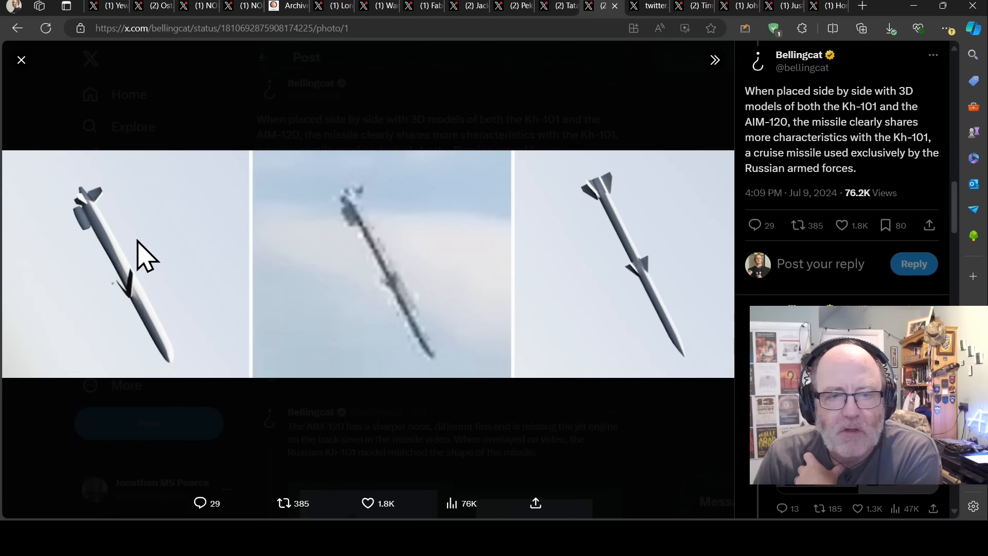
pyautogui.moveTo(375, 227)
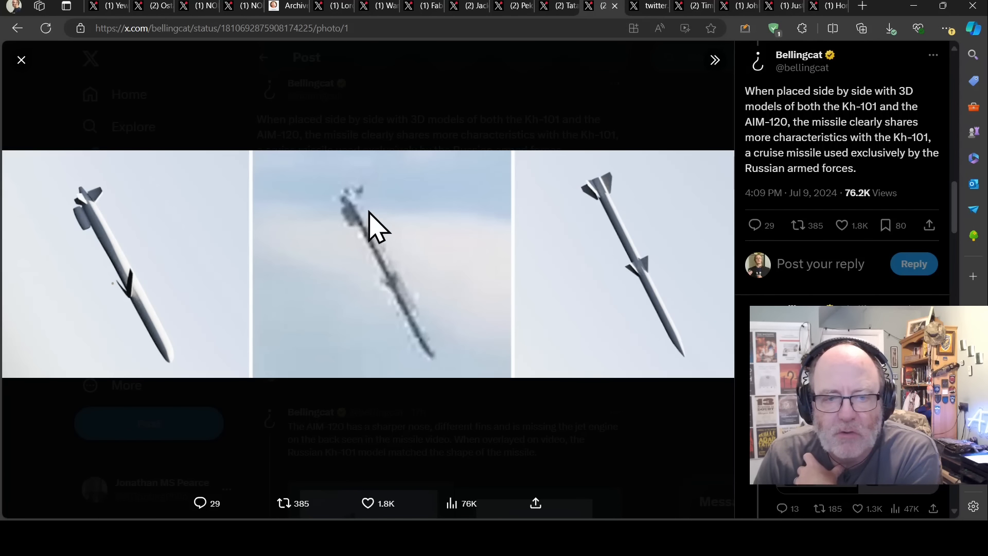
pyautogui.moveTo(95, 240)
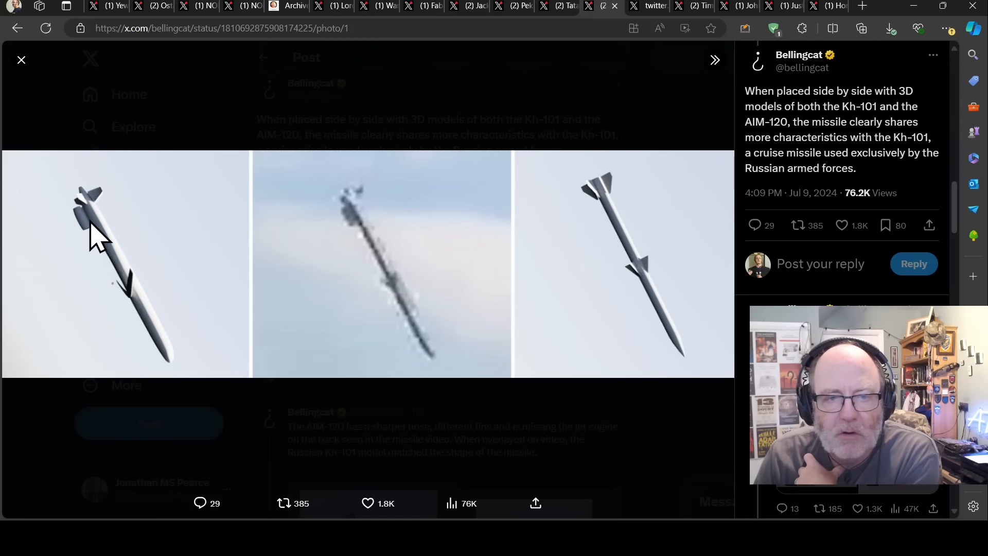
pyautogui.moveTo(624, 246)
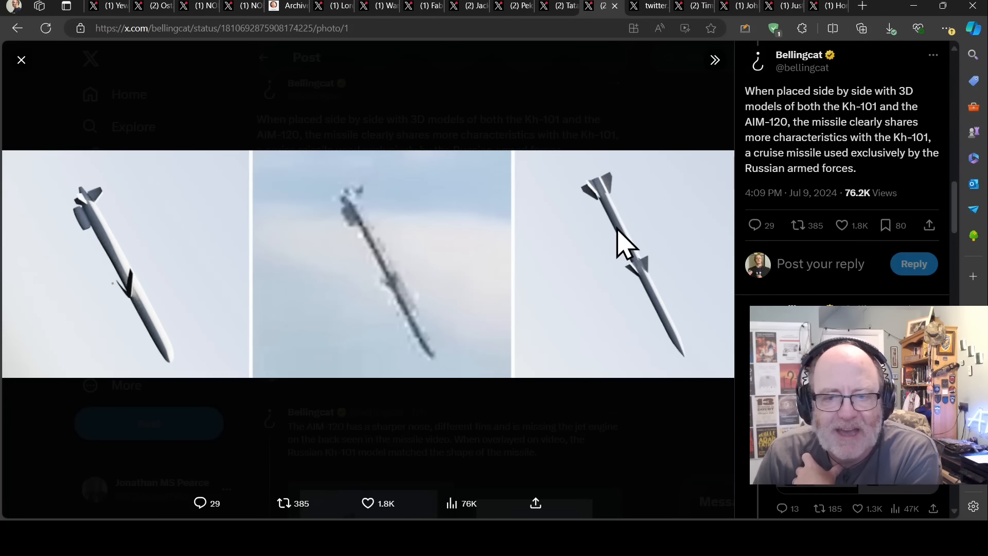
pyautogui.moveTo(677, 274)
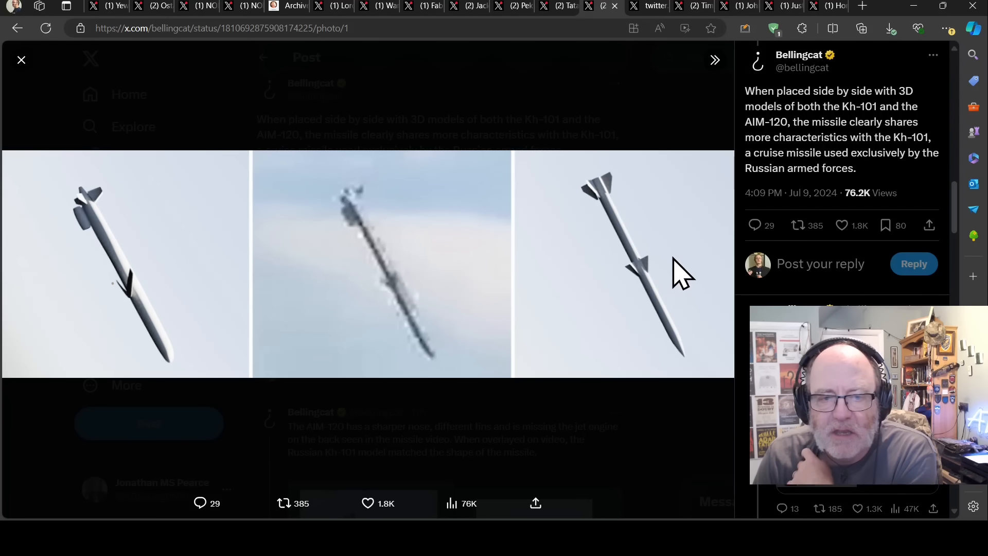
pyautogui.moveTo(643, 303)
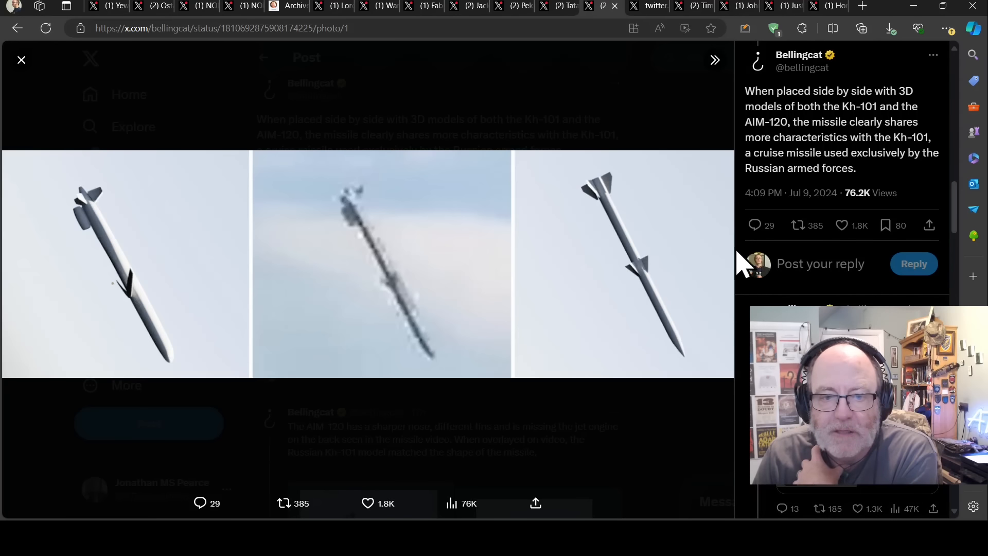
pyautogui.moveTo(95, 300)
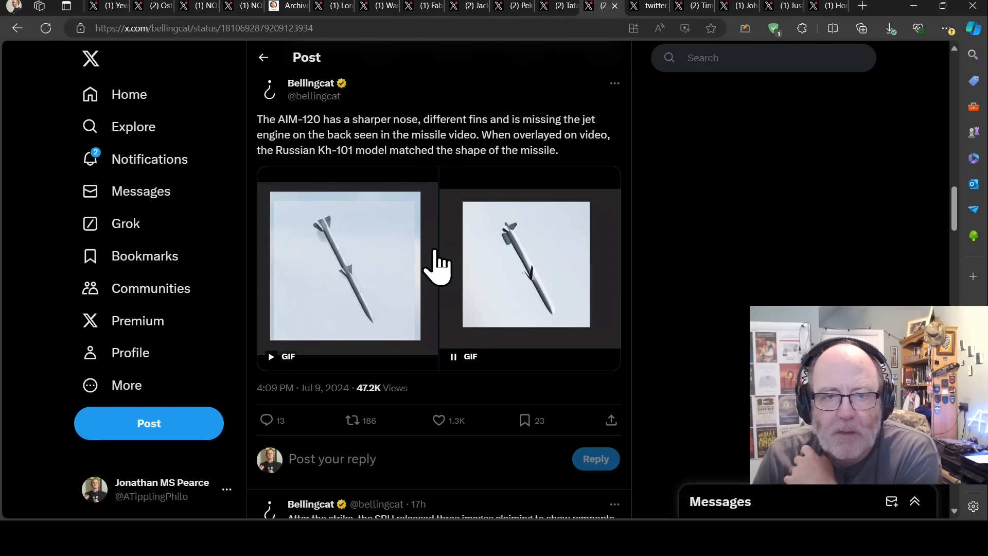
# Enlarge and play Bellingcat's first missile-model GIF, then advance to the Kh-101 GIF
pyautogui.click(346, 264)
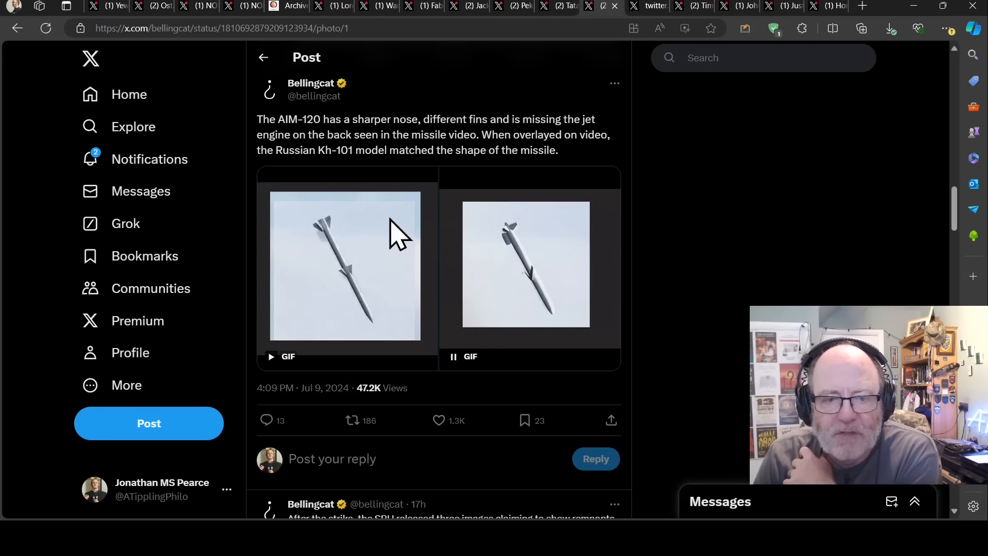
pyautogui.click(345, 266)
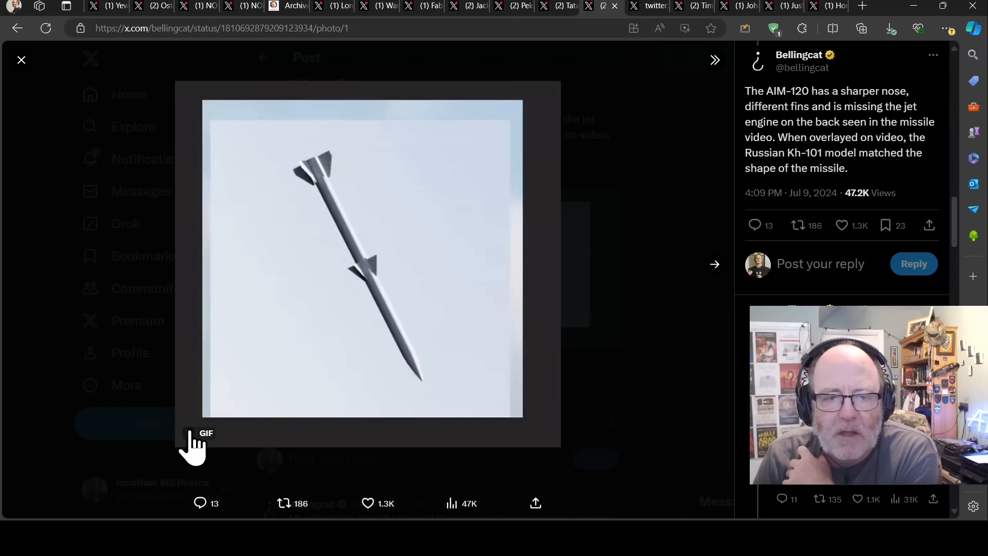
pyautogui.click(192, 433)
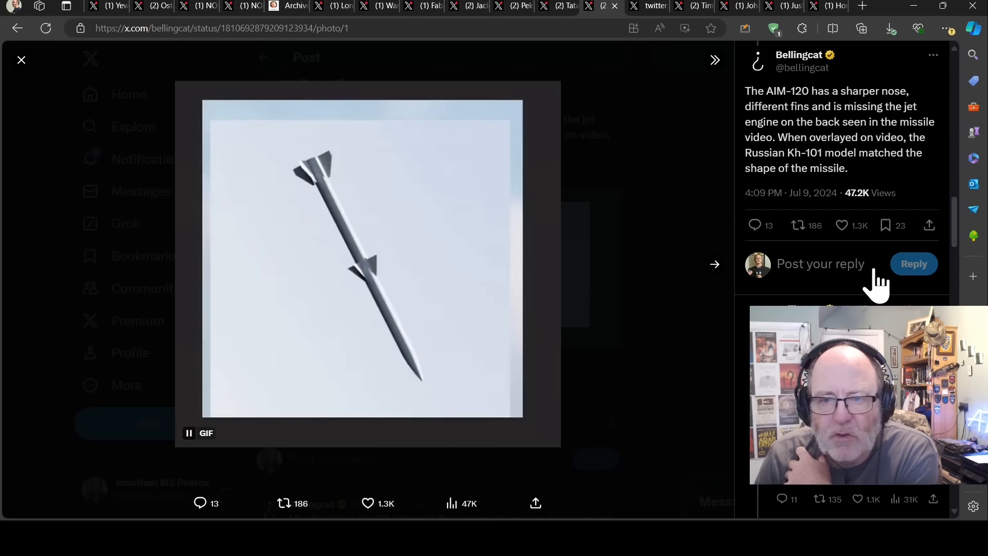
pyautogui.click(714, 264)
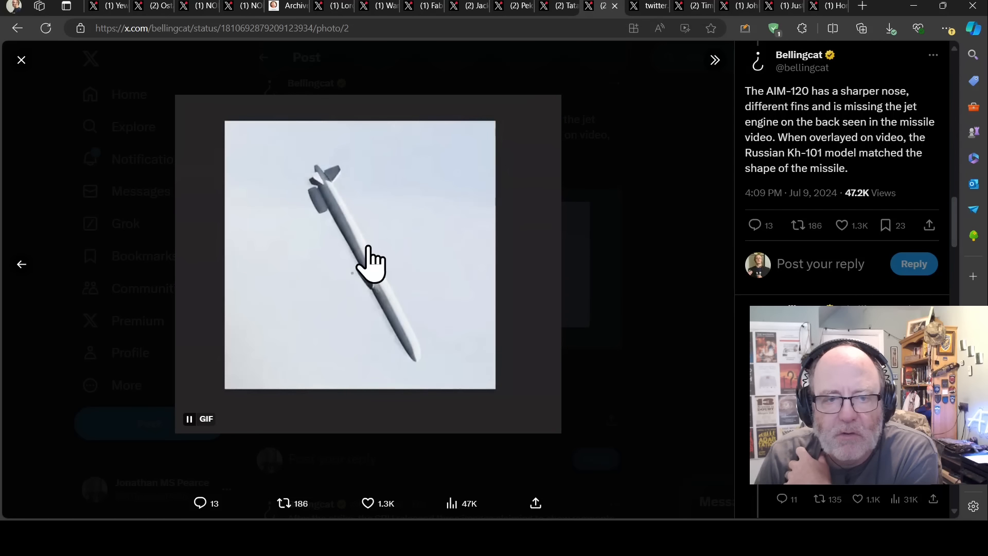
pyautogui.moveTo(534, 271)
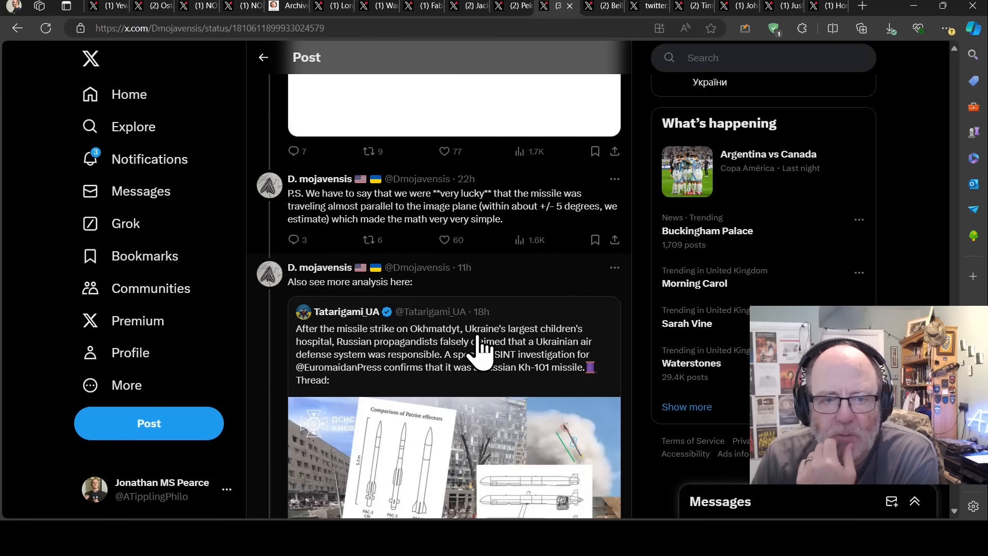
pyautogui.moveTo(526, 321)
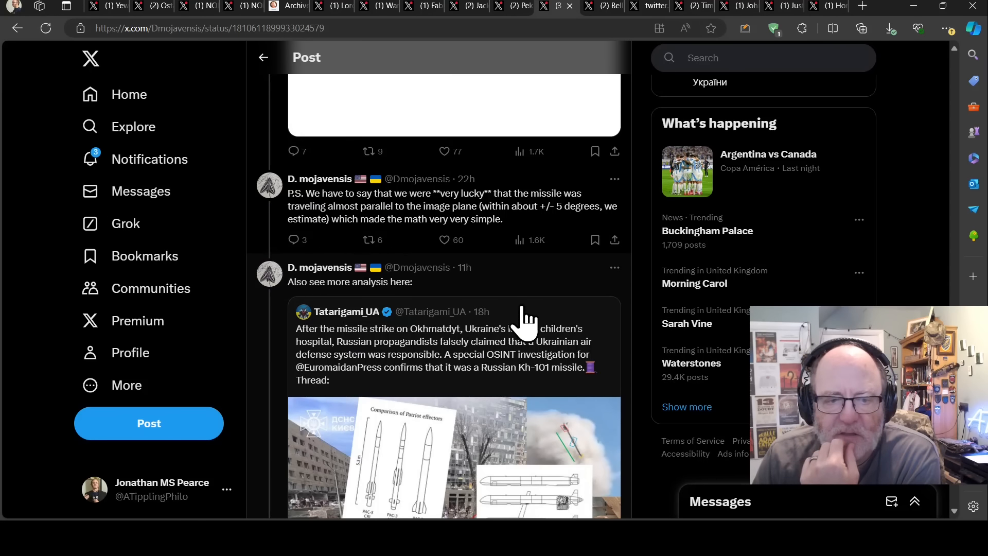
# Scroll down to the NOELreports post on Nebenzya blaming a Norwegian NASAMS missile
pyautogui.scroll(-3)
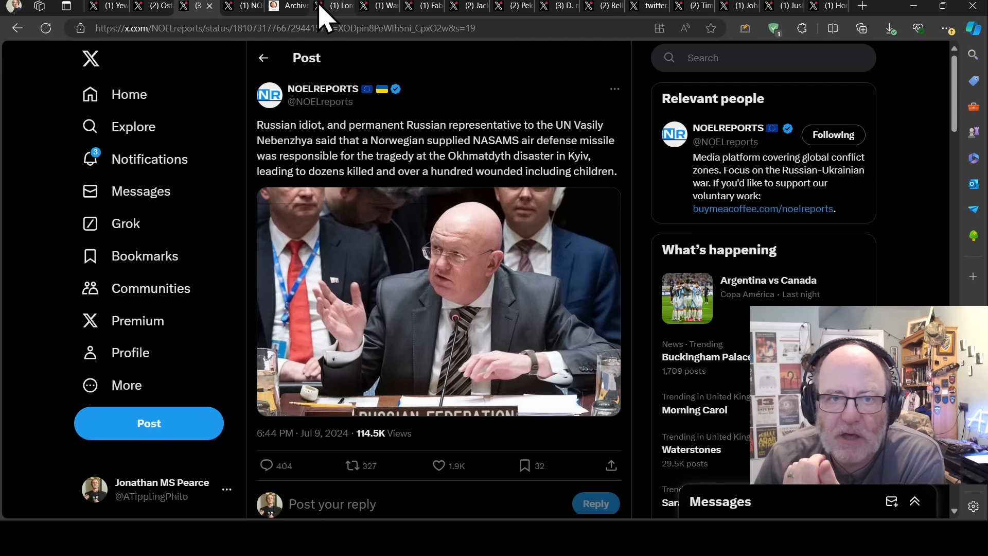
# Switch to John Scott-Railton's post on the DOJ takedown of nearly 1,000 bot accounts
pyautogui.click(327, 6)
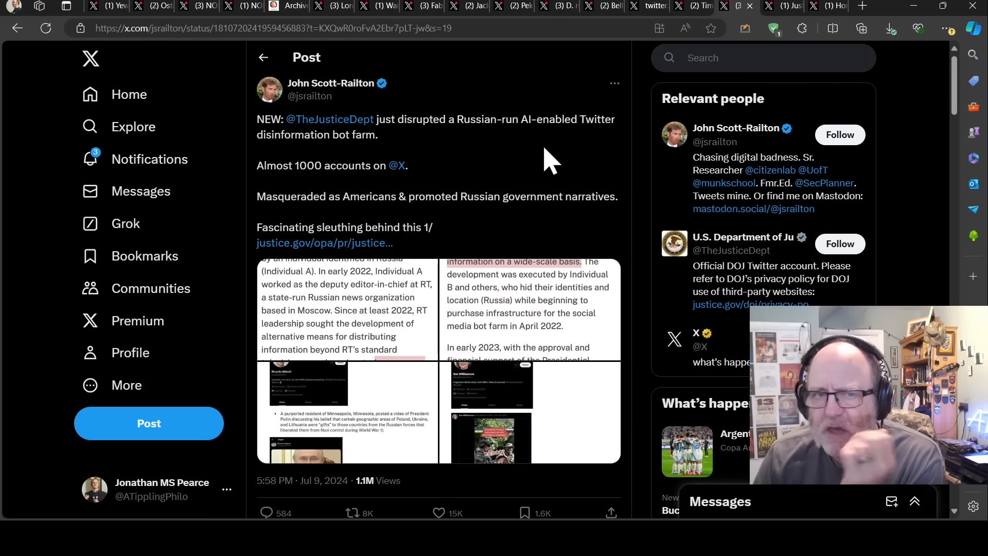
pyautogui.moveTo(492, 176)
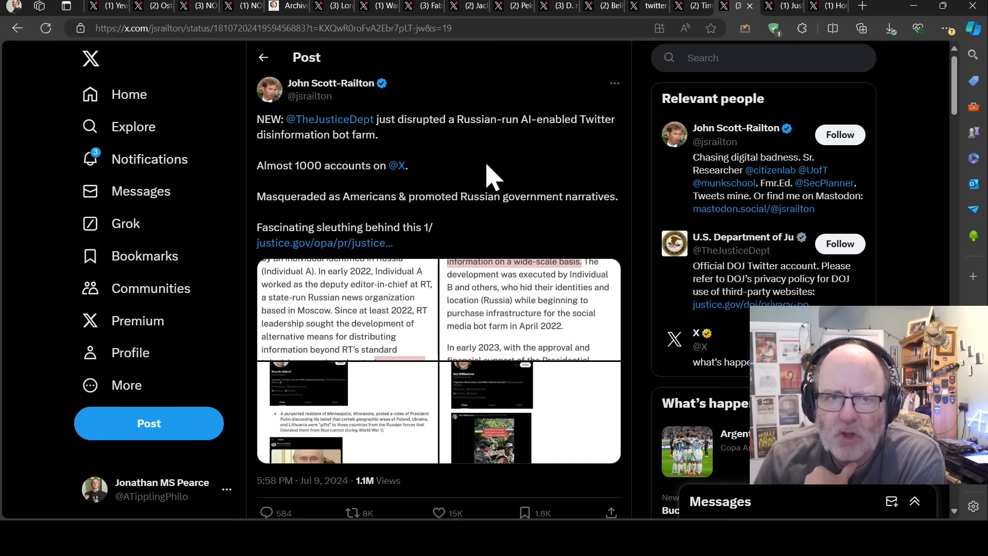
pyautogui.moveTo(463, 154)
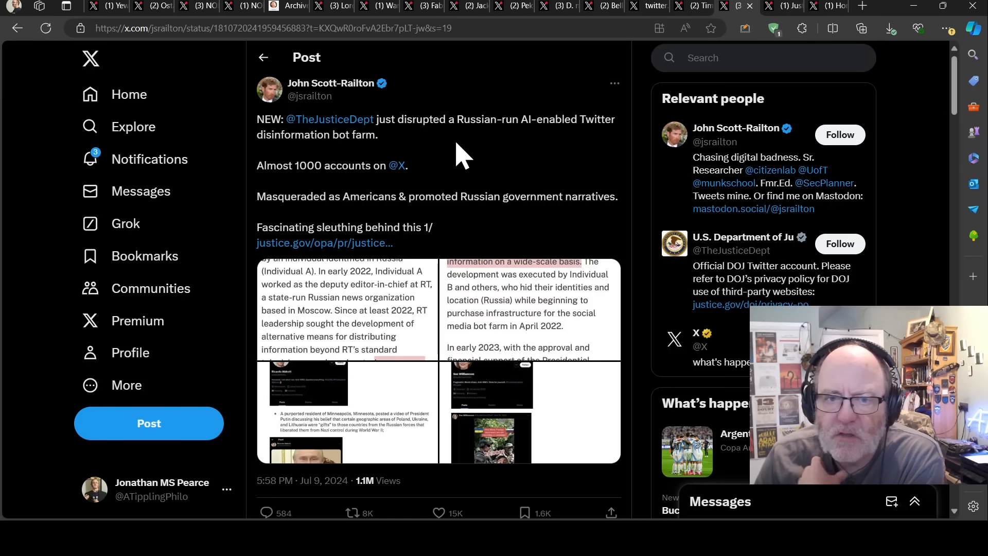
pyautogui.moveTo(479, 154)
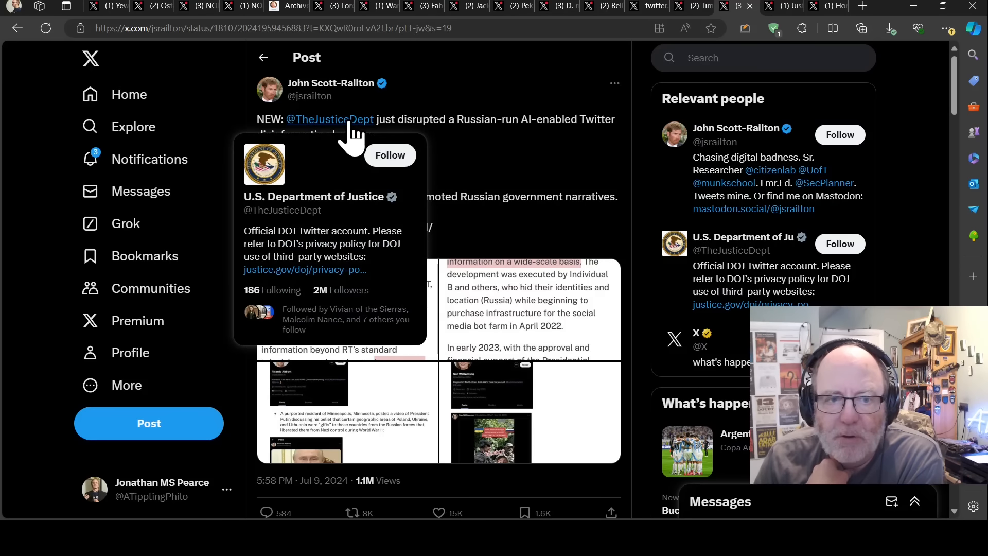
pyautogui.moveTo(382, 196)
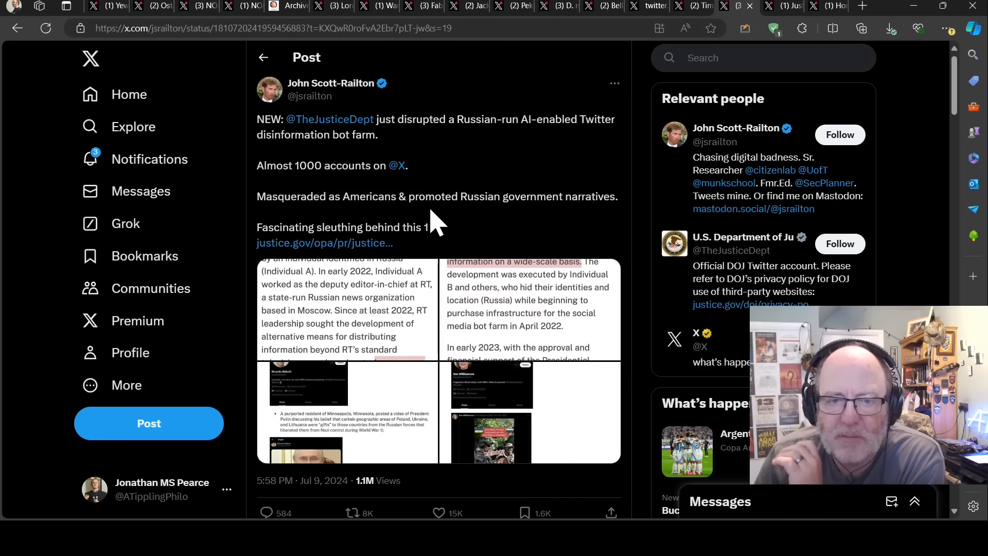
pyautogui.moveTo(567, 244)
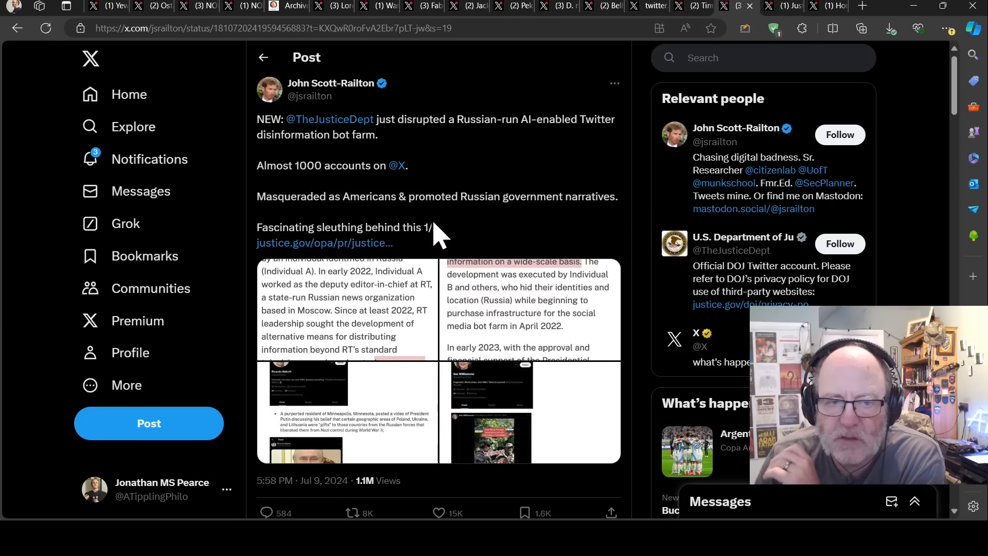
# Scroll the Scott-Railton thread past posts 2/ and 3/ to the Moscow IP post
pyautogui.scroll(-3)
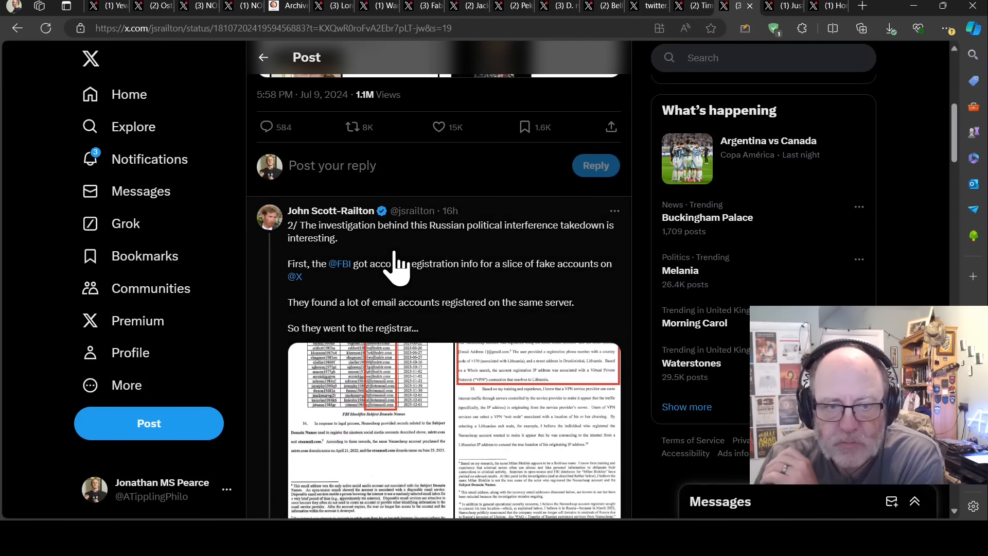
pyautogui.moveTo(488, 277)
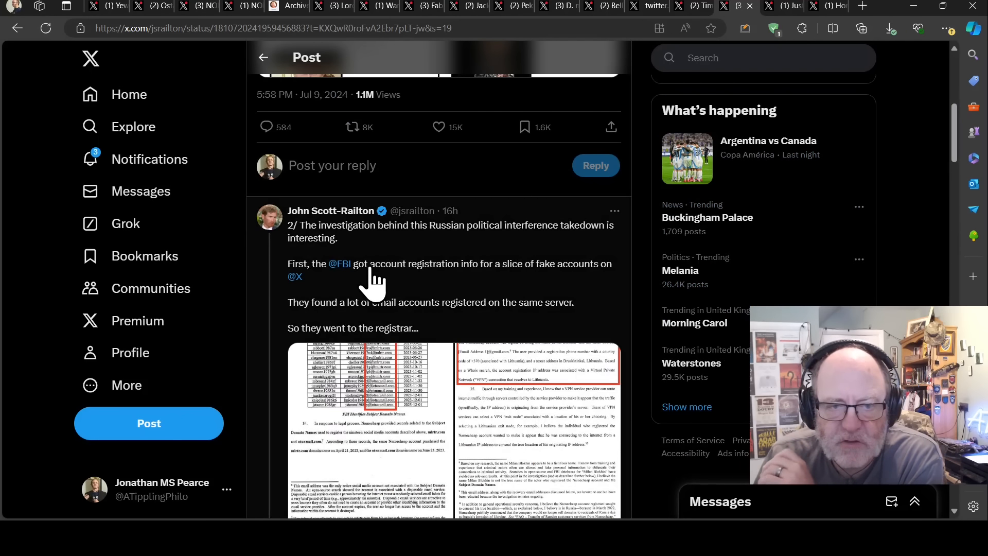
pyautogui.moveTo(455, 293)
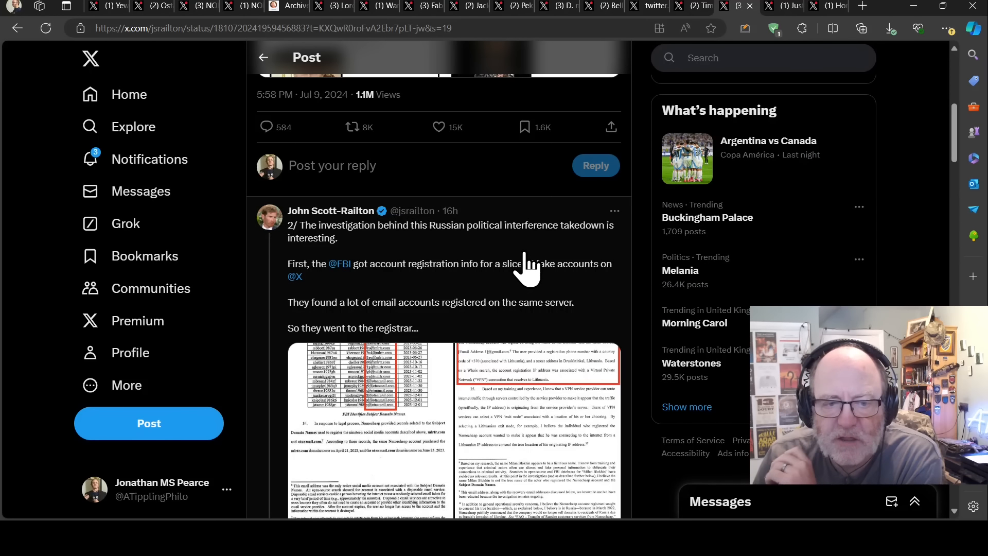
pyautogui.moveTo(504, 259)
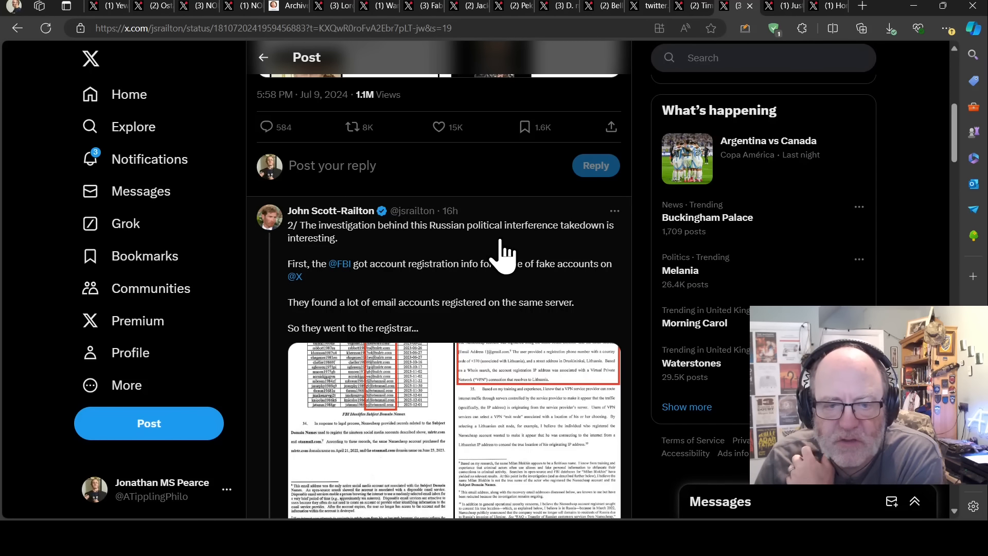
pyautogui.scroll(-3)
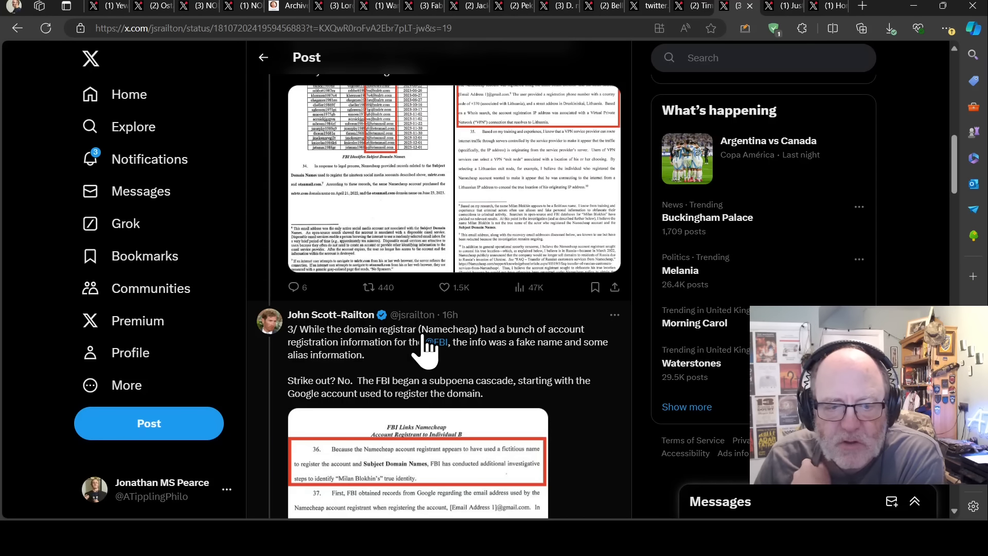
pyautogui.moveTo(370, 286)
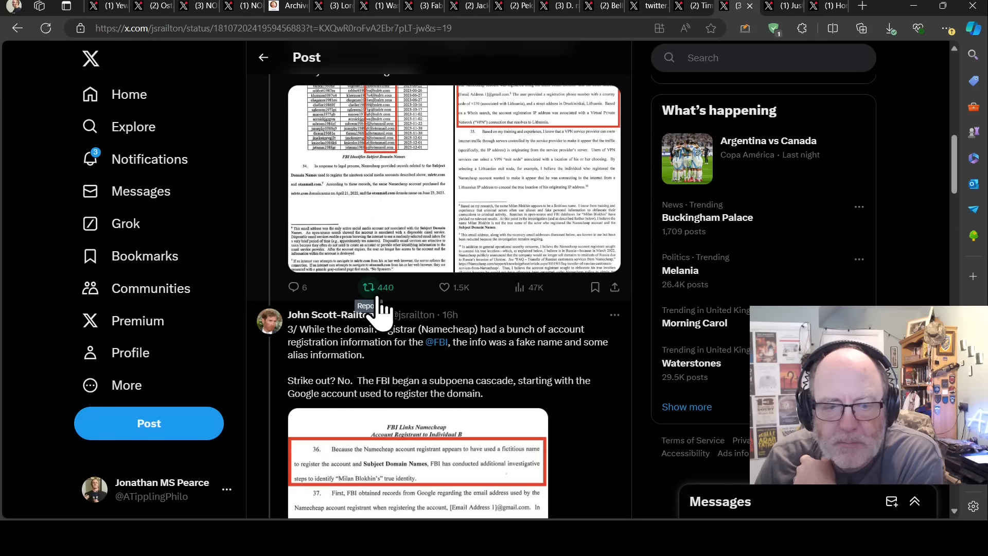
pyautogui.scroll(-3)
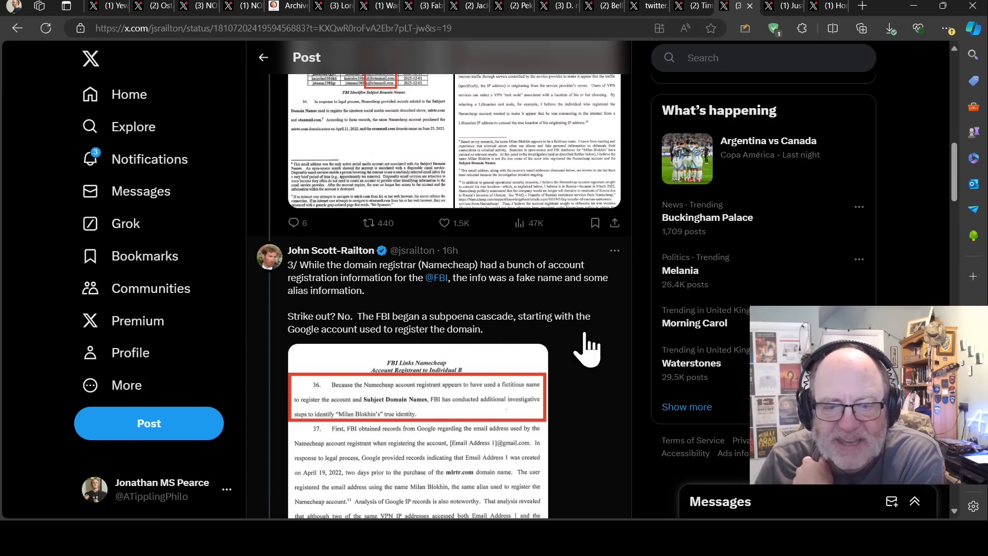
pyautogui.moveTo(580, 350)
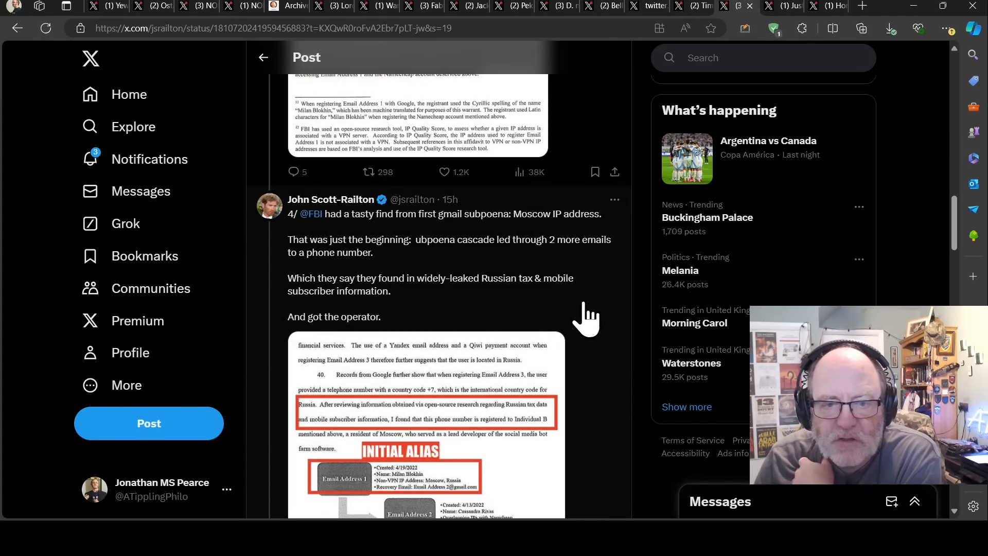
pyautogui.moveTo(596, 300)
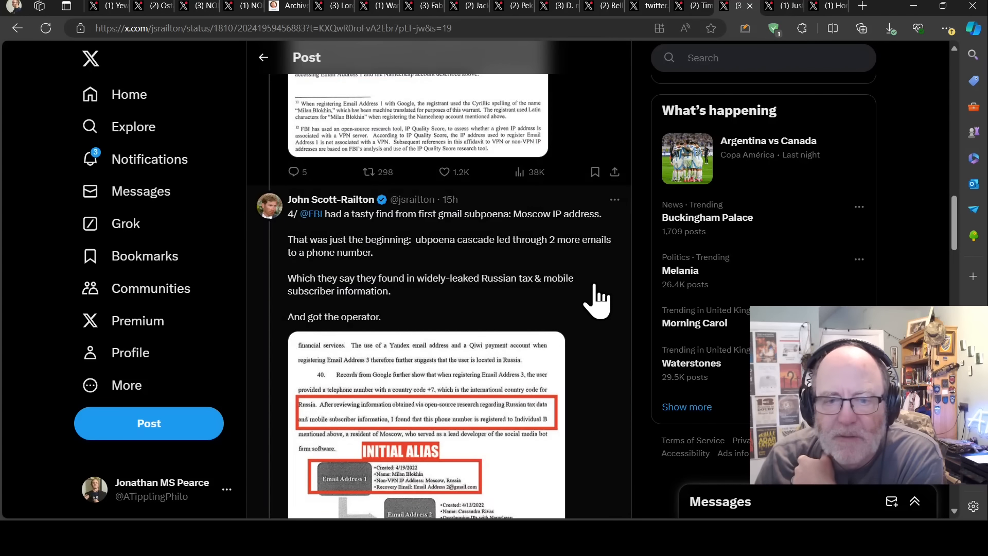
pyautogui.moveTo(589, 296)
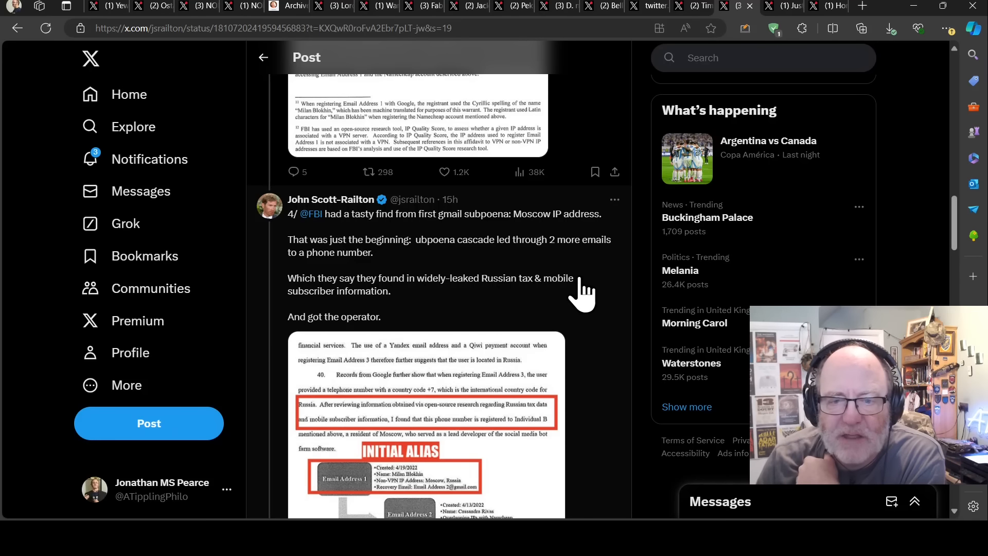
pyautogui.moveTo(551, 274)
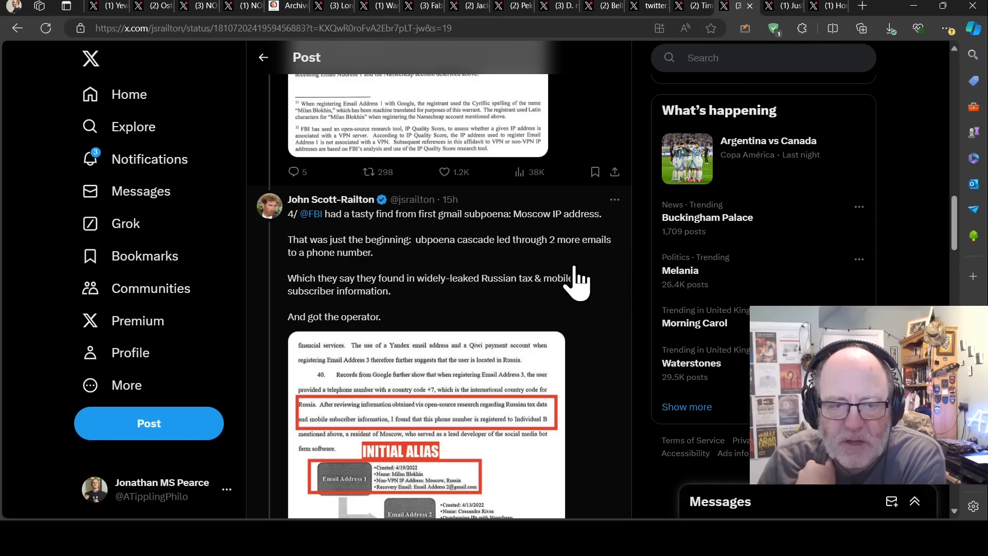
# Scroll past the advisory images to posts 6/ and 7/ on the bot takedown
pyautogui.scroll(-3)
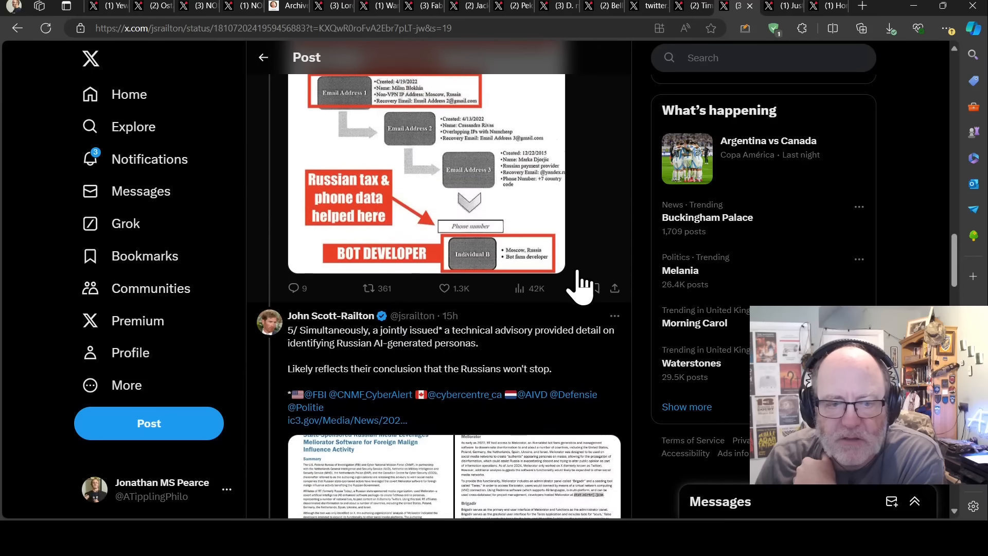
pyautogui.scroll(-3)
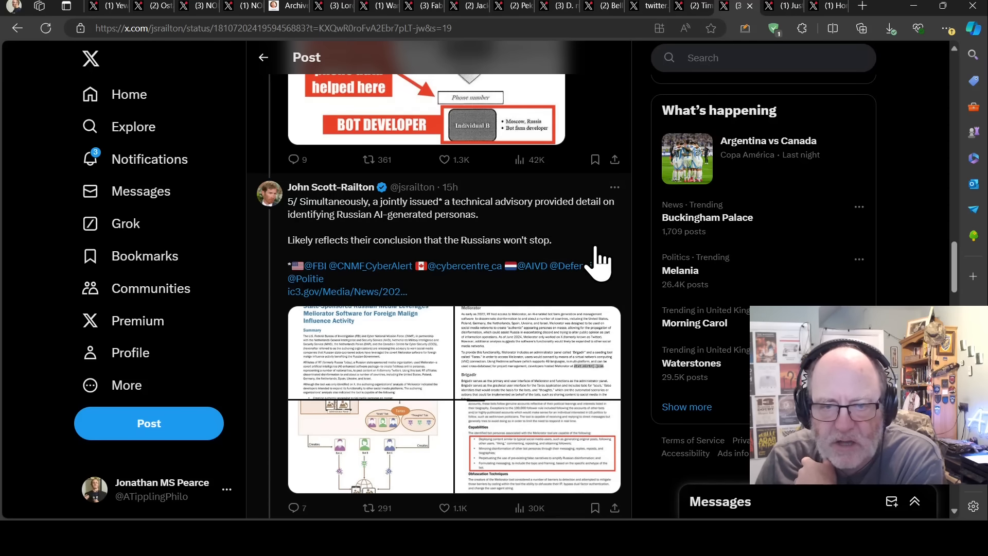
pyautogui.scroll(-3)
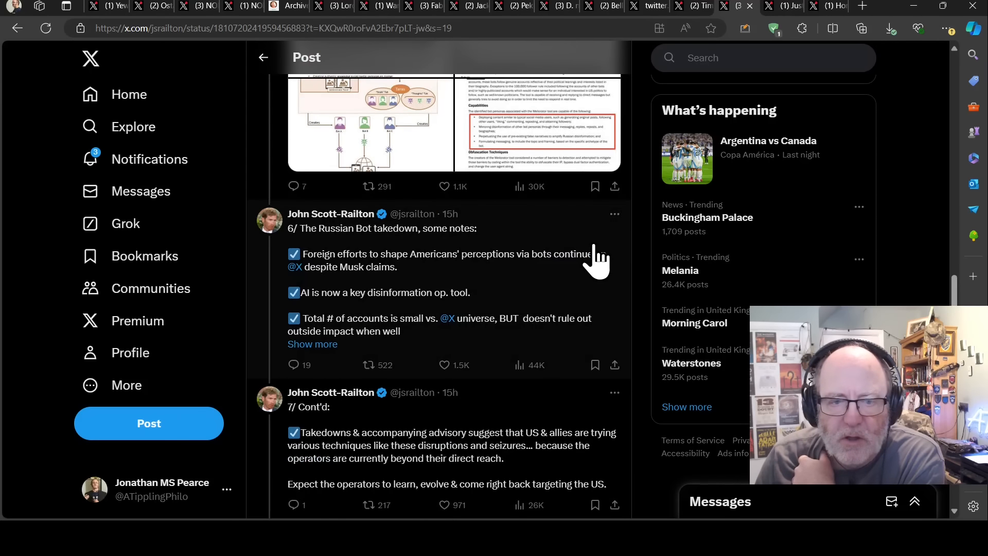
pyautogui.moveTo(375, 252)
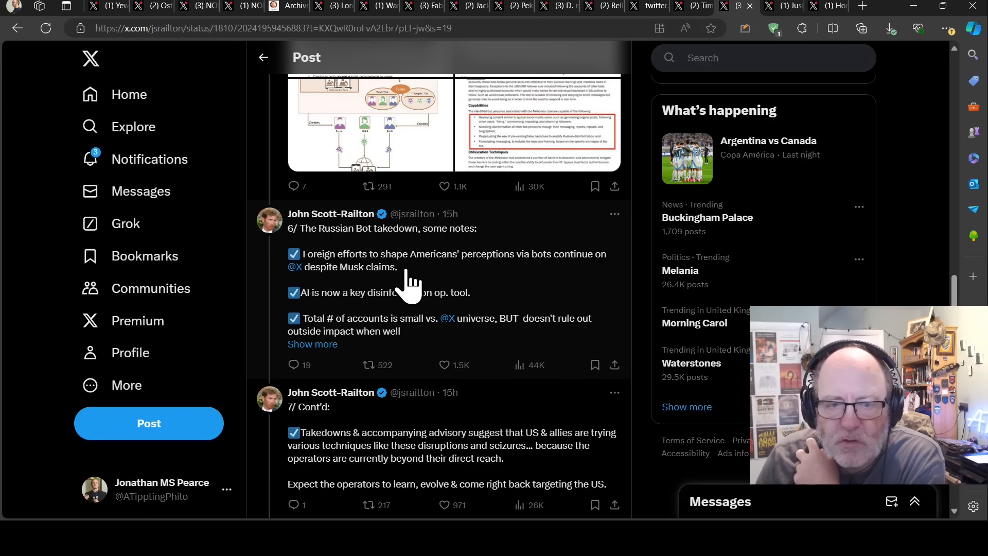
pyautogui.moveTo(482, 290)
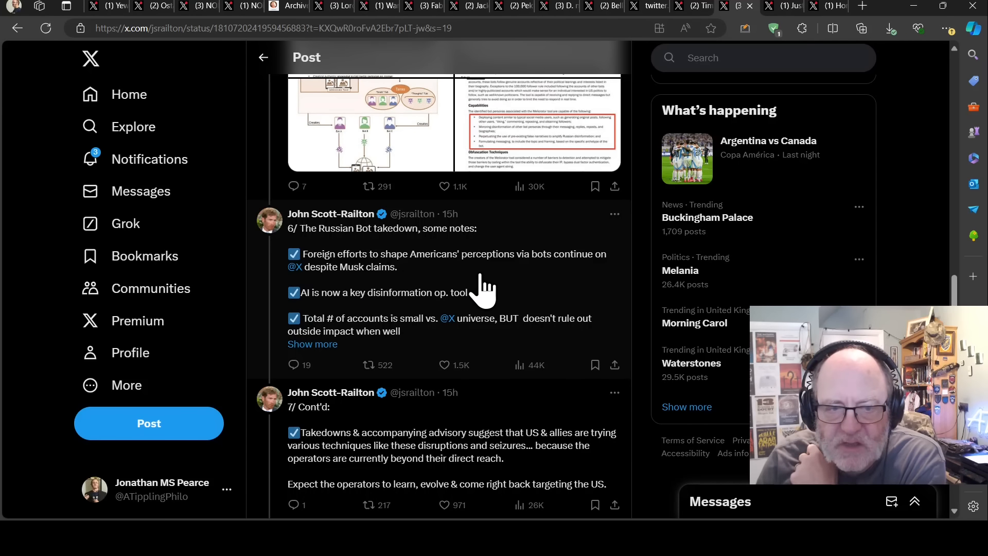
pyautogui.moveTo(375, 296)
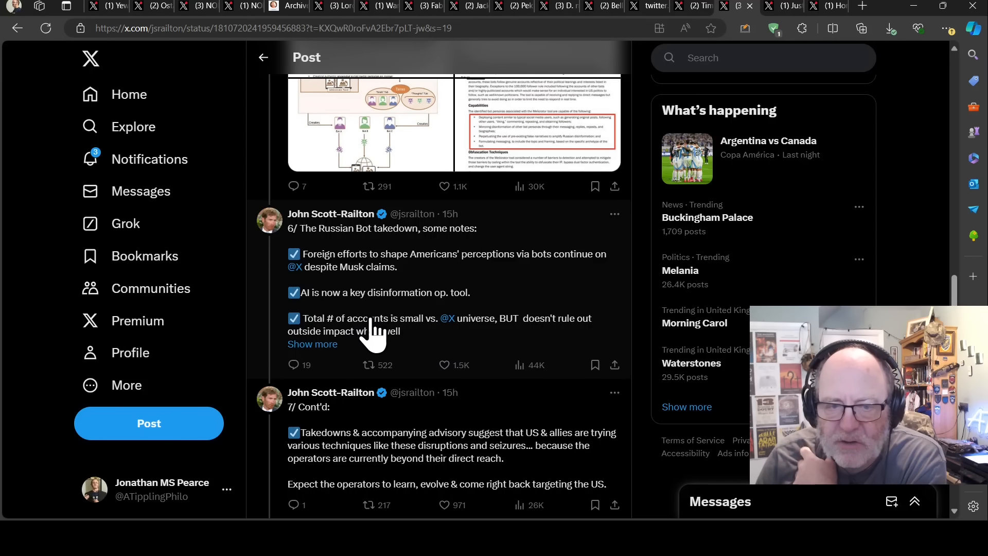
pyautogui.moveTo(350, 346)
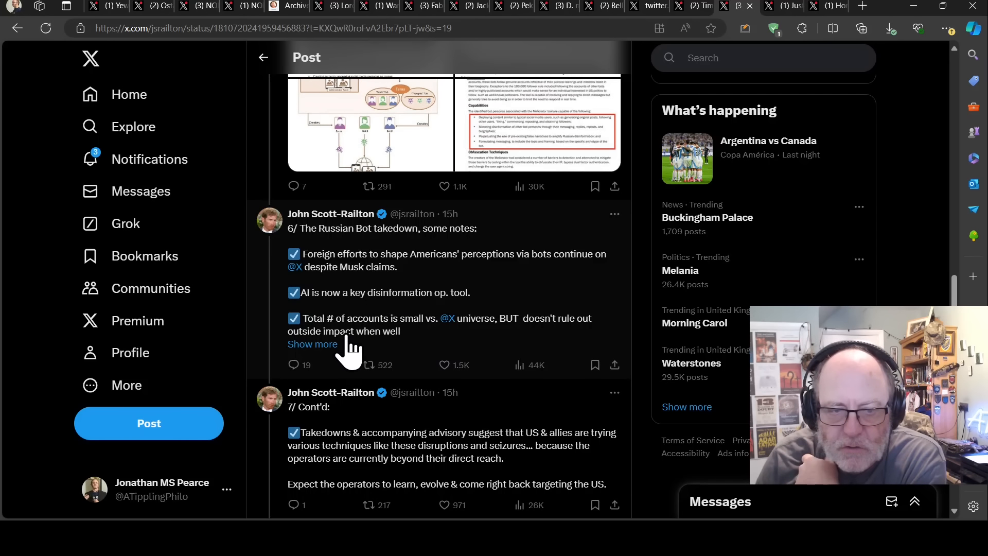
pyautogui.moveTo(418, 346)
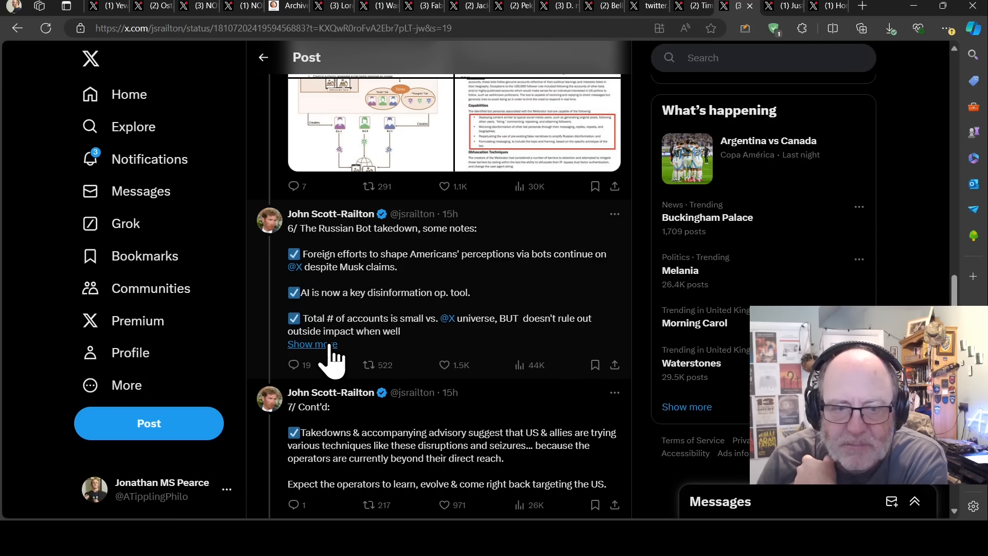
# Open post 6/ in full and read down through posts 7/, 8/ and 9/
pyautogui.click(311, 344)
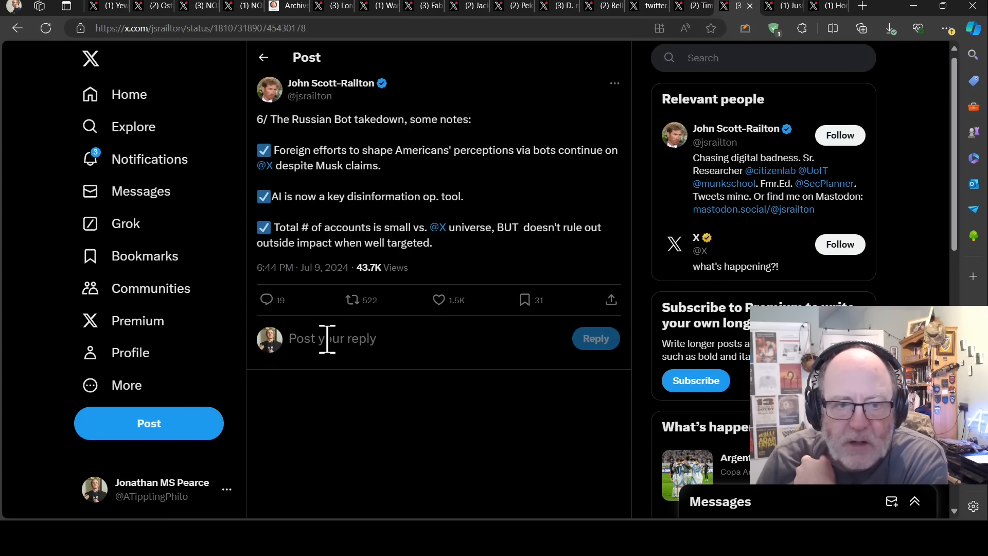
pyautogui.scroll(-3)
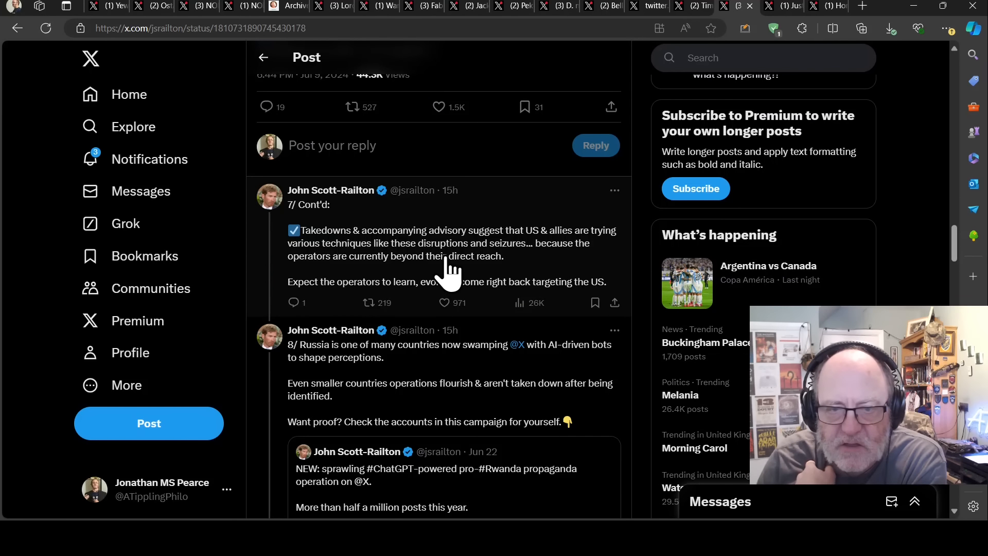
pyautogui.moveTo(431, 277)
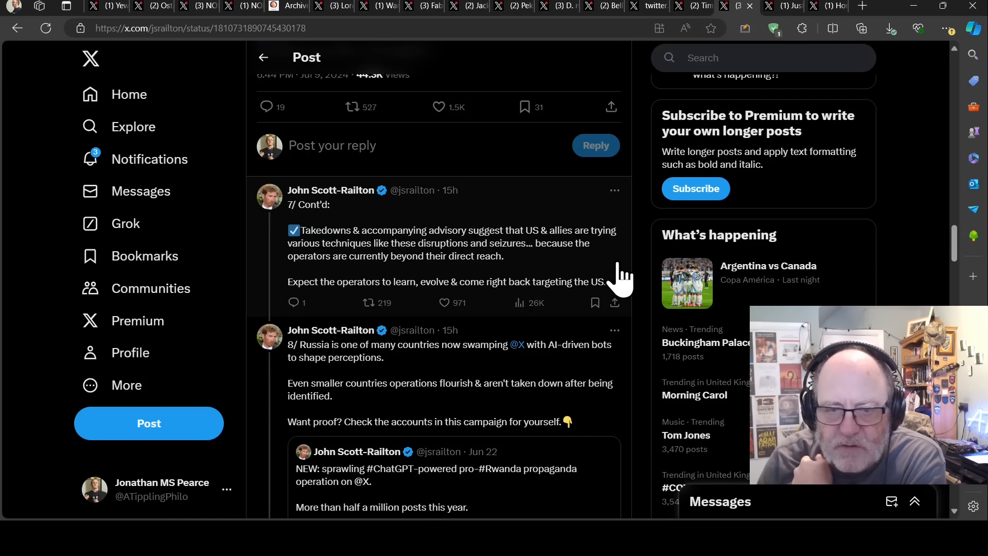
pyautogui.scroll(-3)
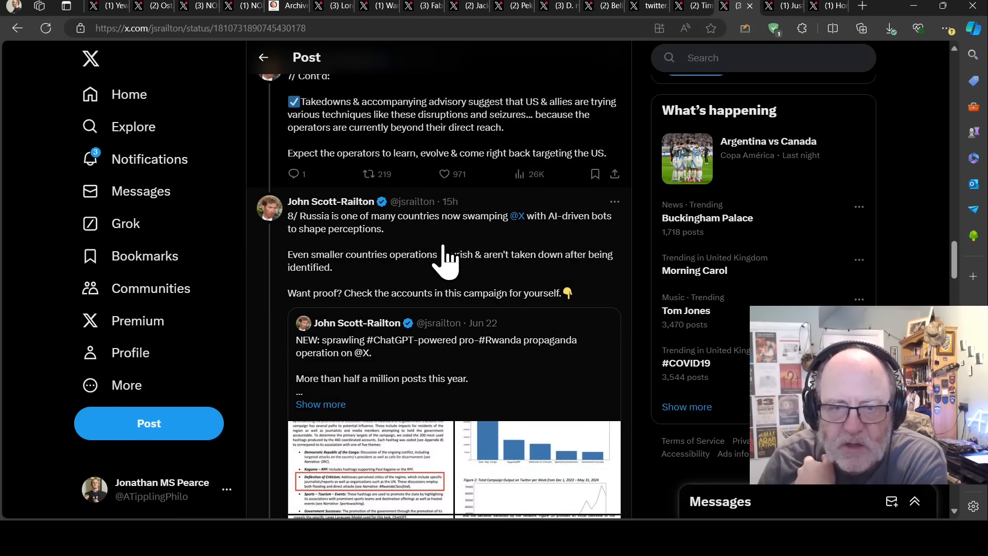
pyautogui.moveTo(343, 261)
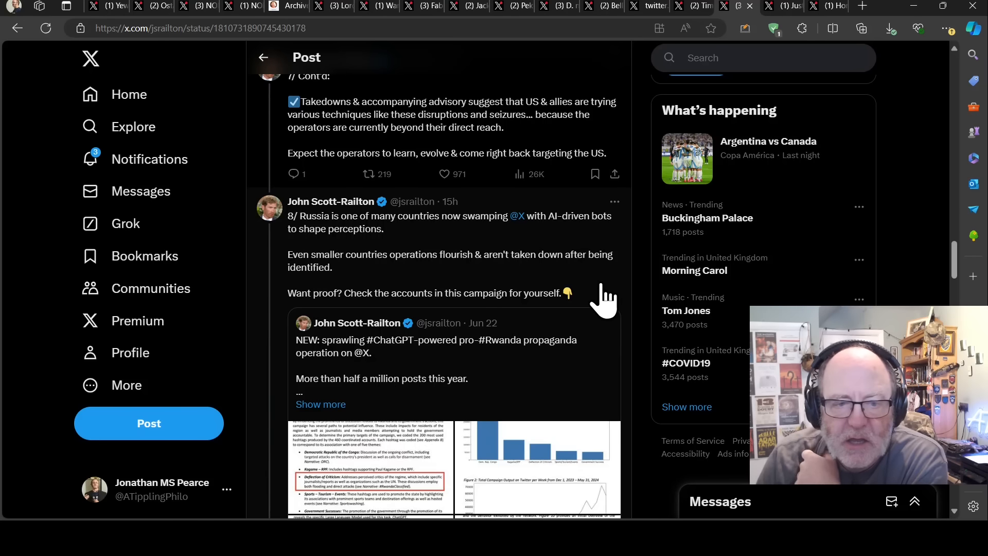
pyautogui.moveTo(597, 258)
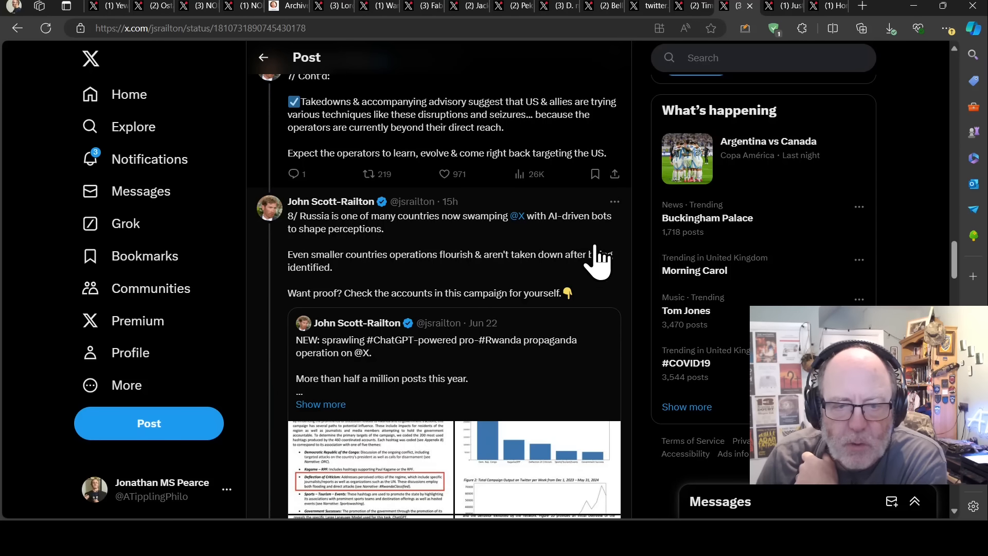
pyautogui.moveTo(592, 259)
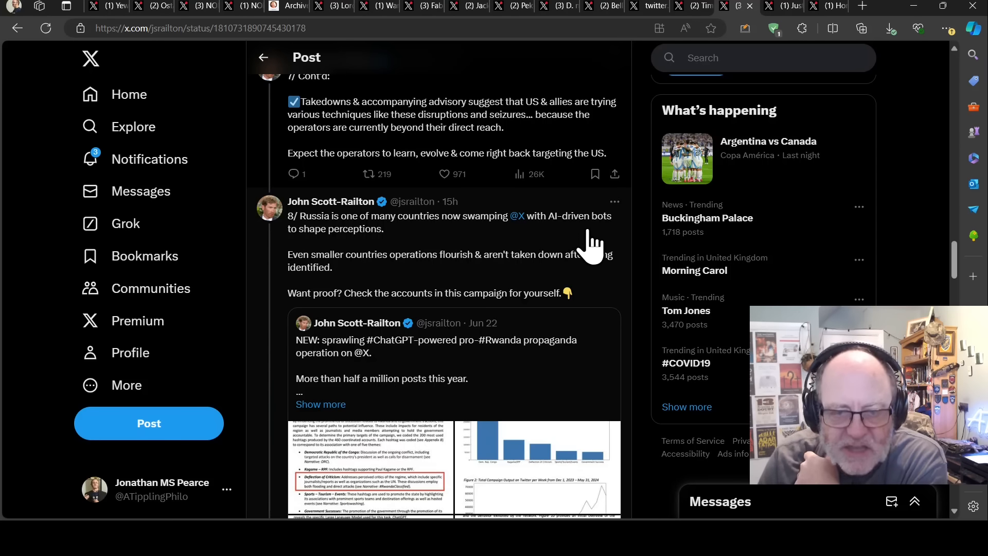
pyautogui.scroll(-3)
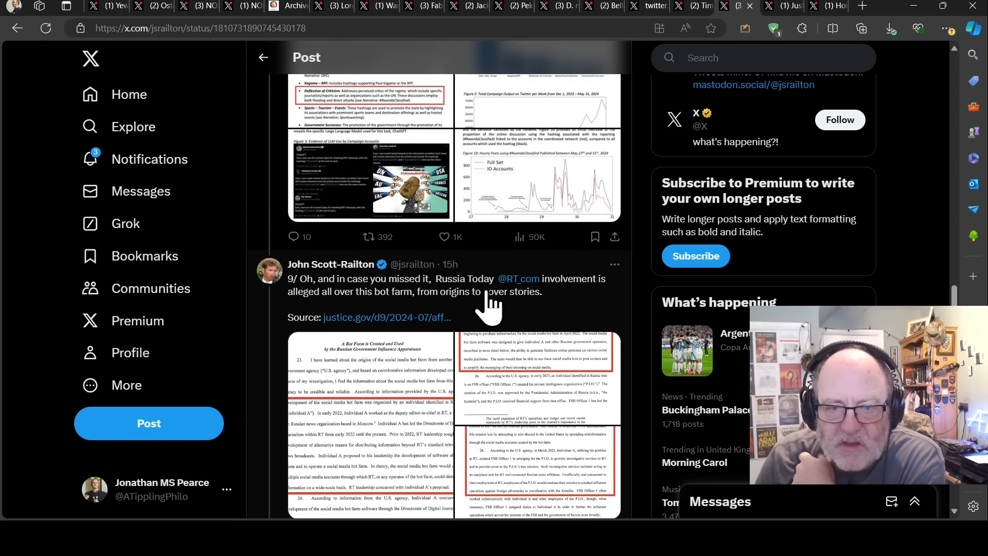
pyautogui.moveTo(447, 318)
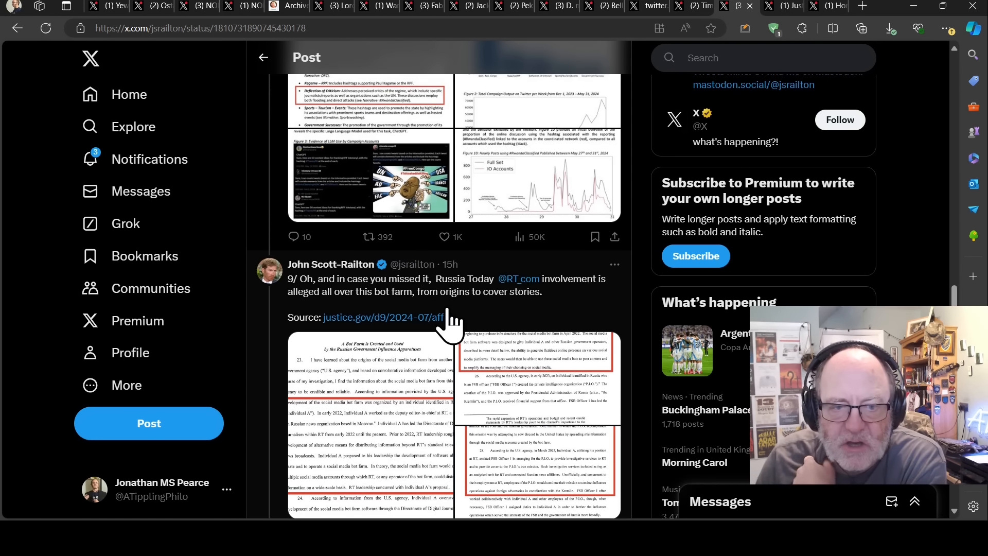
# Scroll through post 10/ and back to the thread's opening DOJ announcement
pyautogui.scroll(-3)
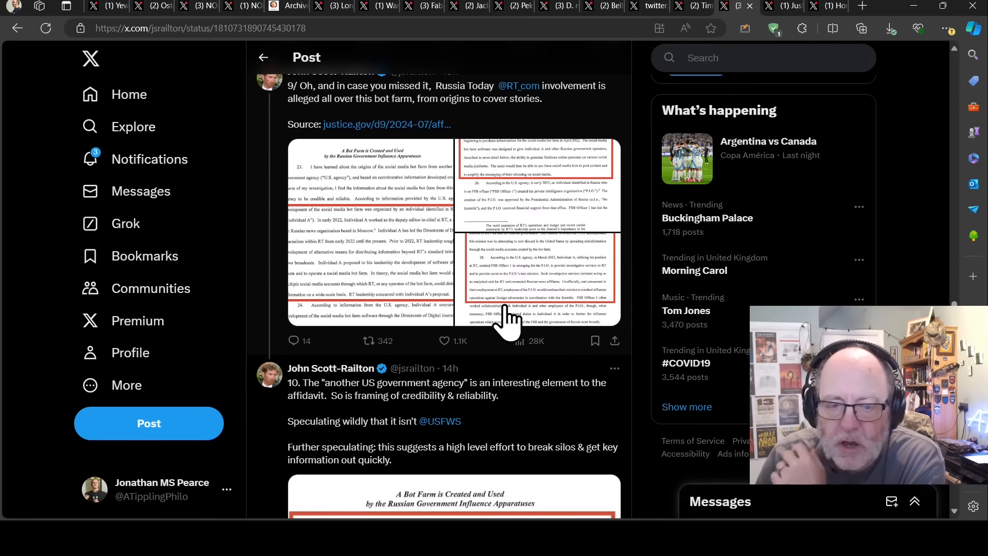
pyautogui.scroll(-3)
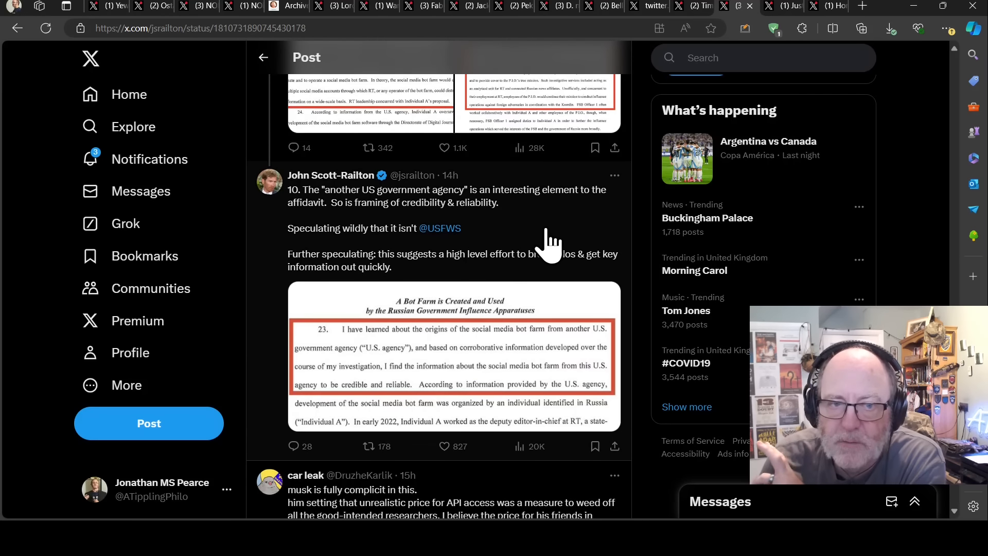
pyautogui.scroll(-3)
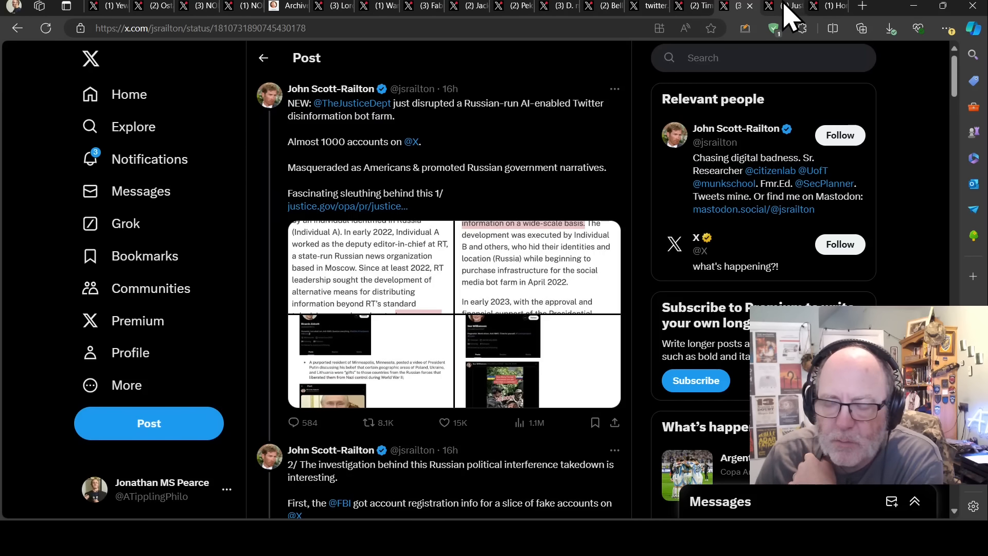
# Switch to Justin Bronk's post showing the turbojet remains from the Okhmatdyt missile
pyautogui.click(790, 5)
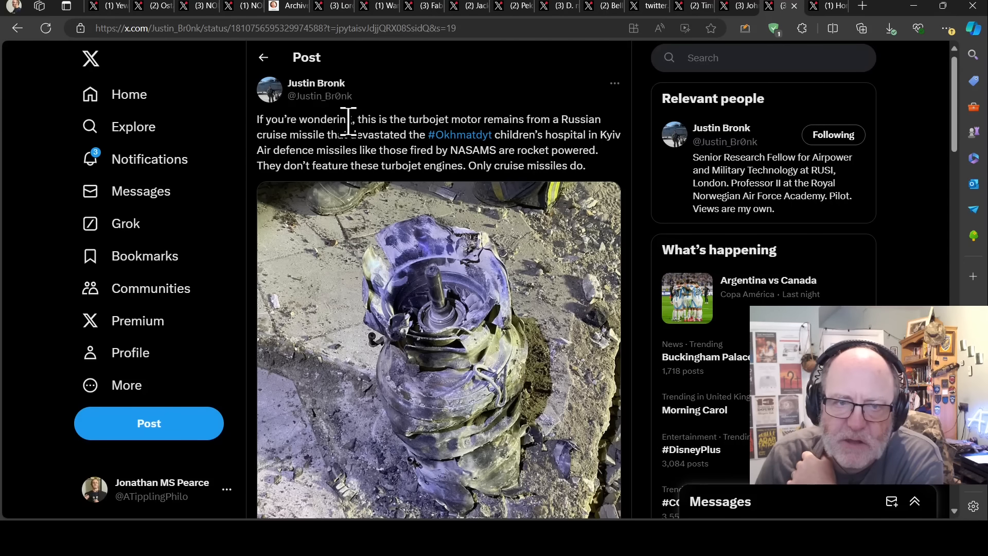
pyautogui.moveTo(598, 95)
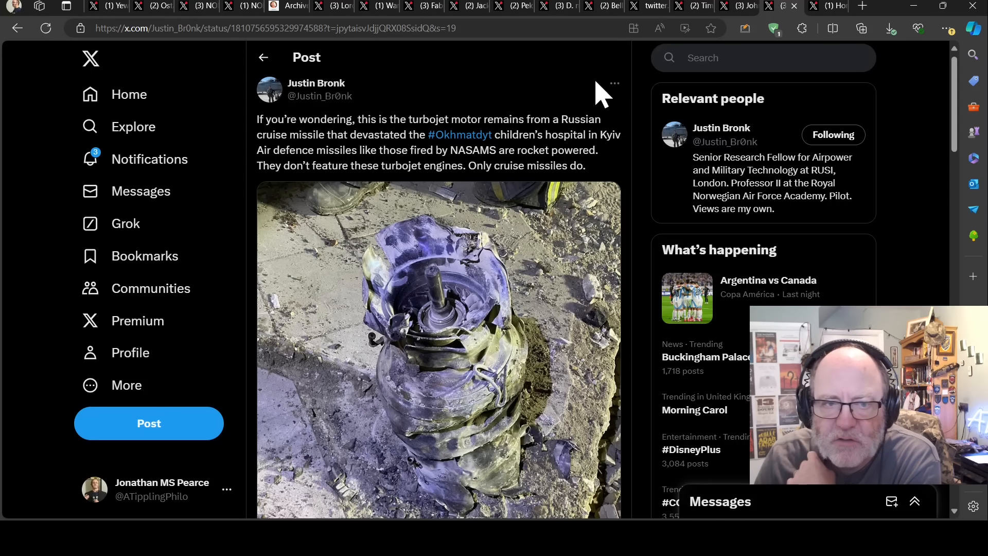
pyautogui.moveTo(596, 137)
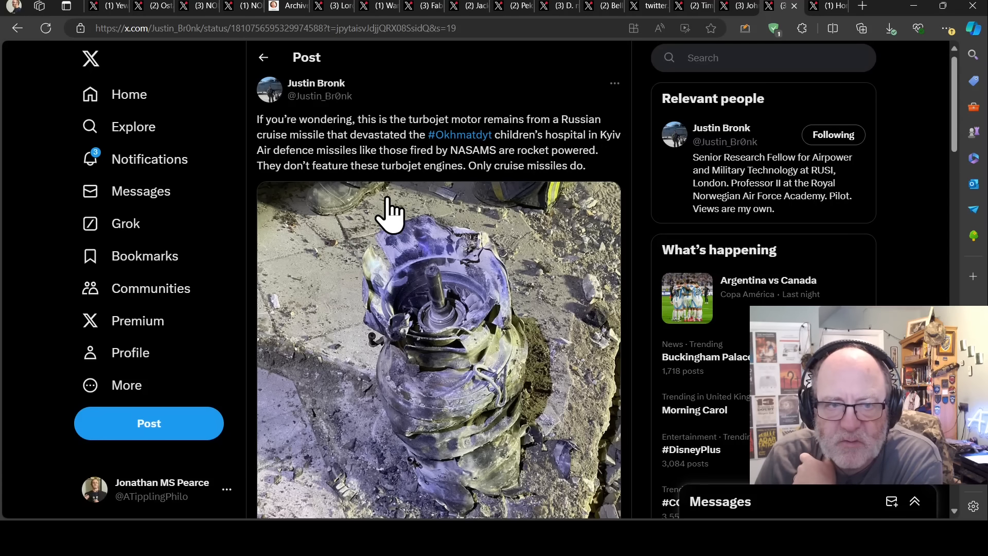
pyautogui.moveTo(517, 208)
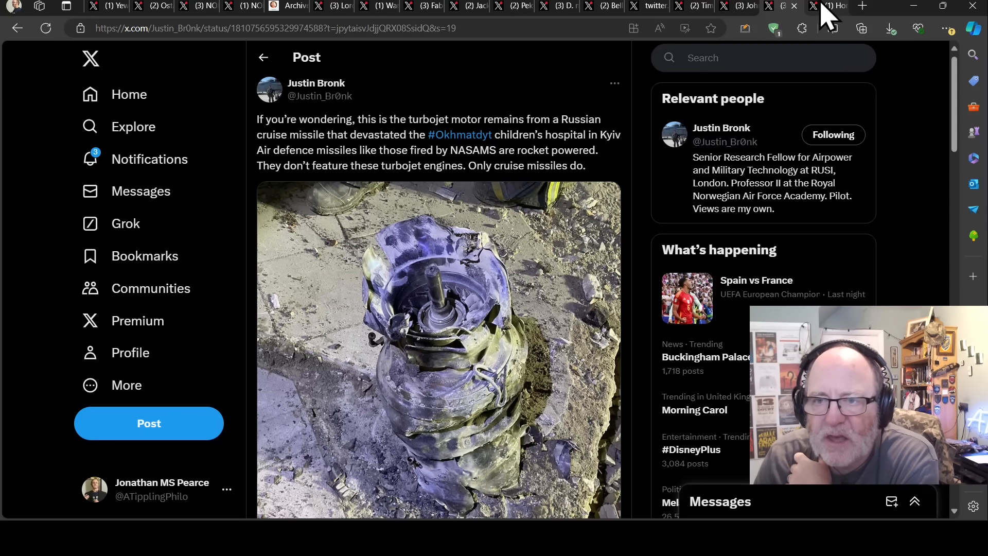
pyautogui.moveTo(466, 457)
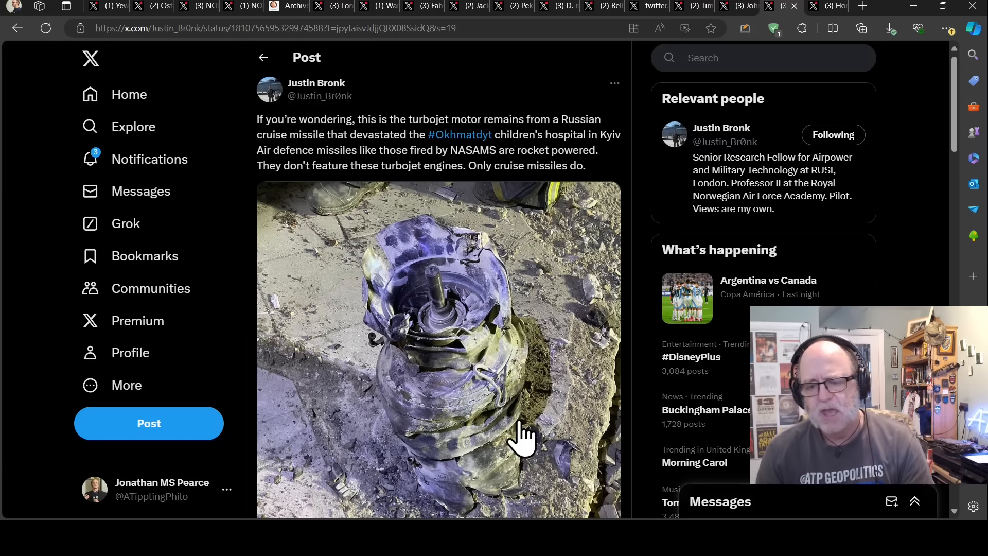
pyautogui.moveTo(629, 466)
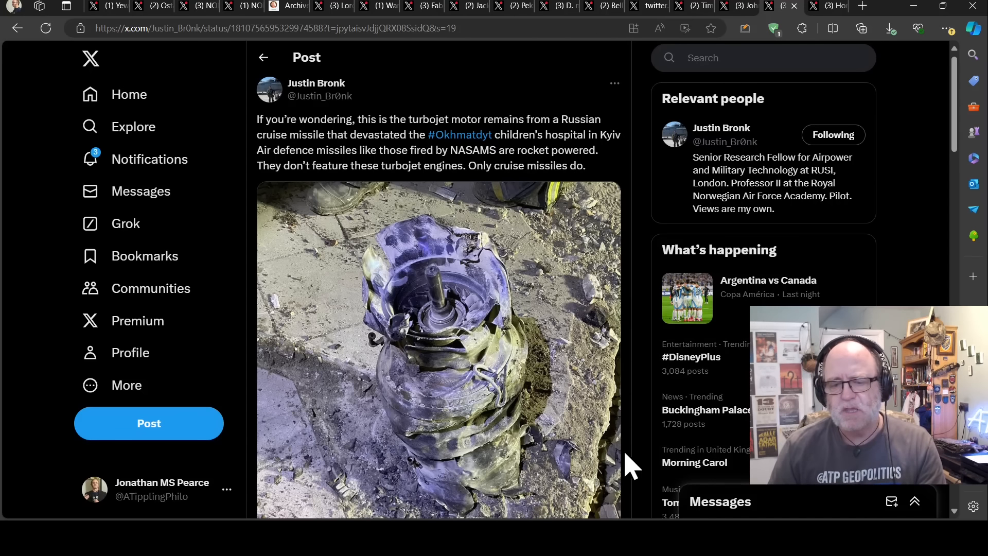